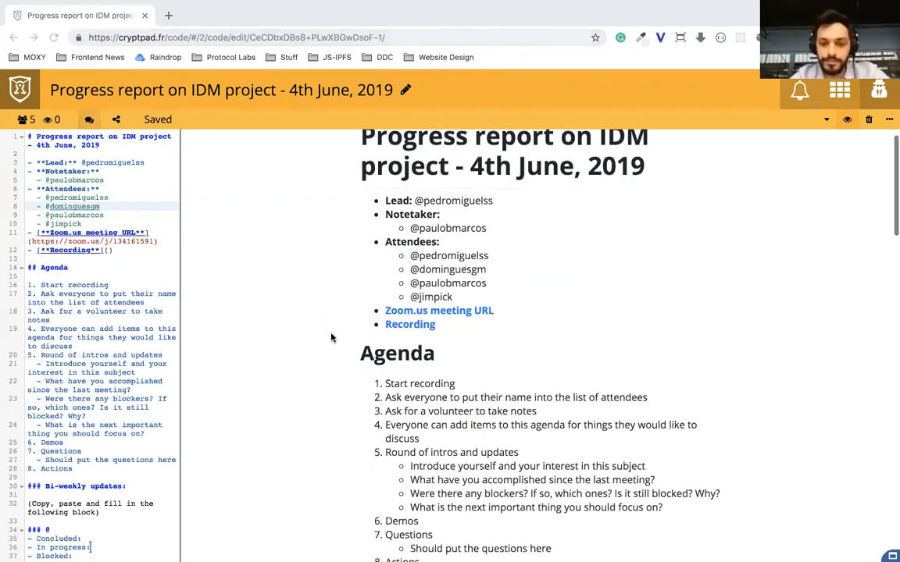
- Scroll the report preview down through the bi-weekly updates toward the Demos entry
scroll("down", 3)
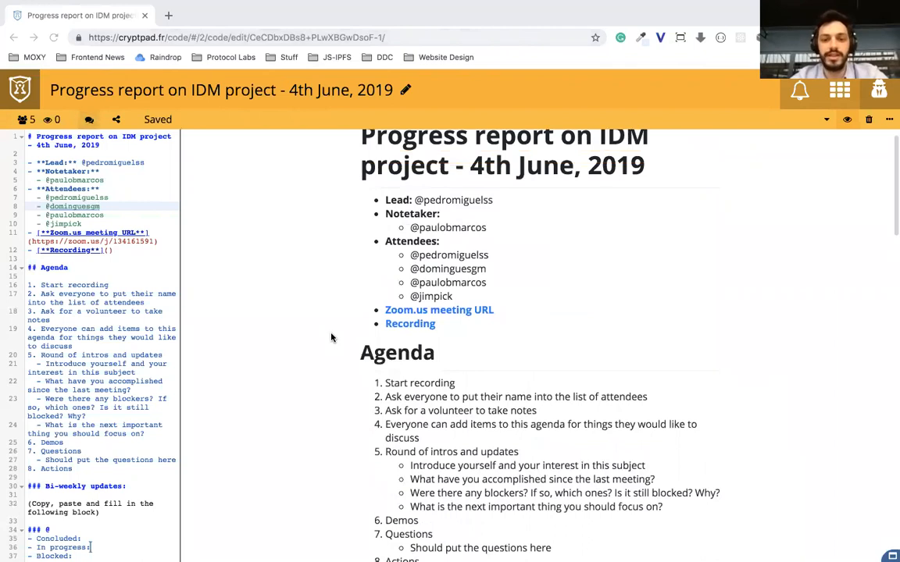
mouse_move(370, 369)
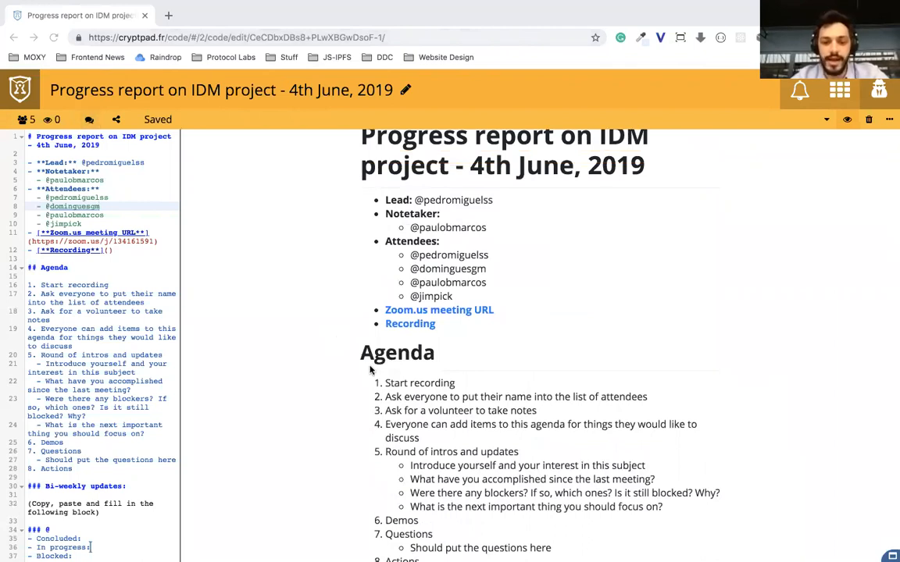
scroll("down", 3)
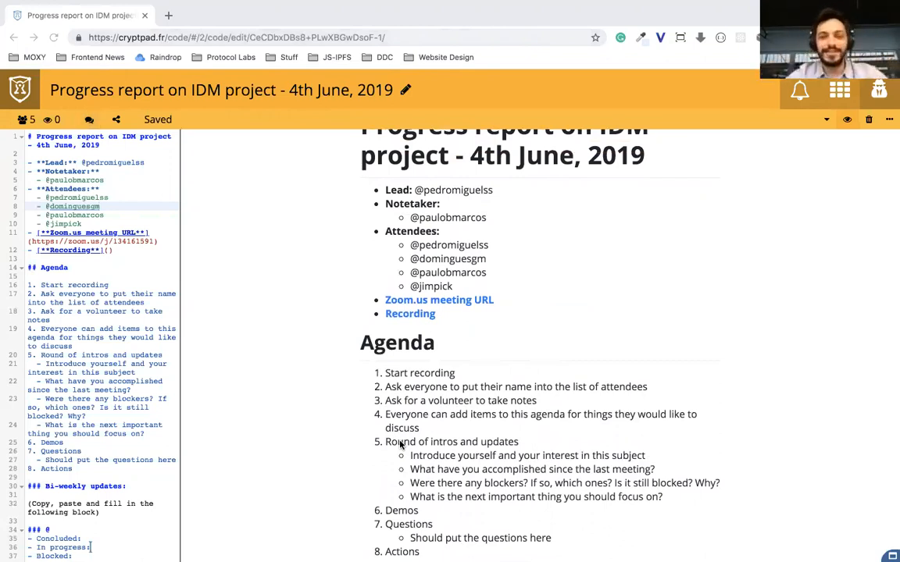
scroll("down", 3)
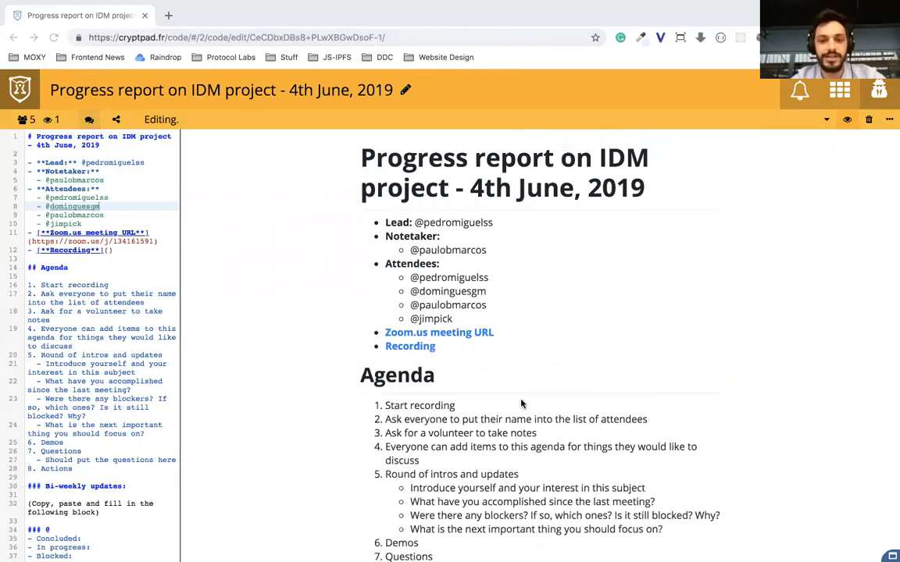
scroll("down", 3)
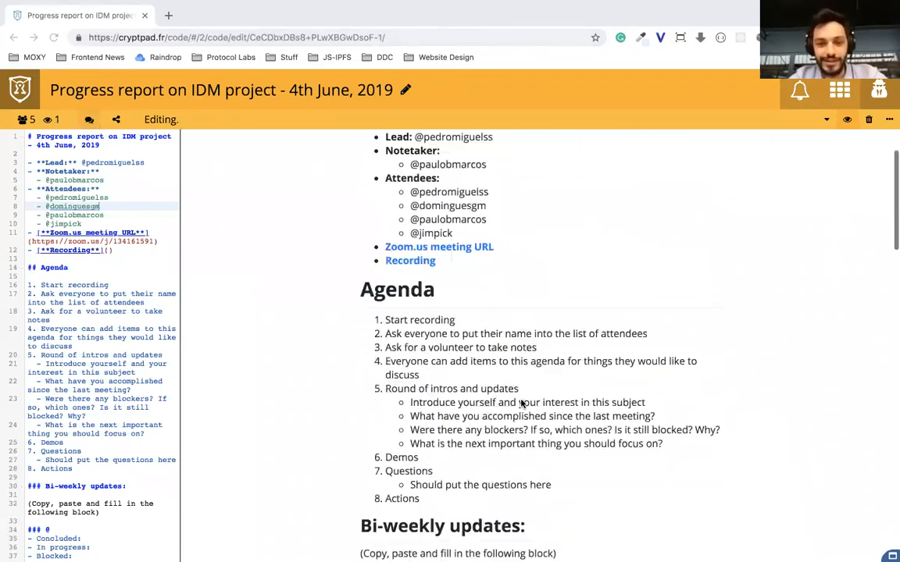
scroll("down", 3)
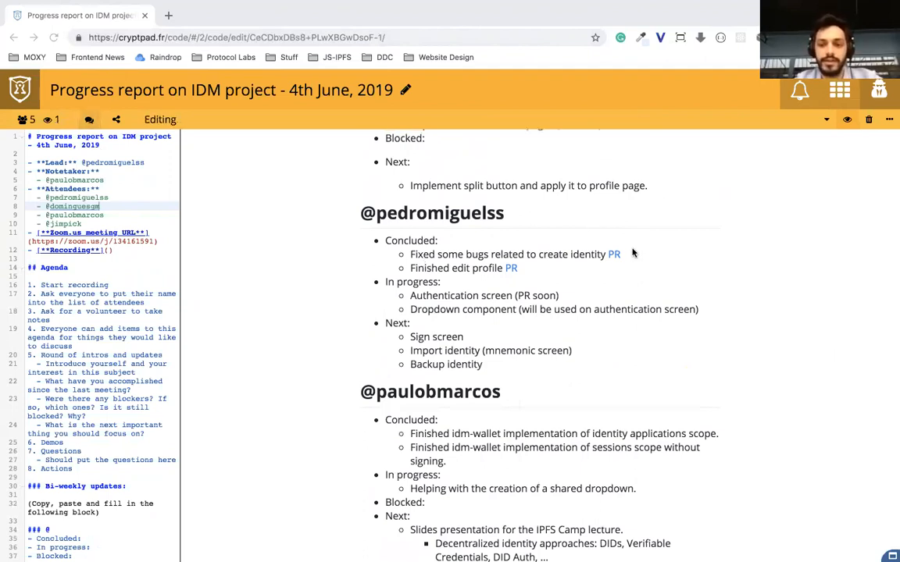
mouse_move(554, 272)
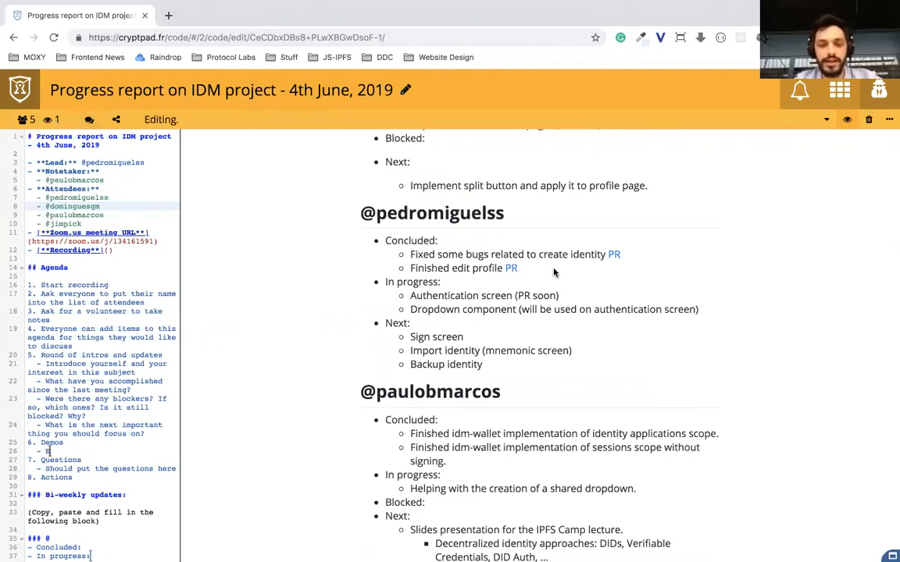
- Write the Demos bullets: 'Import + profile page + edit profile' and wallet bootstrap loading and error screens
type("Import")
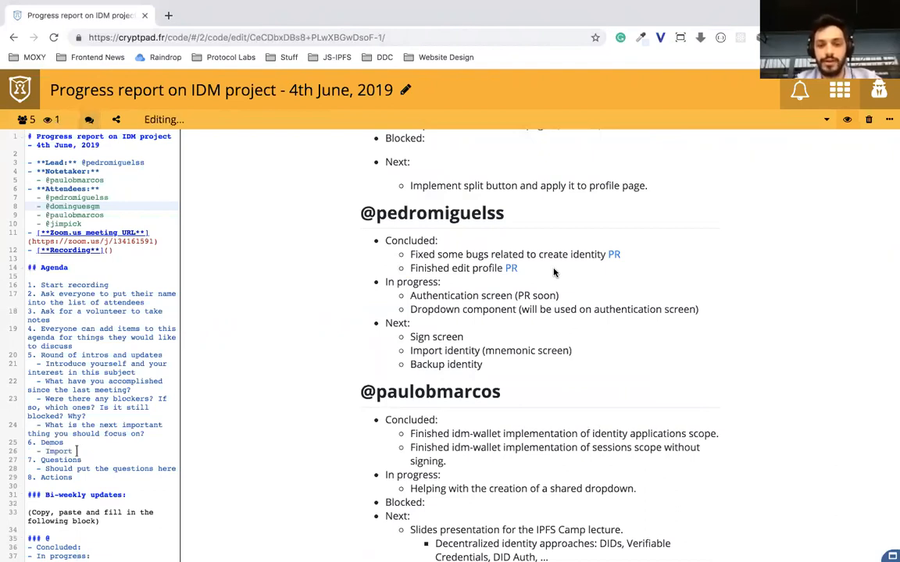
type("+")
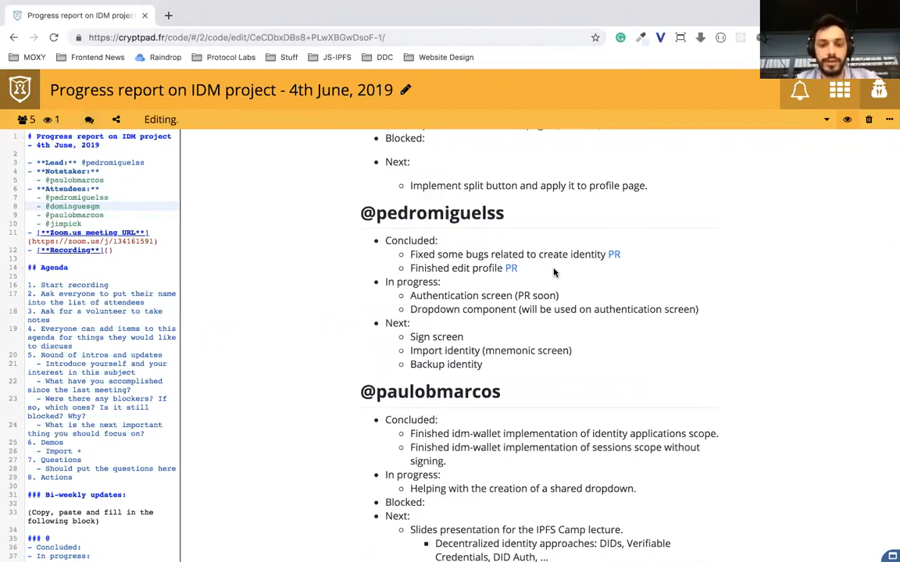
type("profile page + edit profile (@dominguesgm")
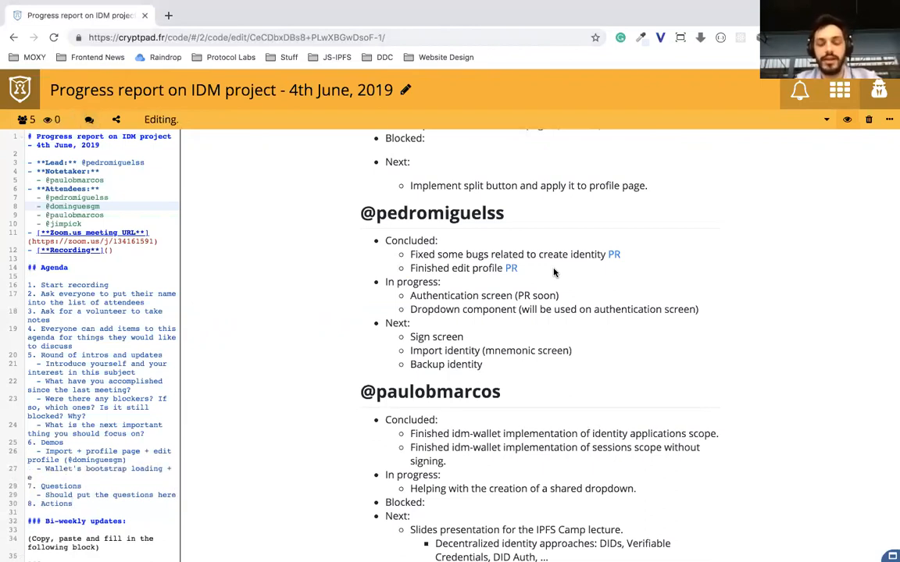
type("error screens")
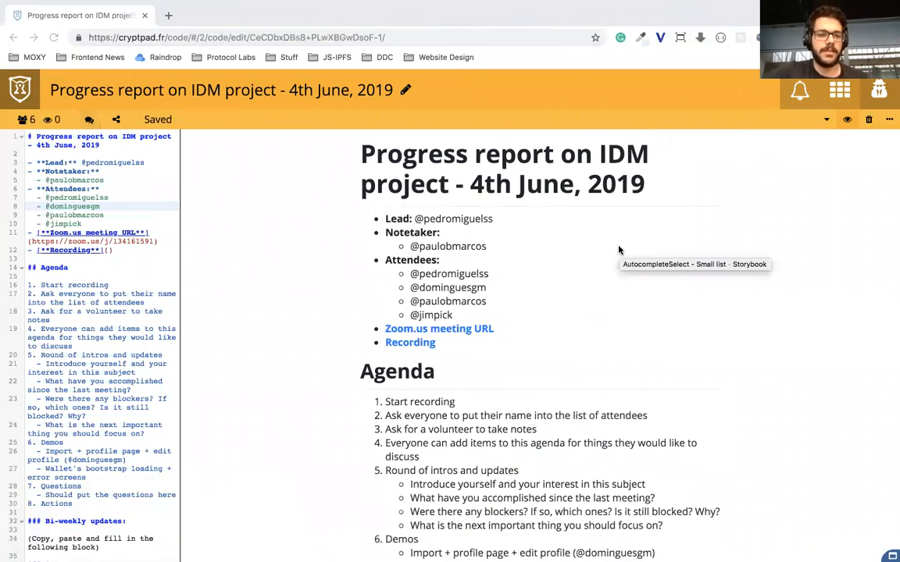
mouse_move(619, 250)
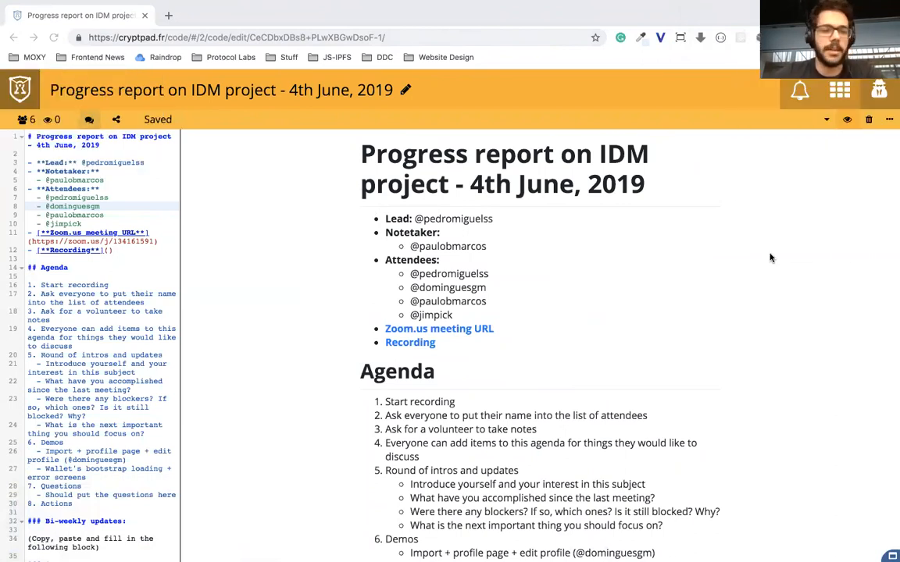
mouse_move(787, 288)
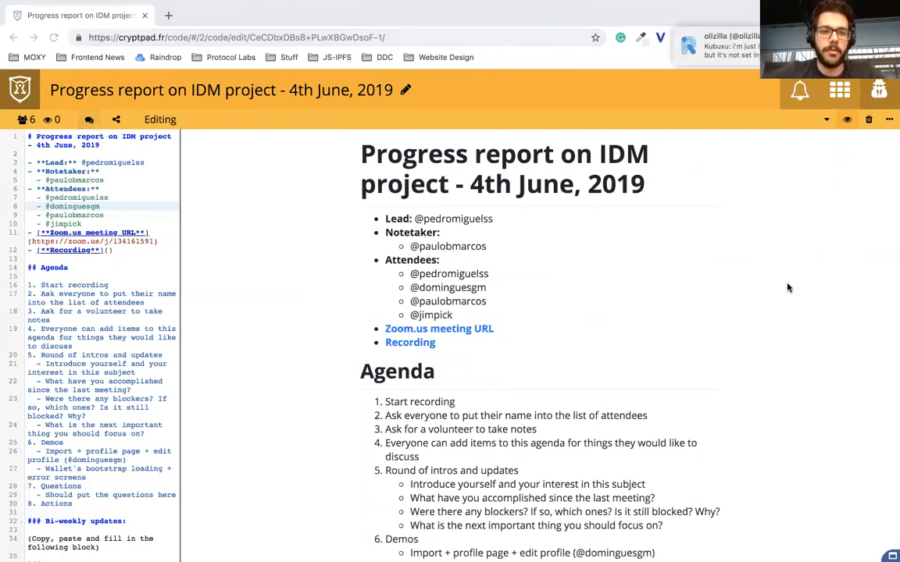
scroll("down", 3)
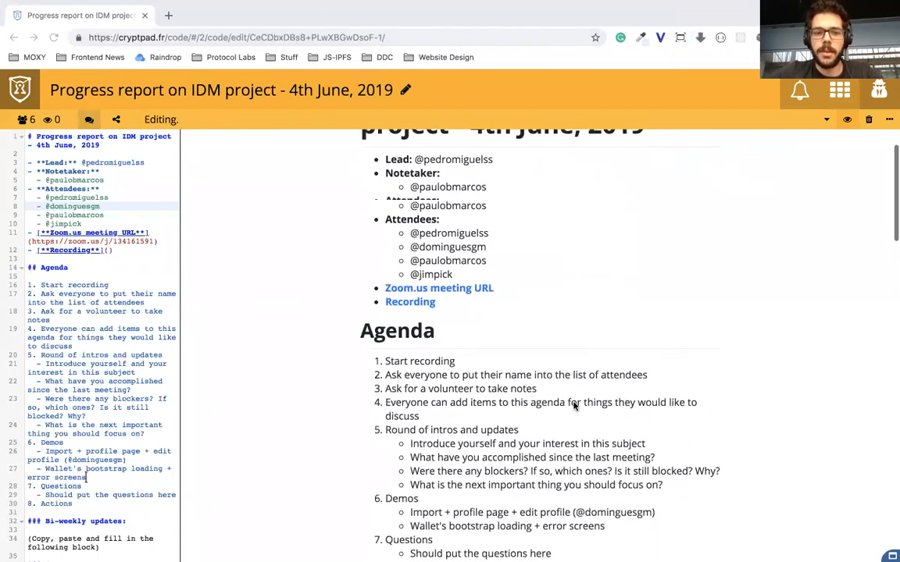
scroll("down", 3)
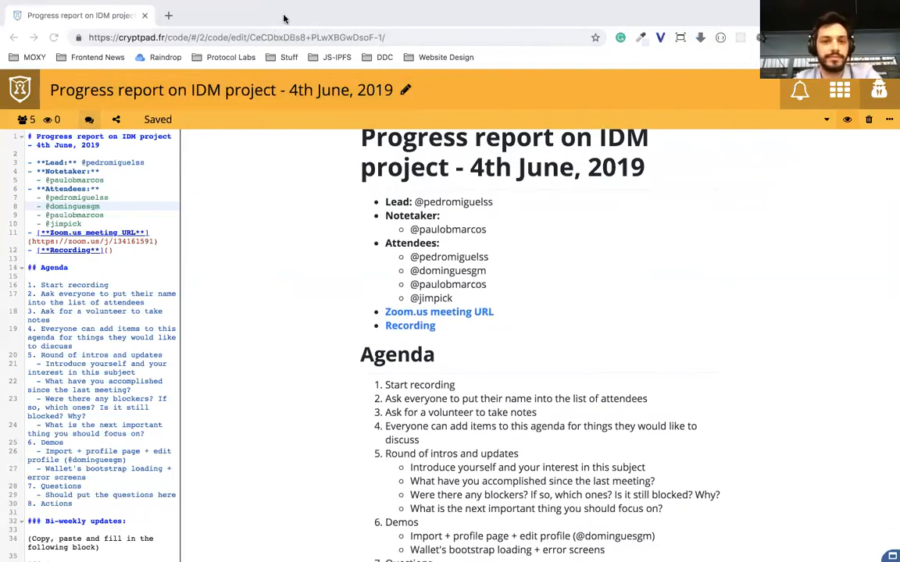
- Scroll the report preview down to the Attendees list area
scroll("down", 3)
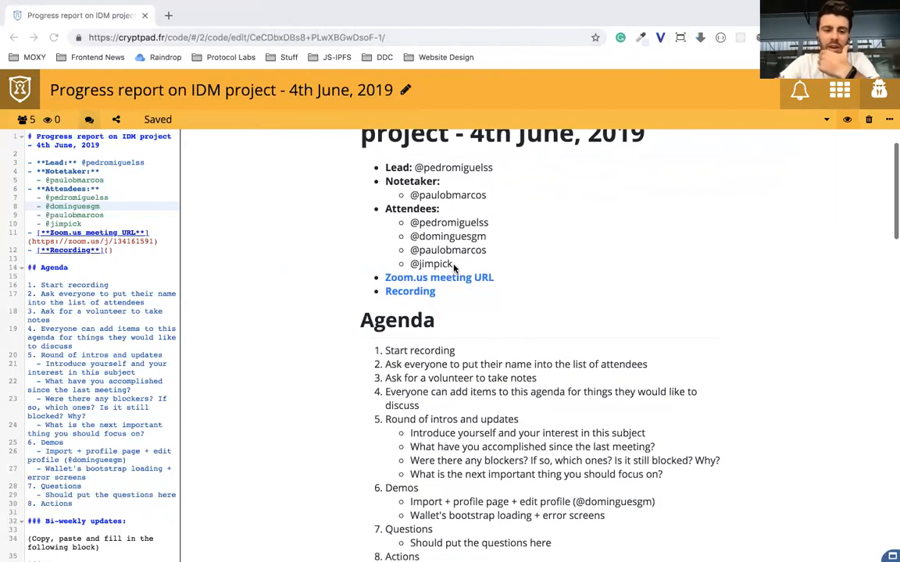
scroll("down", 3)
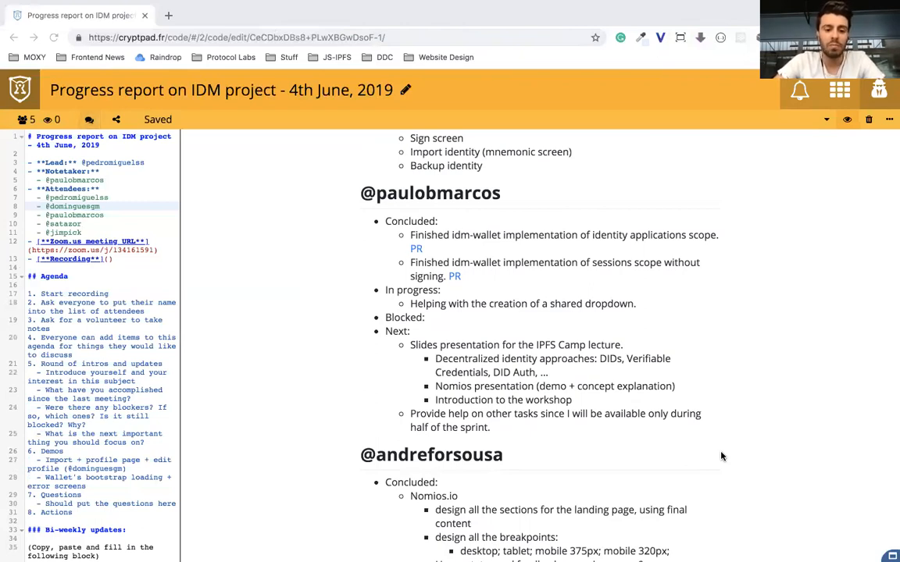
mouse_move(399, 14)
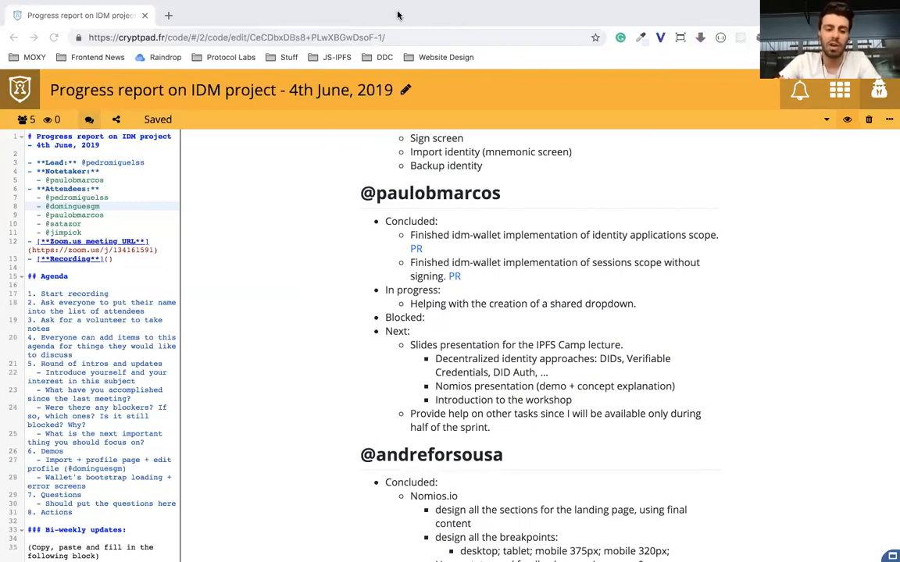
mouse_move(257, 20)
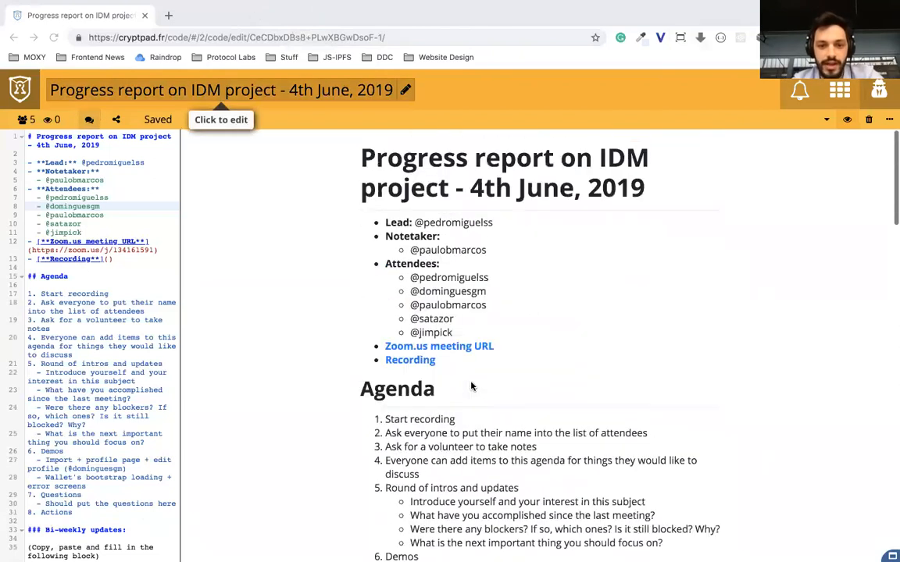
scroll("down", 3)
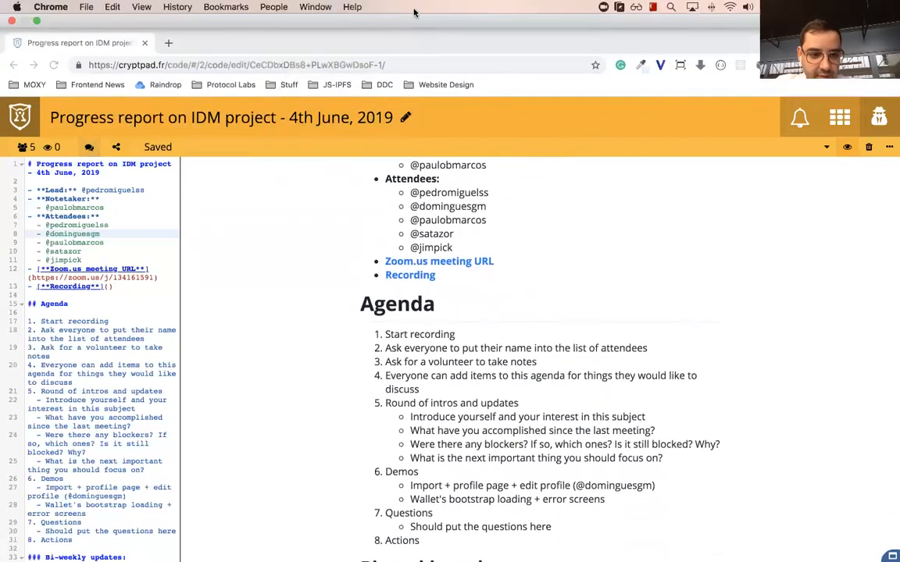
scroll("down", 3)
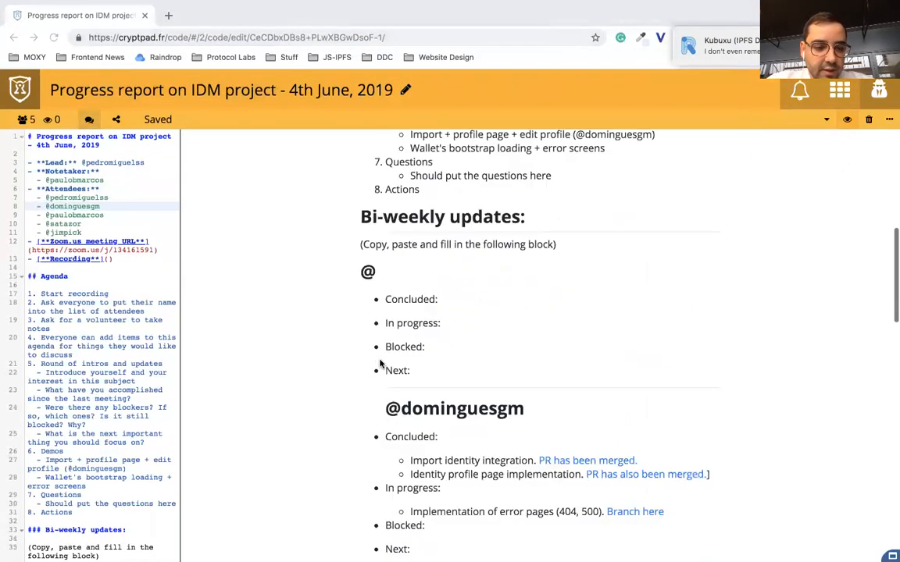
scroll("down", 3)
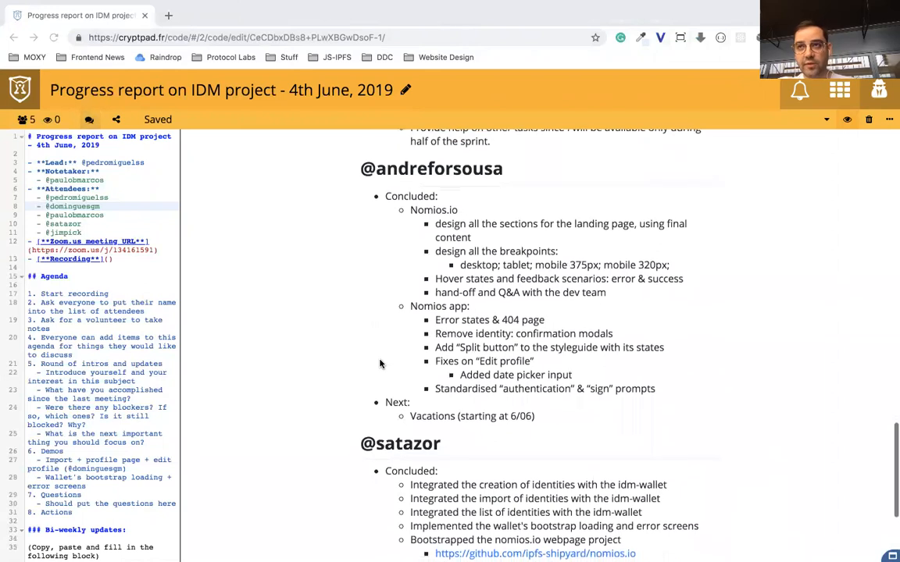
scroll("down", 3)
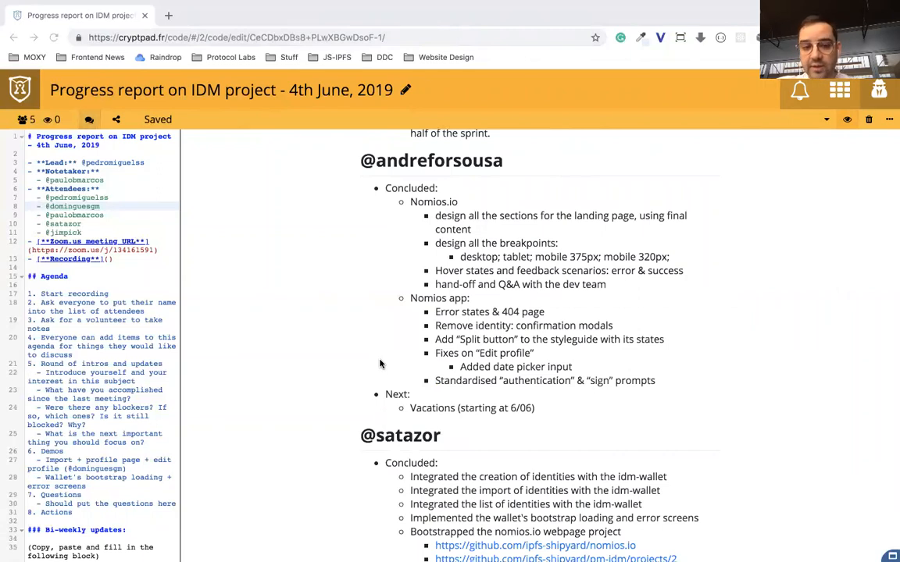
mouse_move(382, 363)
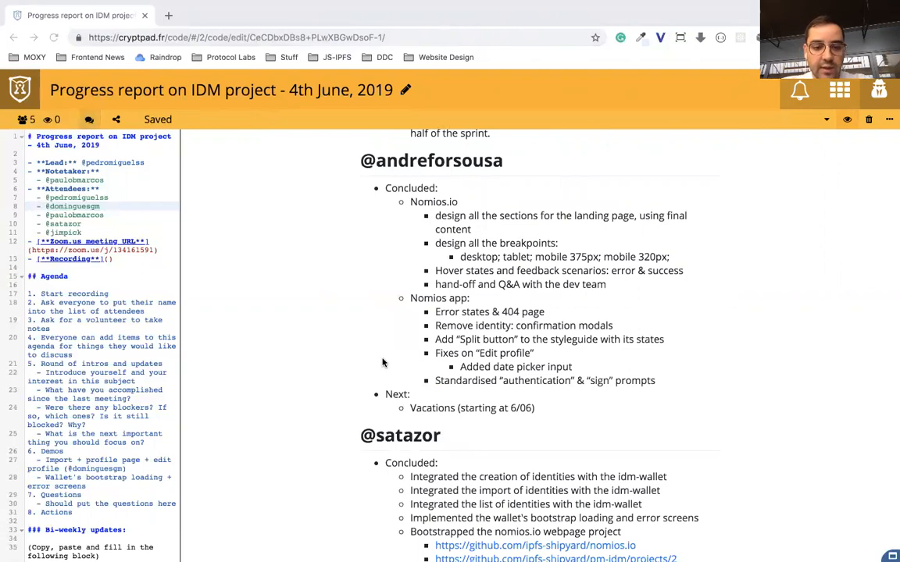
scroll("down", 3)
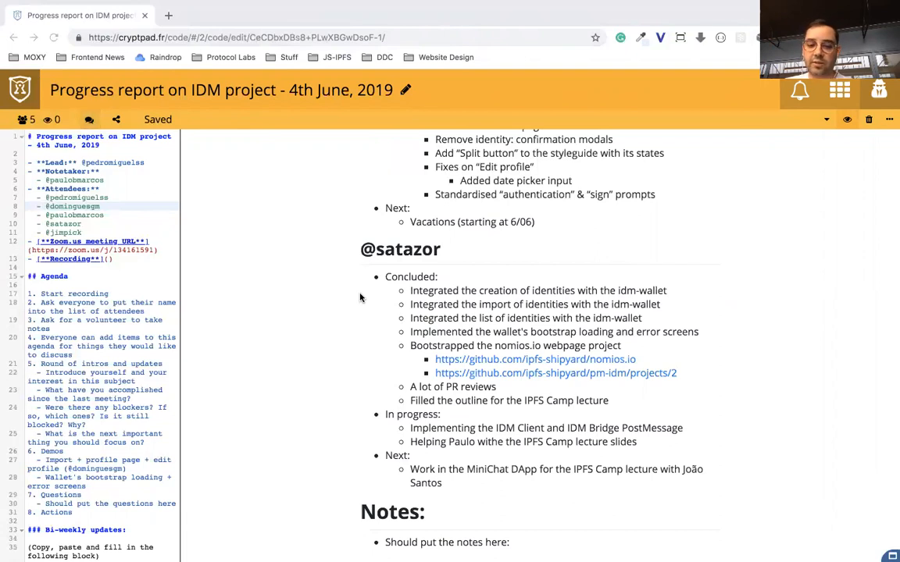
mouse_move(228, 293)
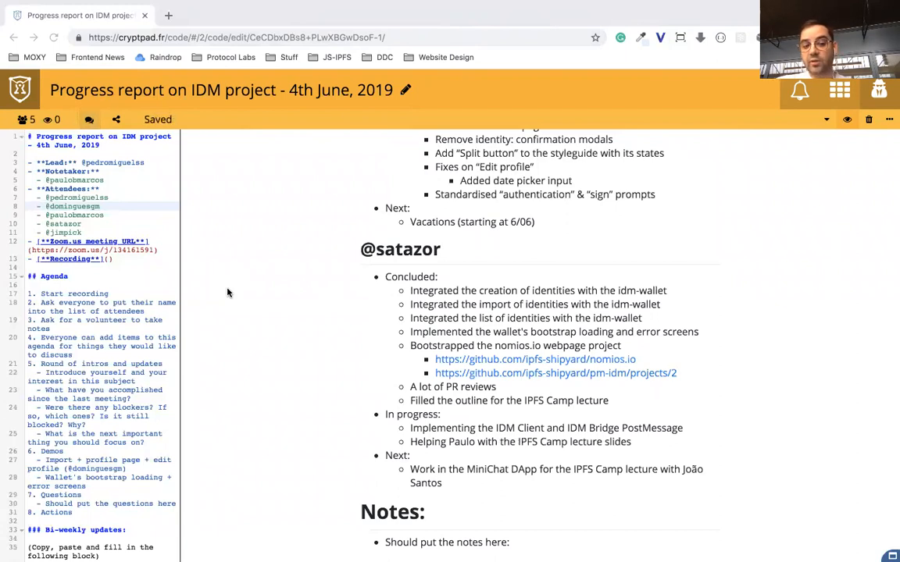
mouse_move(288, 335)
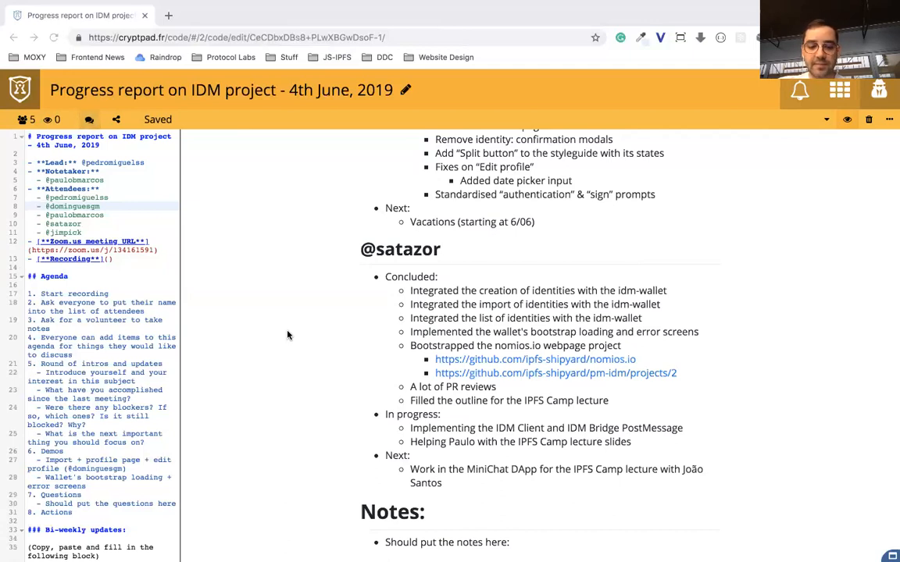
mouse_move(376, 22)
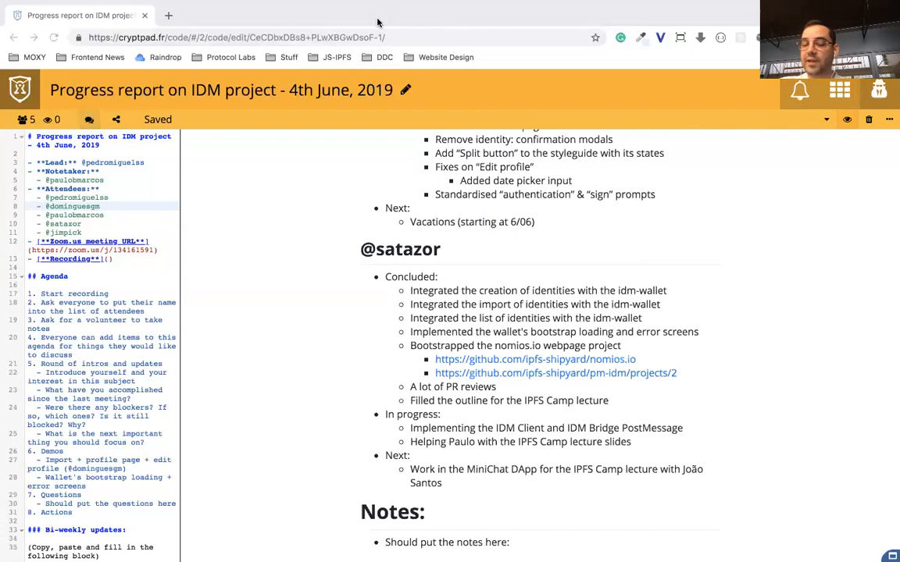
mouse_move(263, 16)
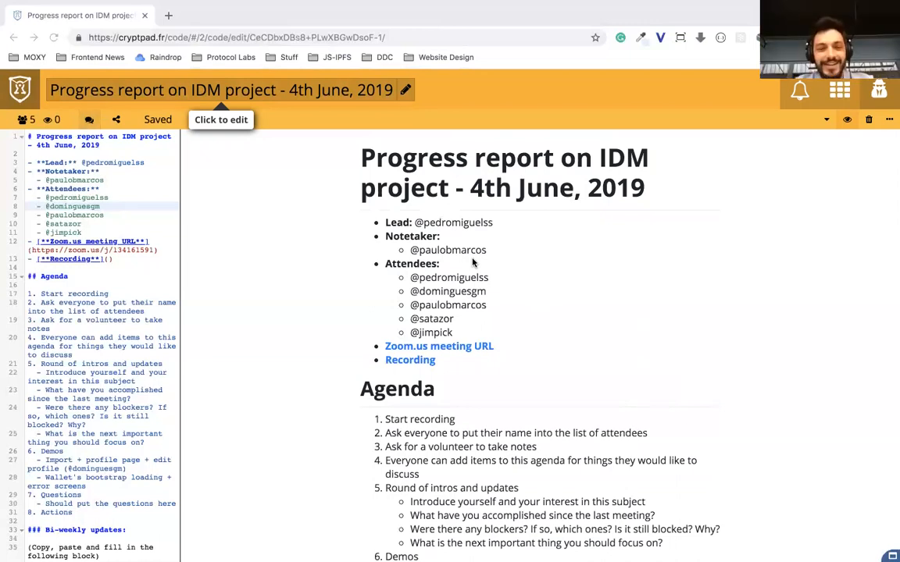
mouse_move(446, 313)
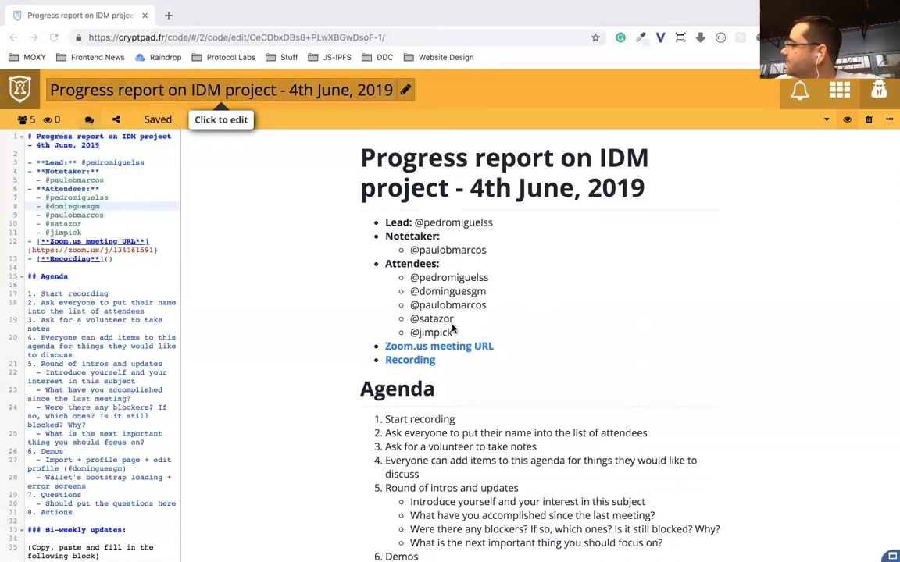
mouse_move(371, 10)
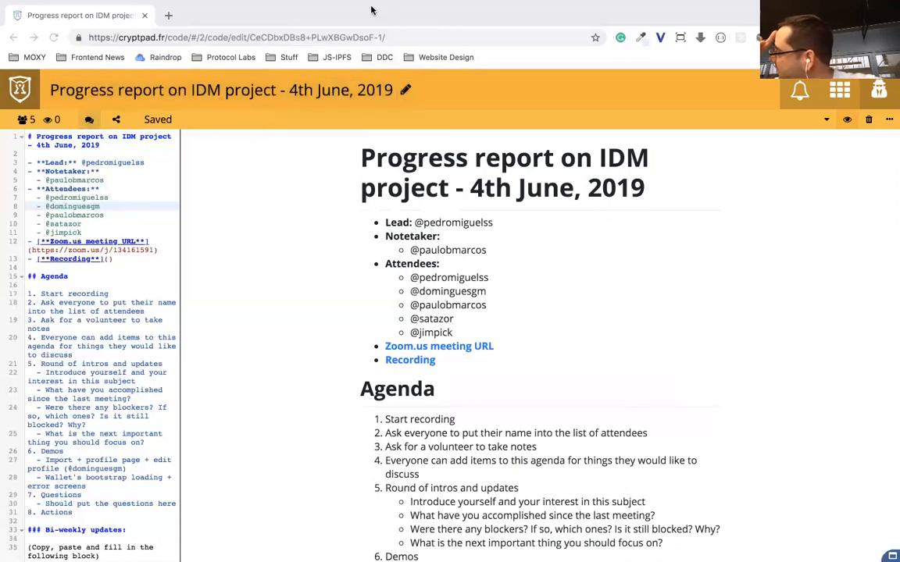
mouse_move(262, 18)
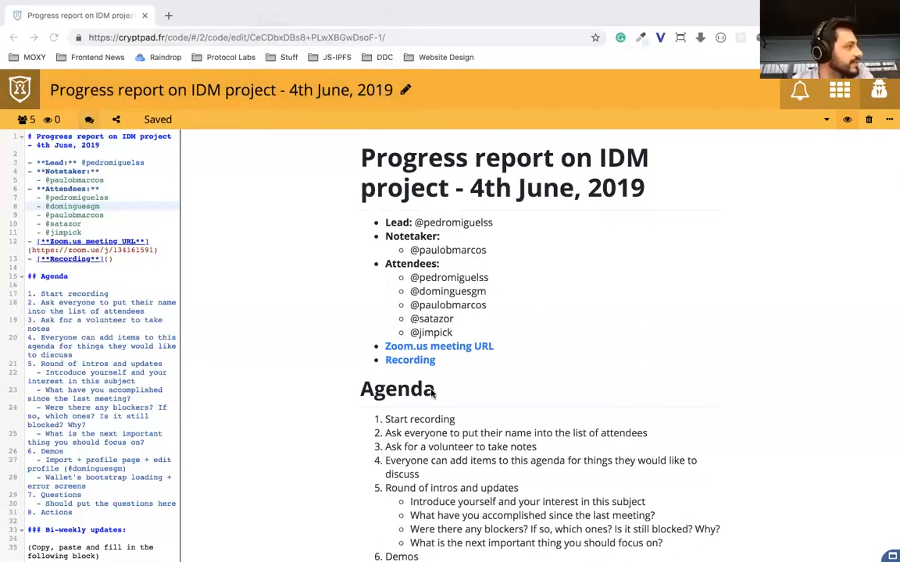
scroll("down", 3)
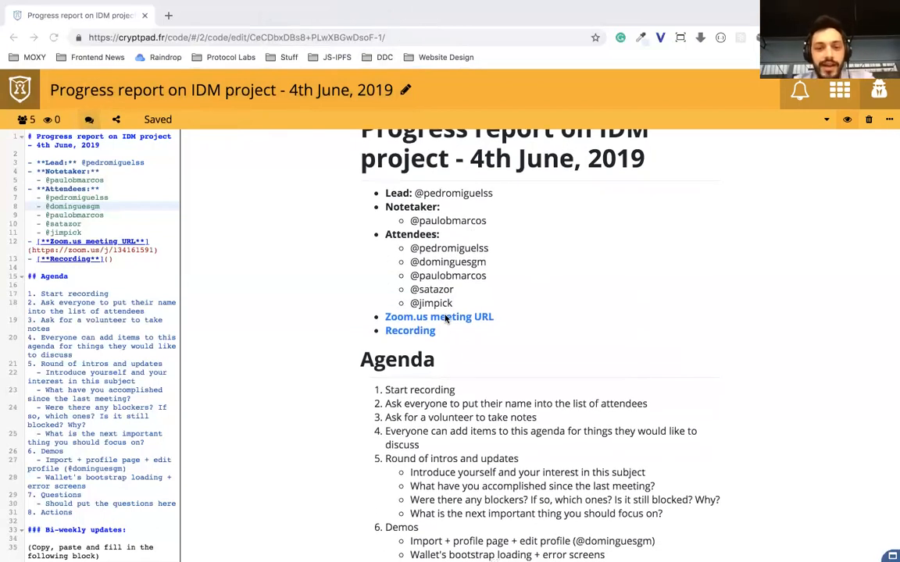
scroll("down", 3)
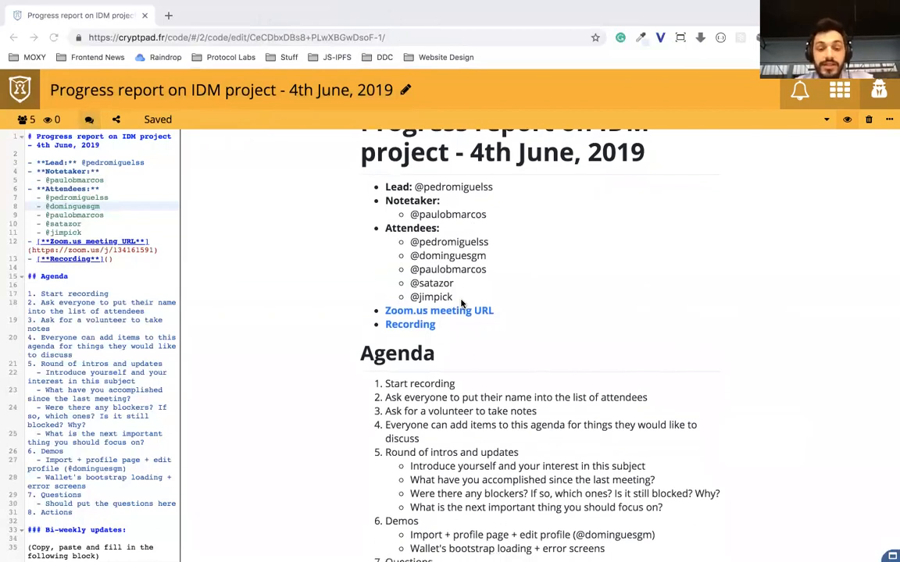
scroll("down", 3)
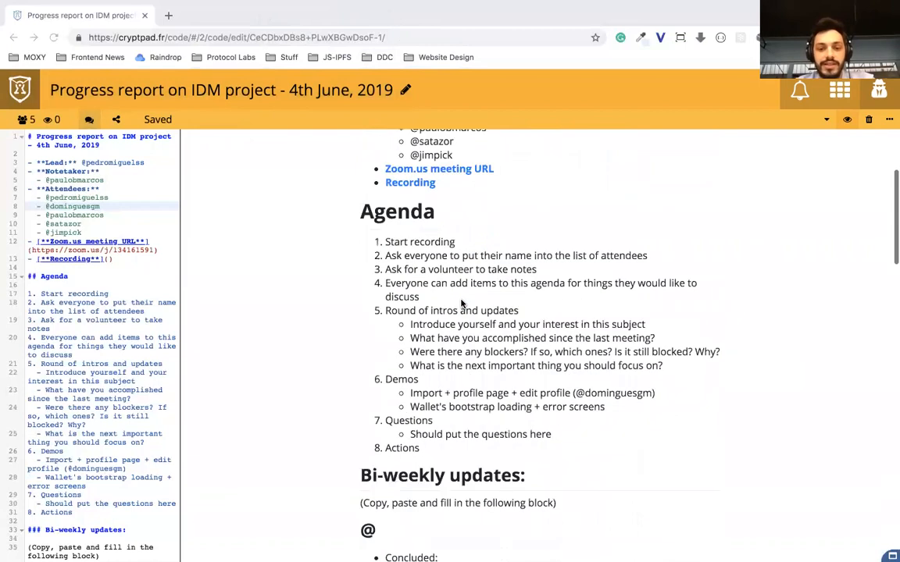
scroll("down", 3)
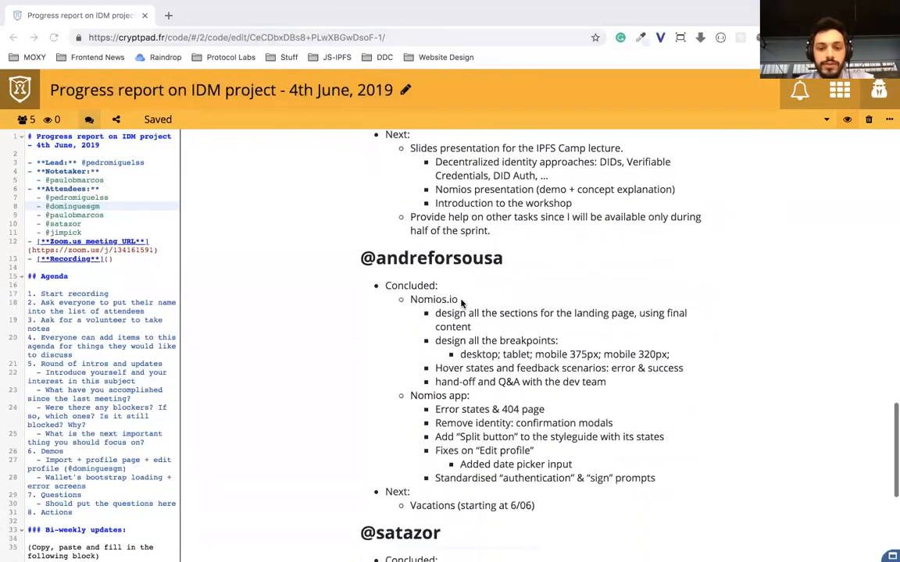
scroll("down", 3)
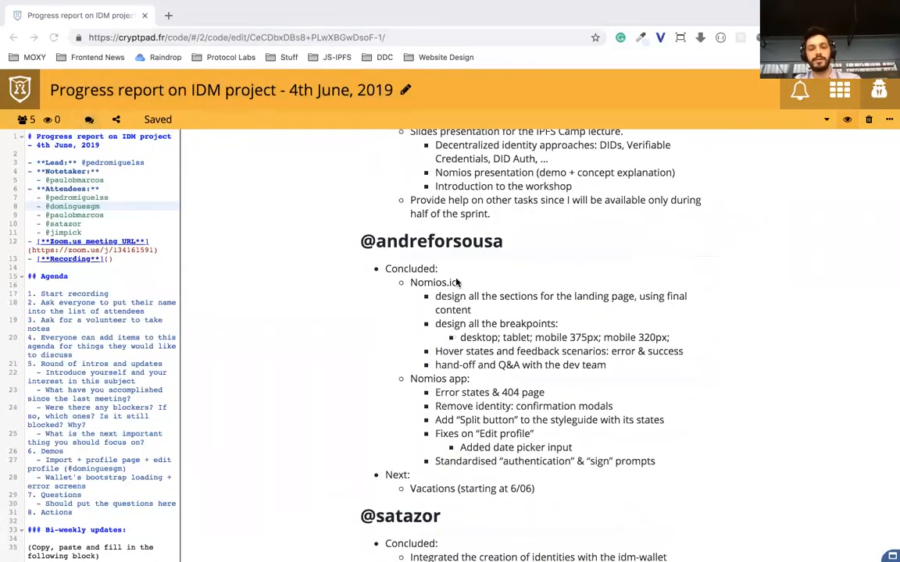
mouse_move(420, 334)
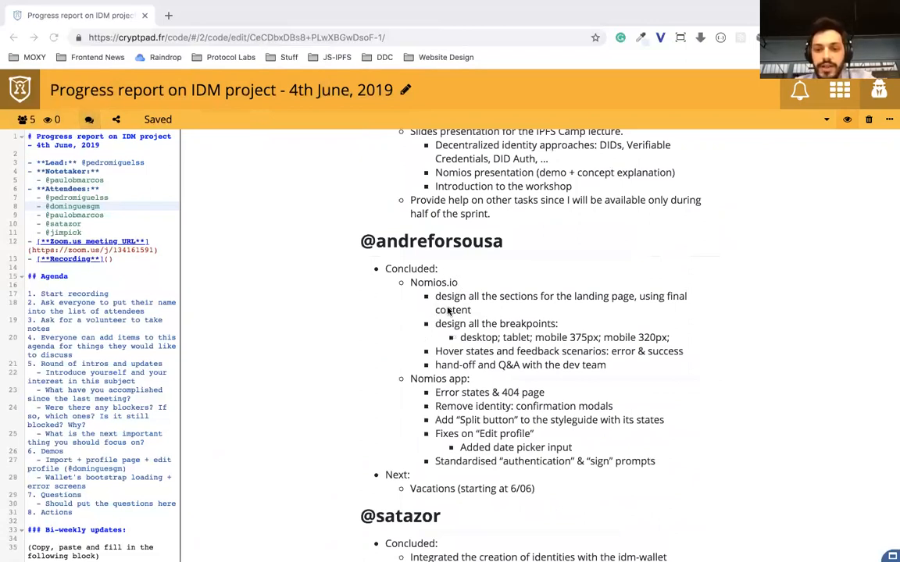
scroll("down", 3)
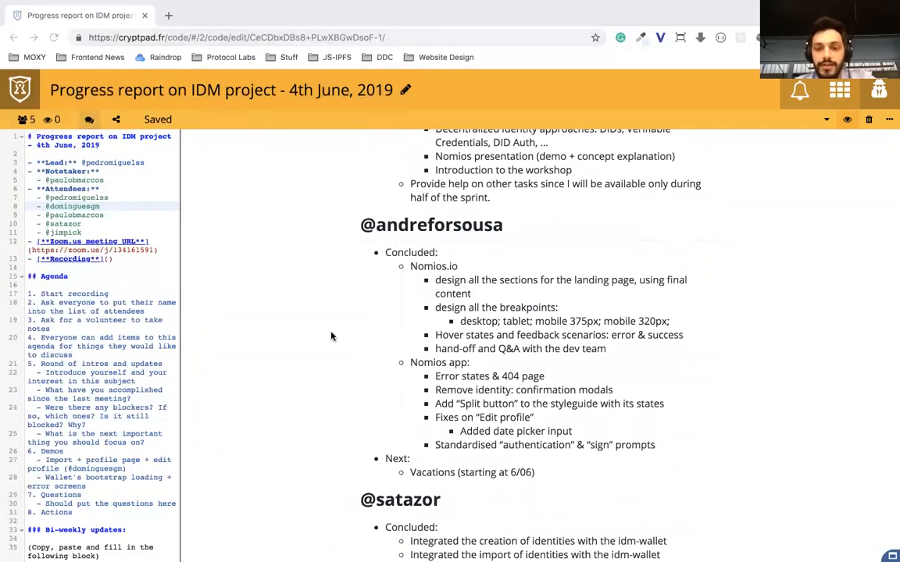
mouse_move(546, 323)
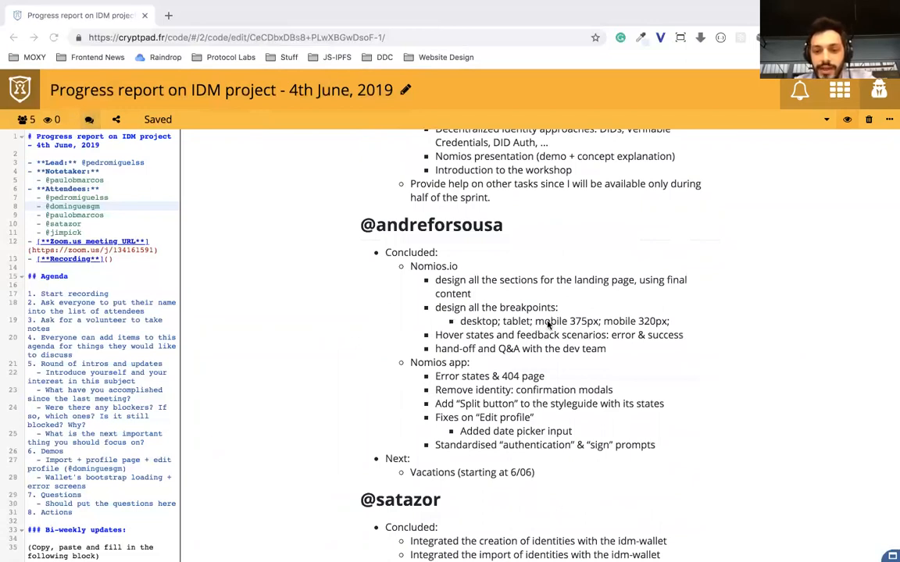
scroll("down", 3)
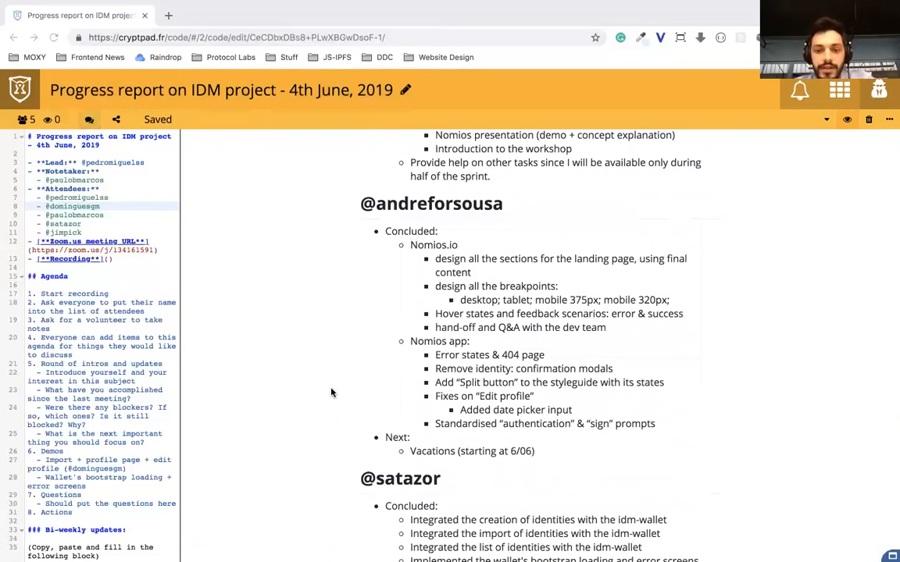
scroll("down", 3)
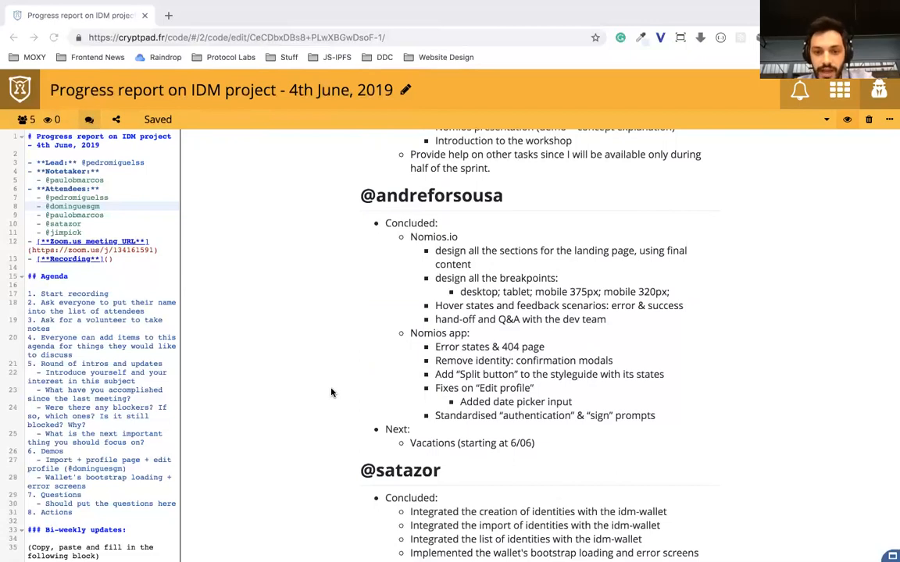
scroll("down", 3)
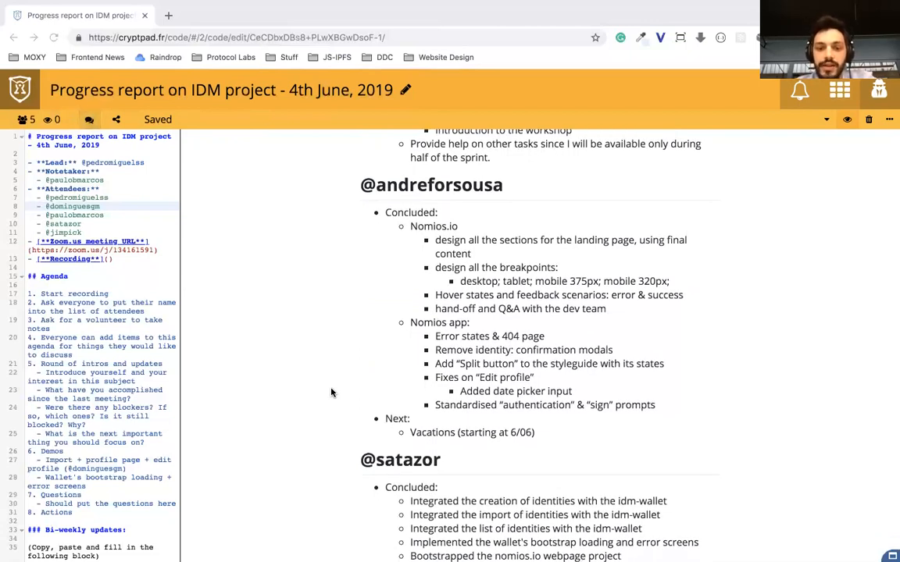
scroll("down", 3)
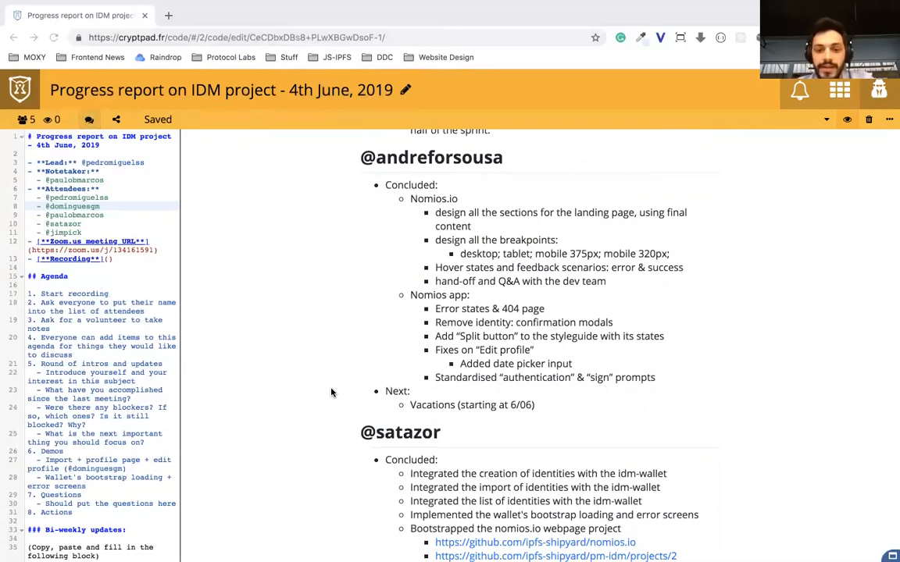
scroll("down", 3)
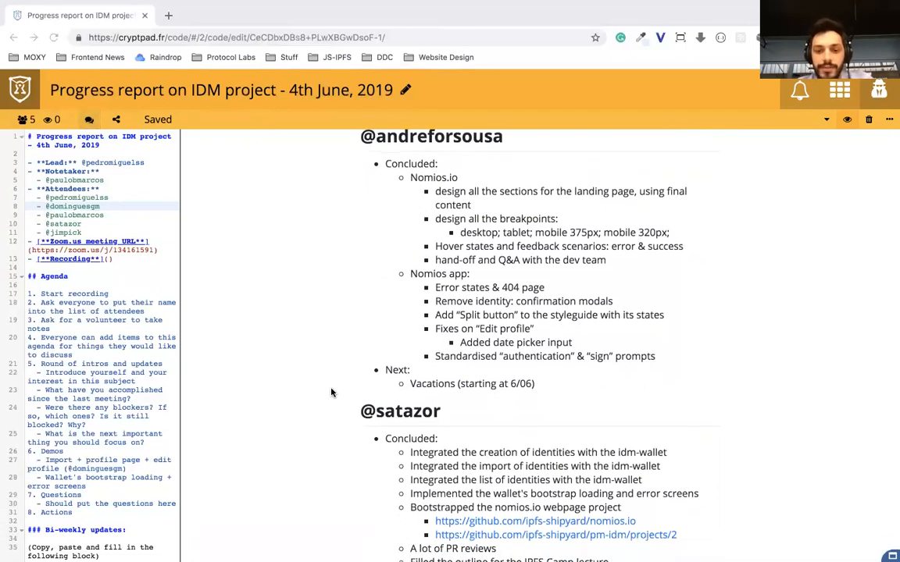
scroll("down", 3)
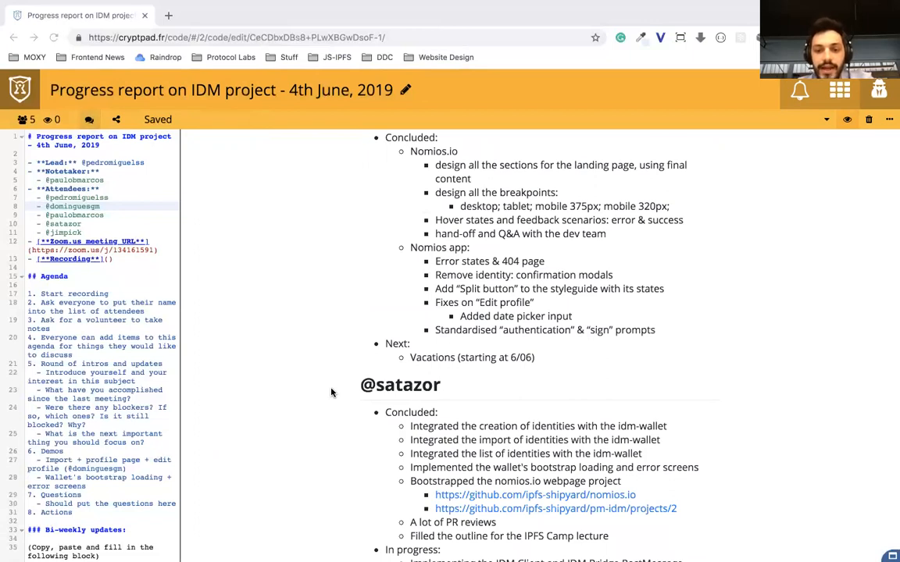
scroll("down", 3)
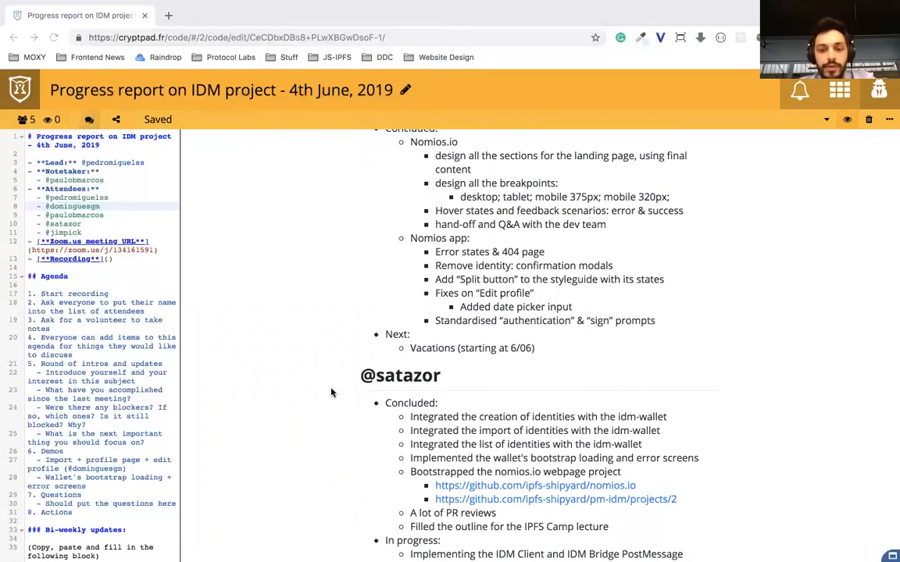
scroll("down", 3)
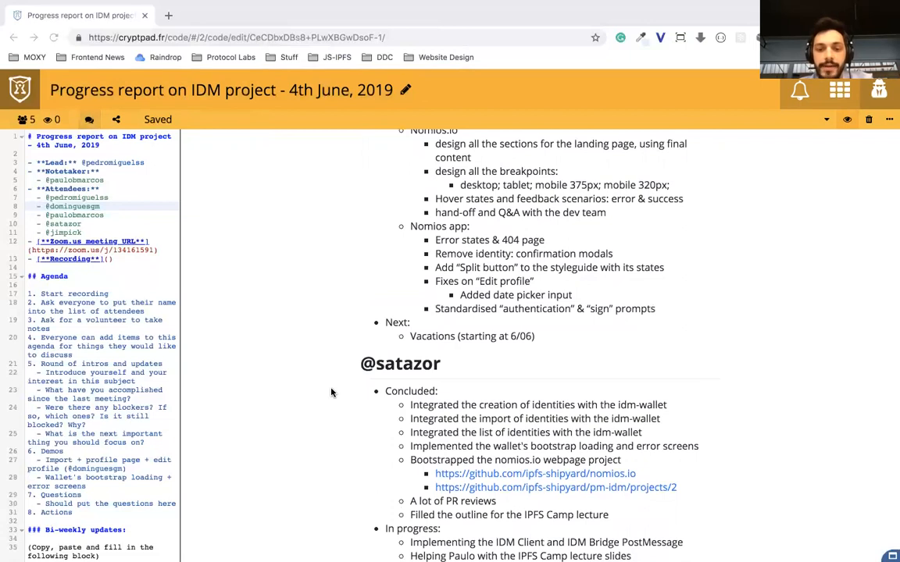
scroll("down", 3)
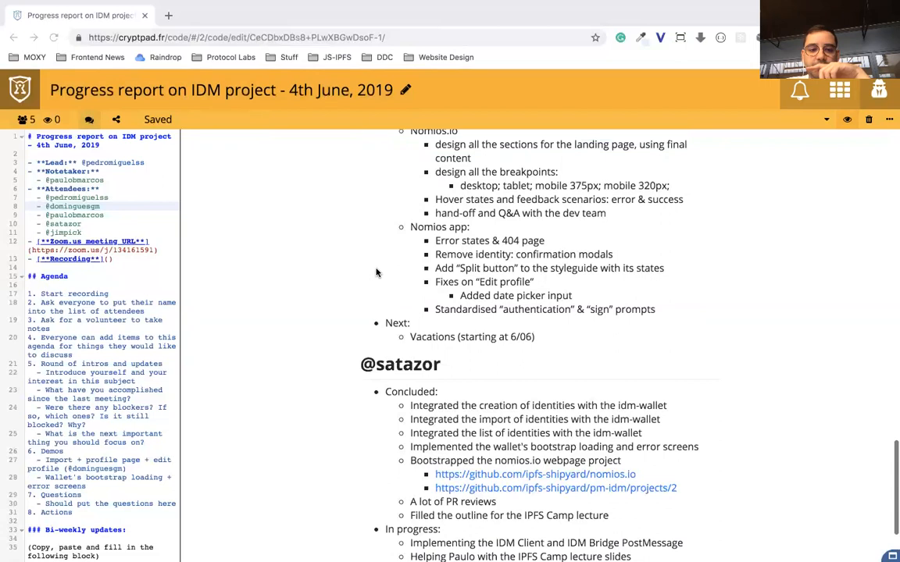
scroll("down", 3)
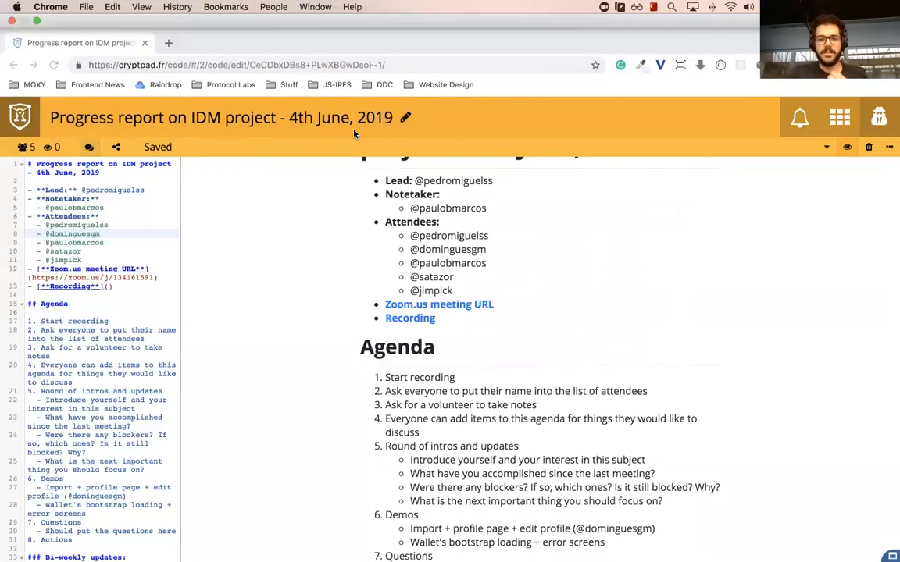
scroll("down", 3)
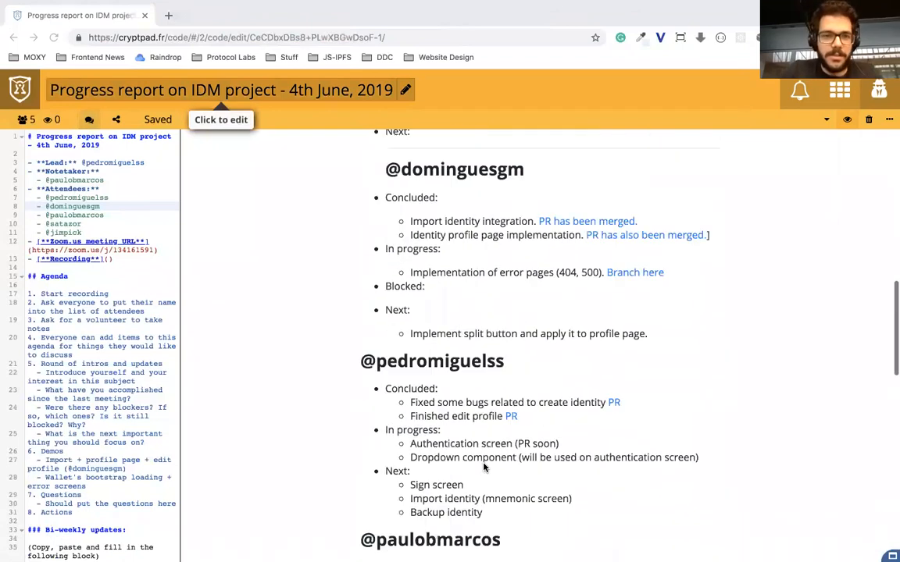
scroll("down", 3)
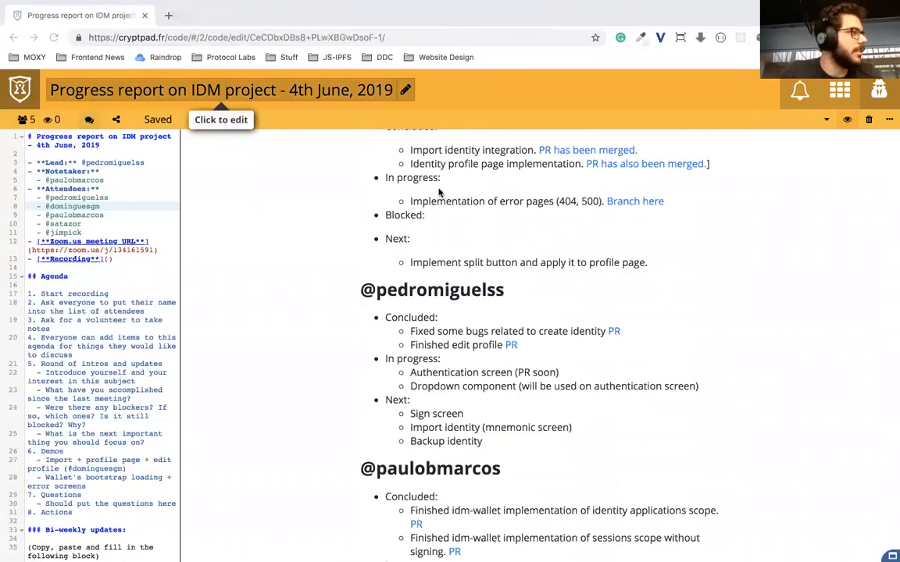
mouse_move(431, 21)
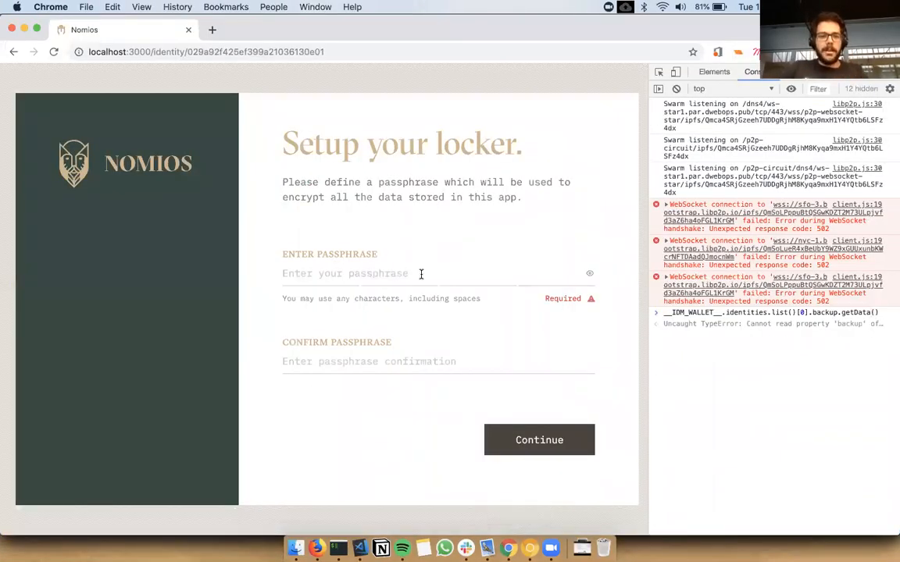
- Enter and confirm the passphrase, continue, and drag the expiration slider to 3 minutes
type("•")
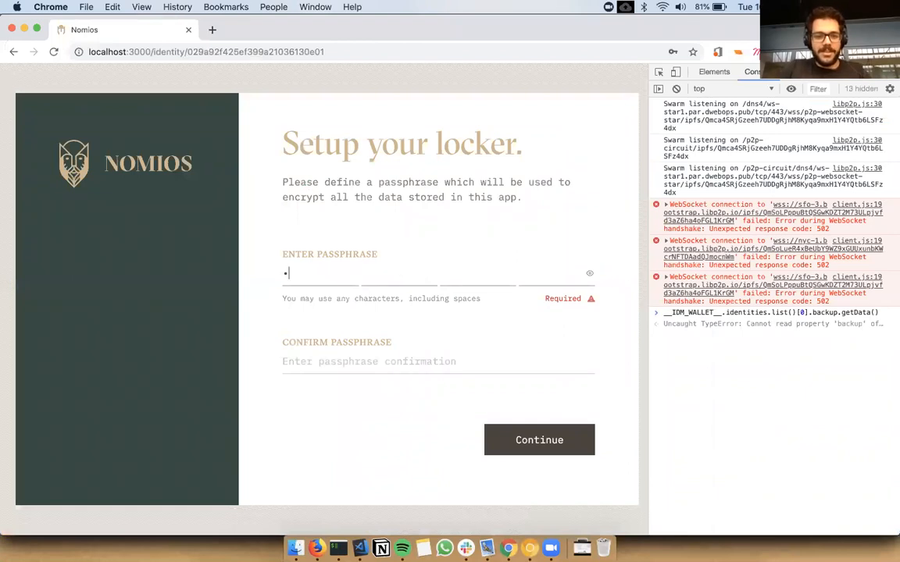
type("••")
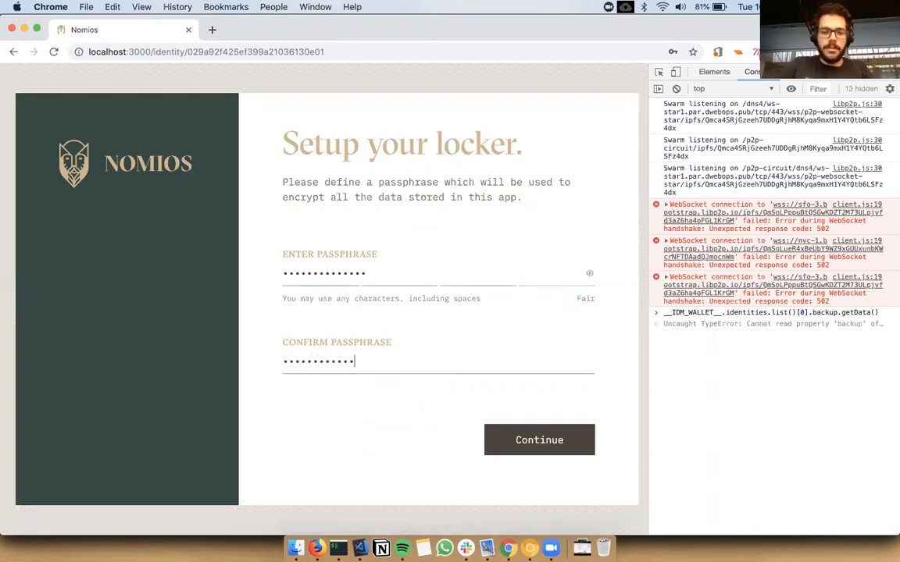
left_click(539, 440)
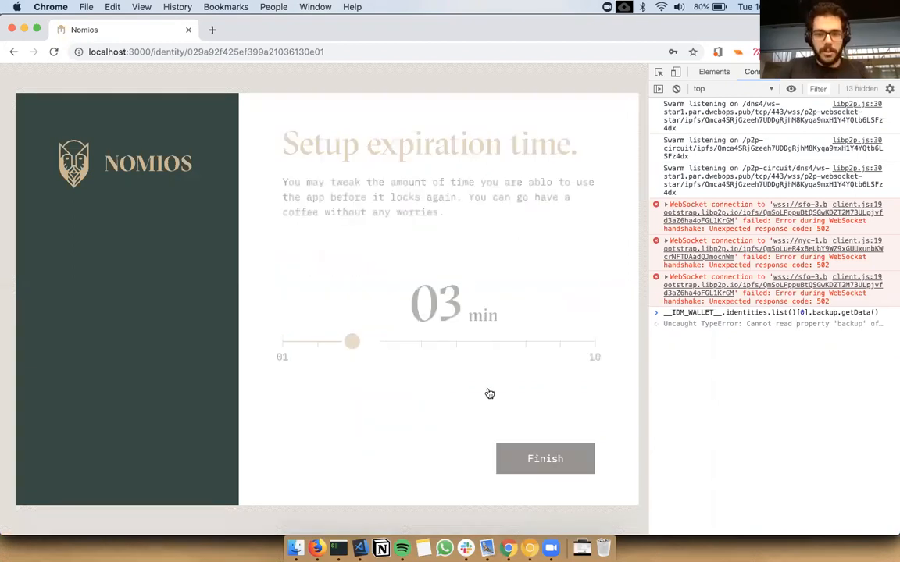
left_click_drag(352, 341, 595, 341)
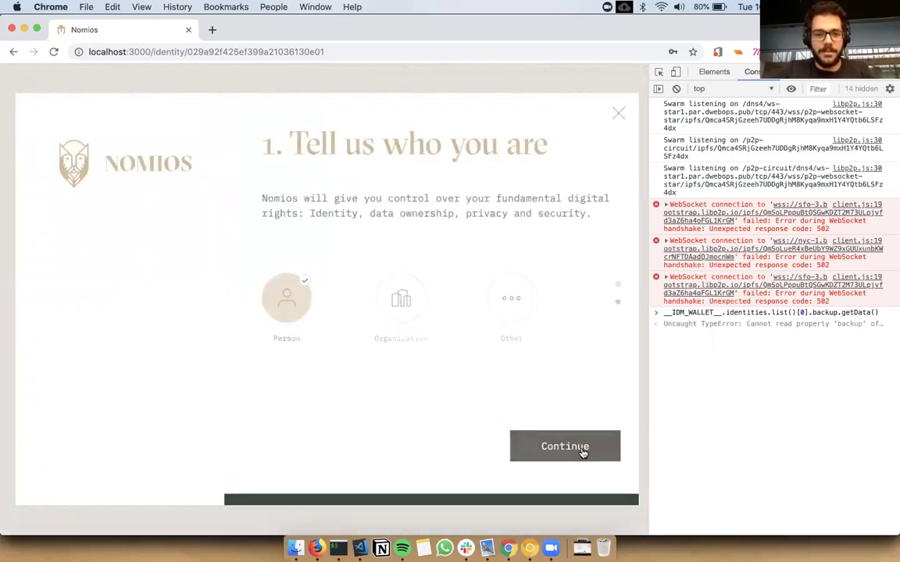
left_click(286, 298)
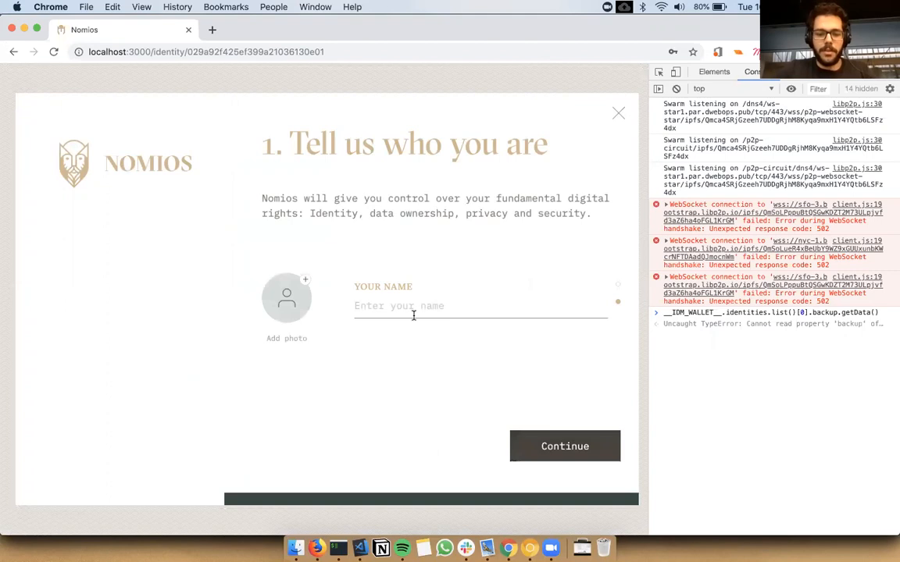
type("Pedro")
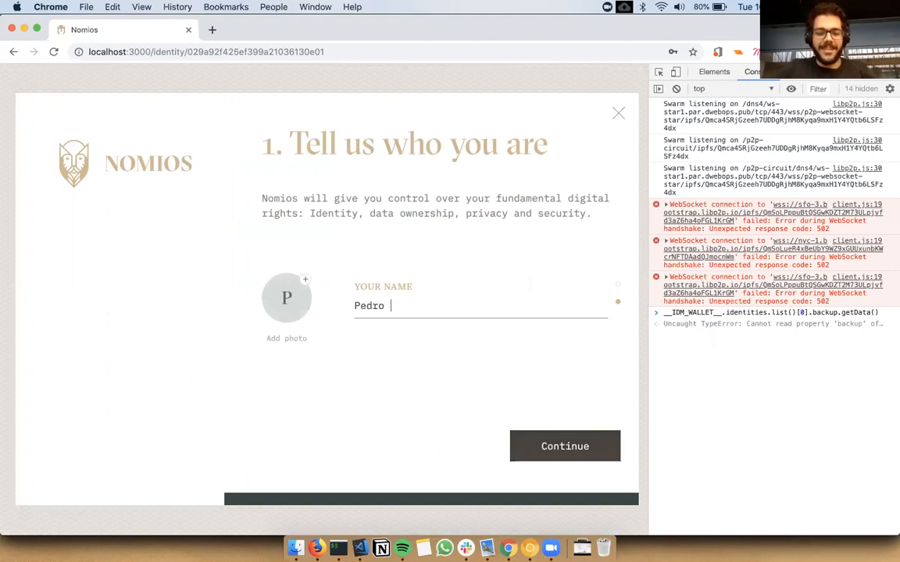
type("Sta")
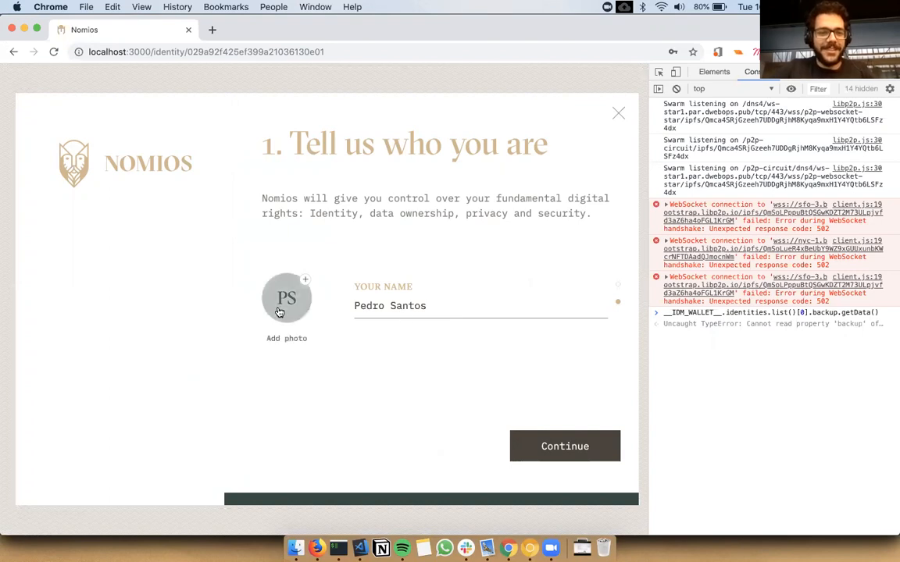
left_click(286, 298)
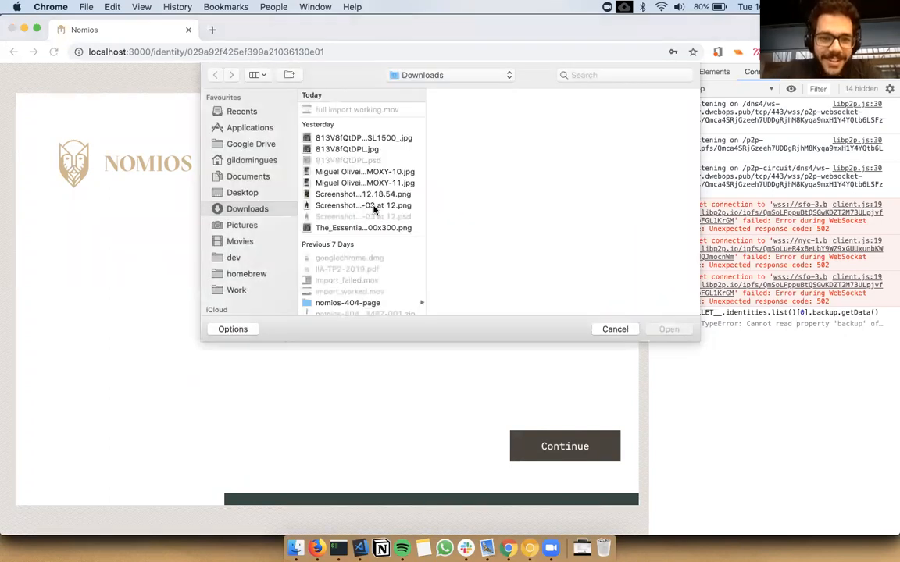
scroll("down", 3)
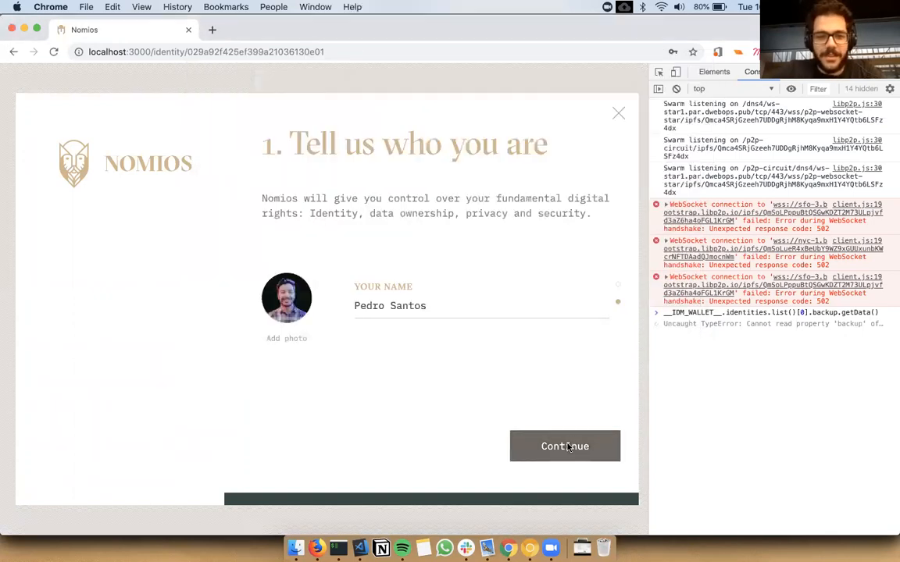
- Continue to the device step and accept the laptop device to start creating the identity
left_click(565, 446)
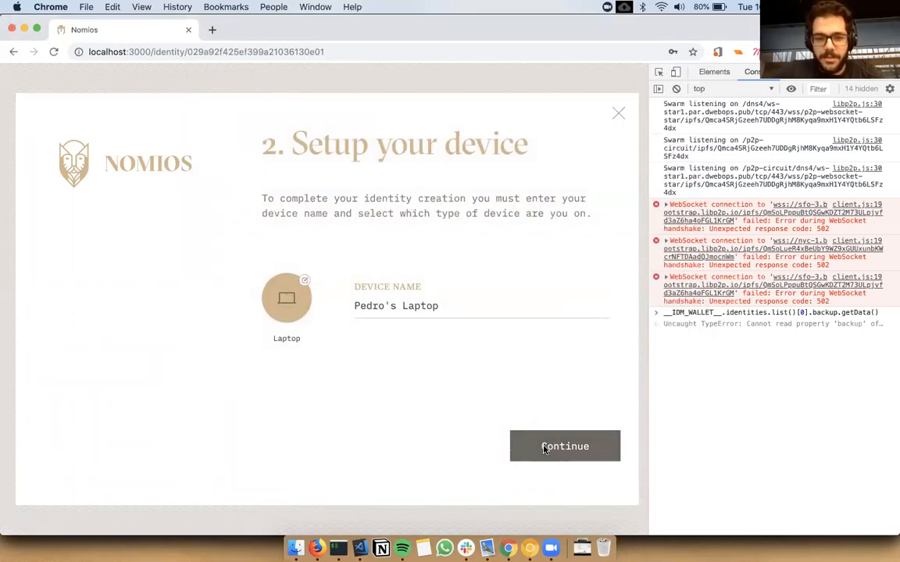
left_click(564, 446)
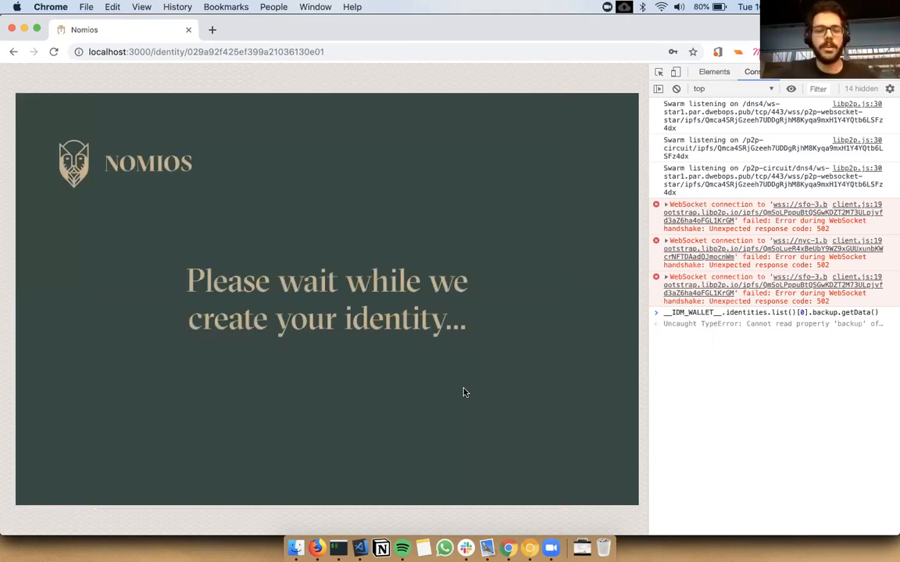
mouse_move(677, 362)
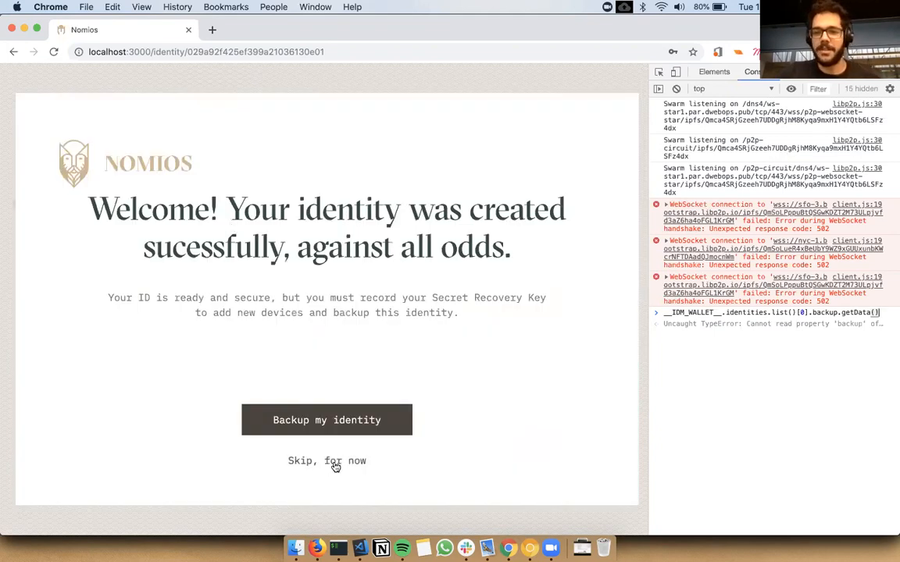
- Skip the backup for now and scroll through the new identity's profile page
left_click(326, 460)
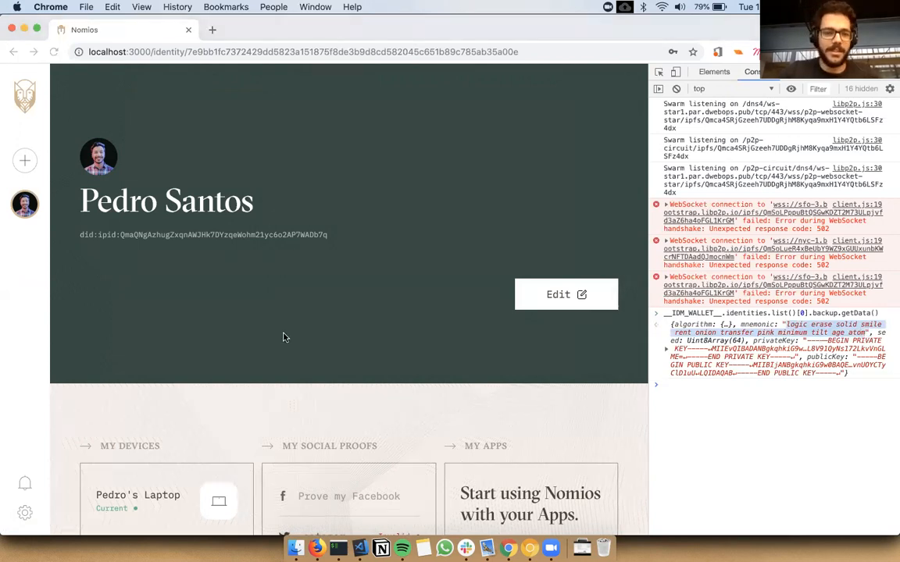
scroll("down", 3)
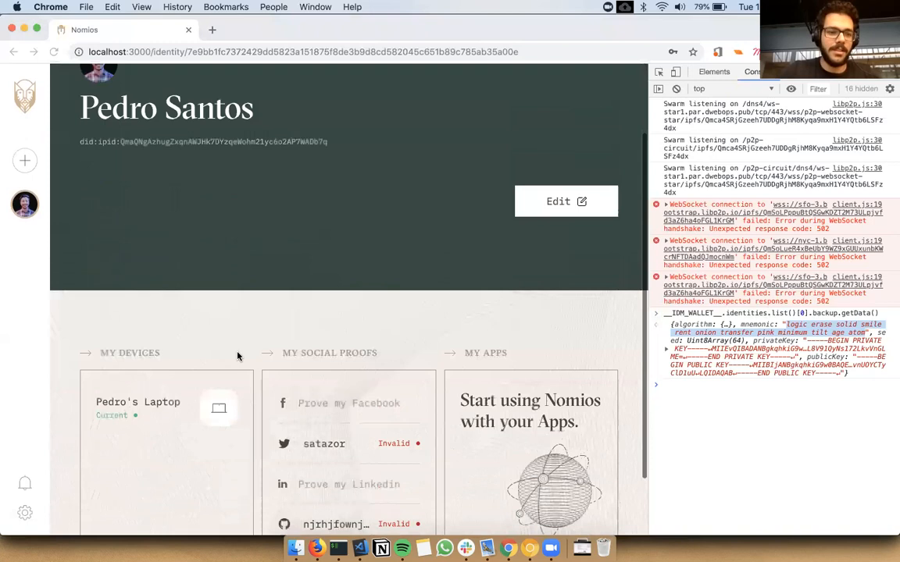
scroll("down", 3)
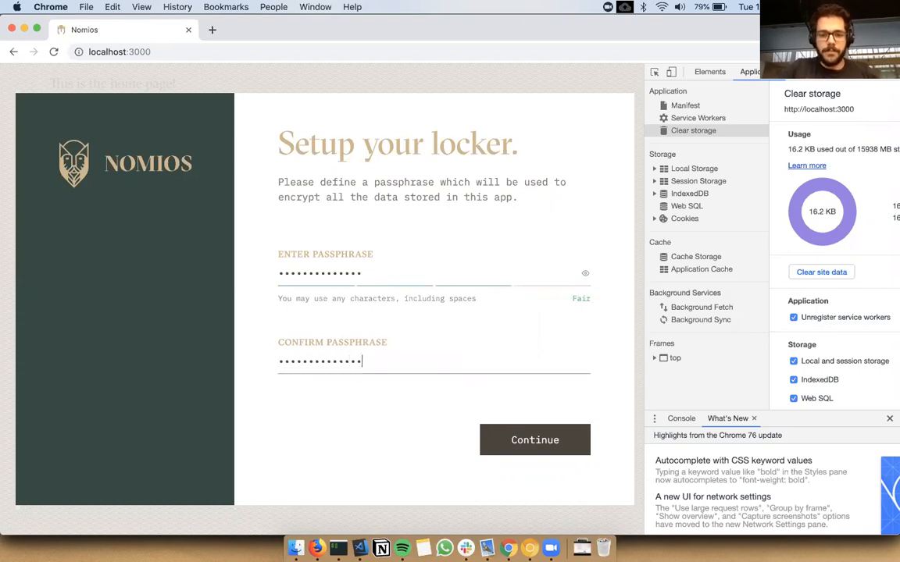
- Confirm the locker passphrase and lock expiration, then choose Add Identity > Import ID
left_click(534, 440)
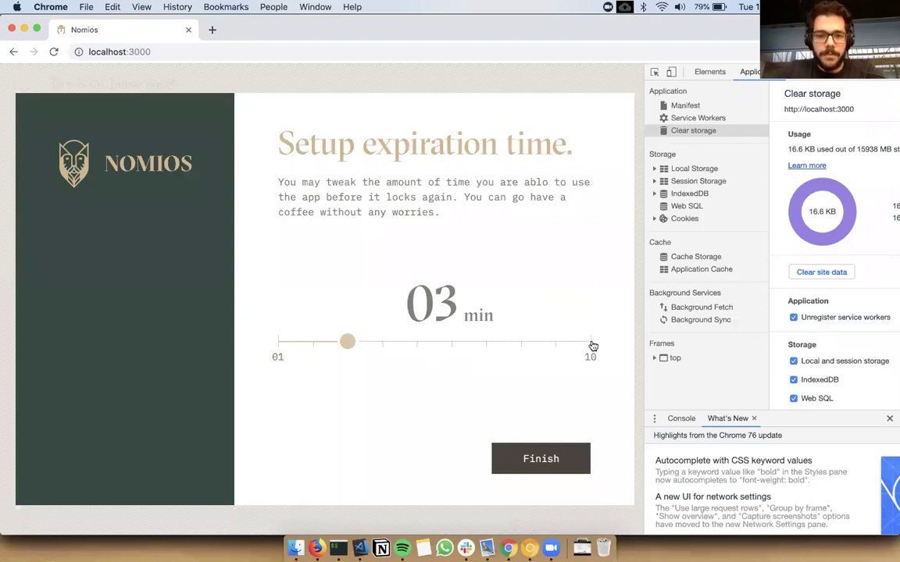
left_click(540, 458)
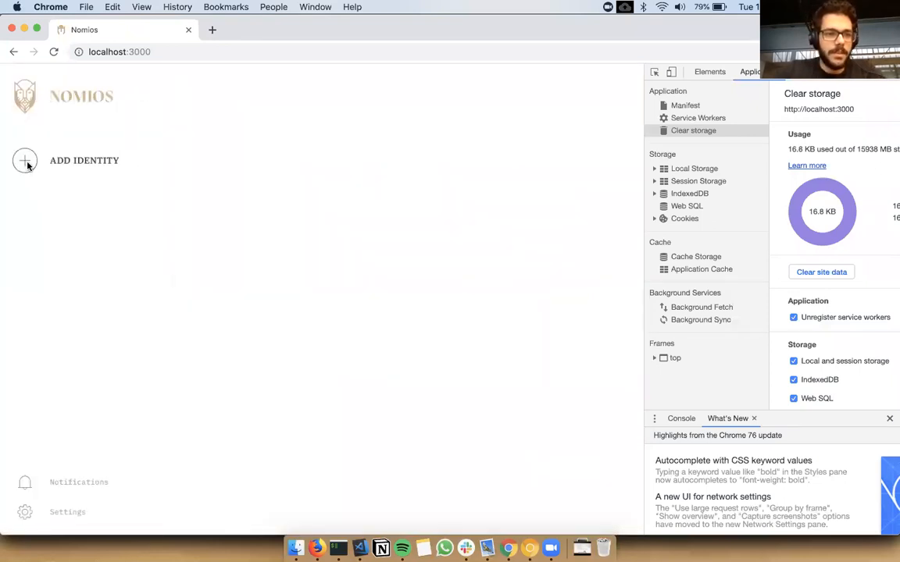
left_click(24, 160)
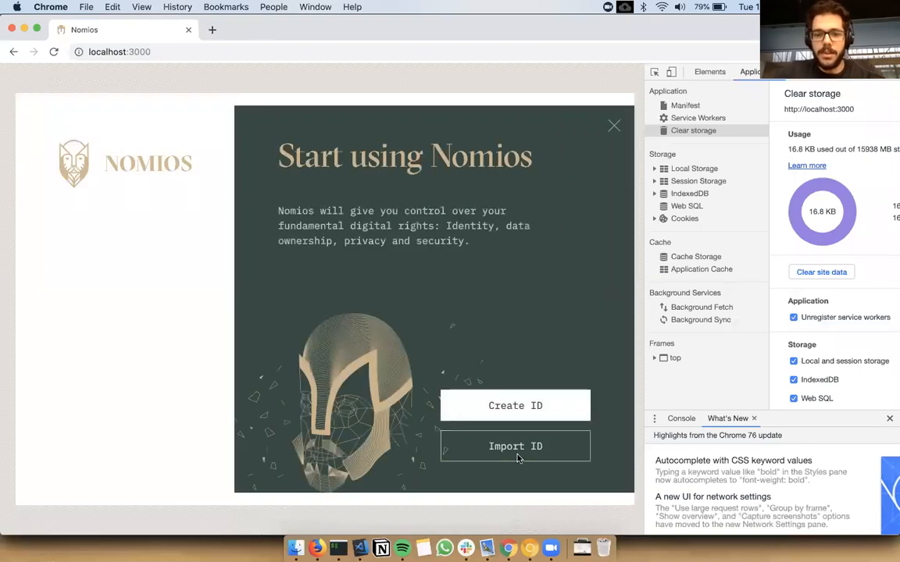
left_click(515, 446)
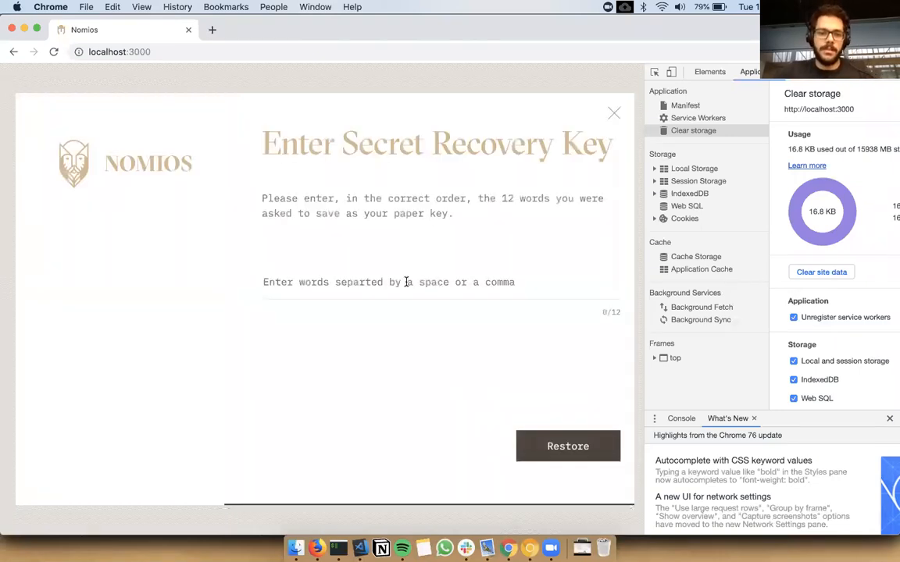
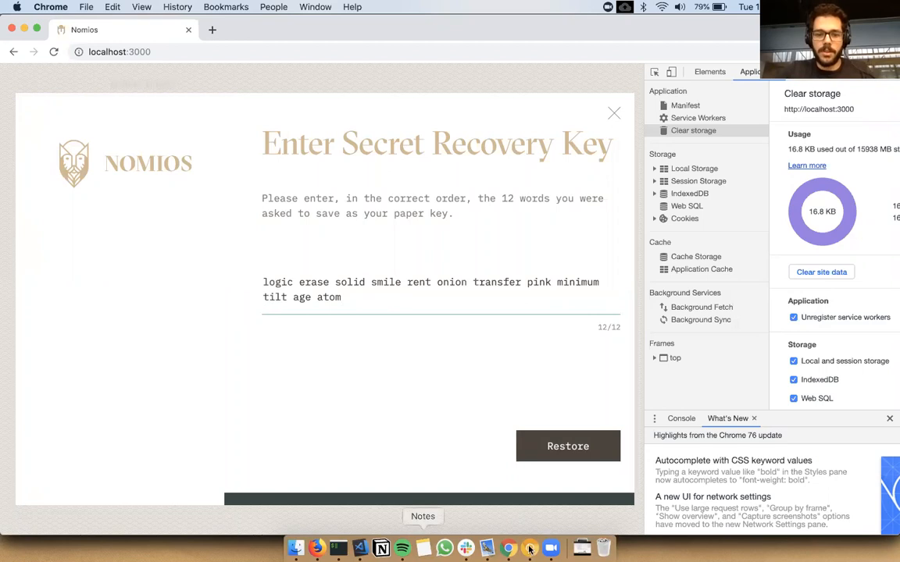
left_click(568, 446)
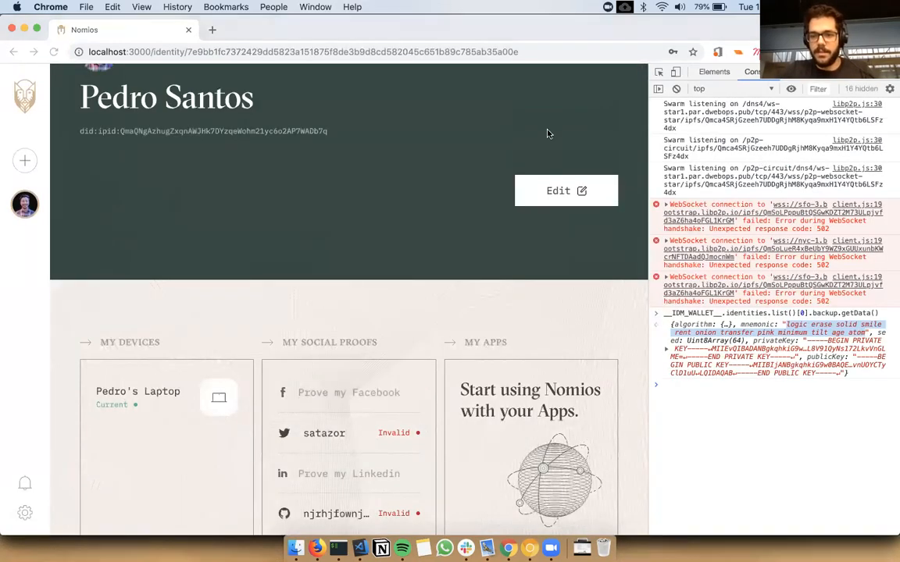
mouse_move(535, 544)
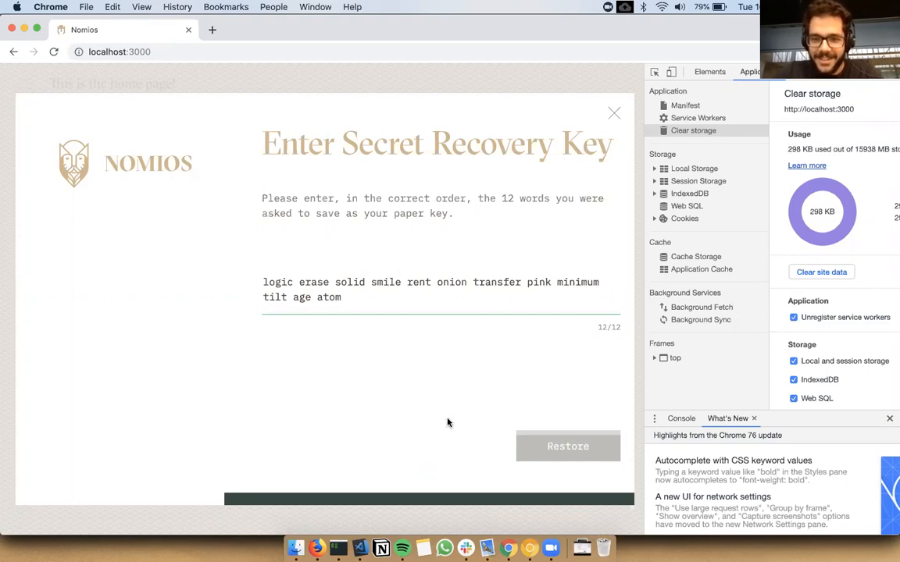
left_click(567, 446)
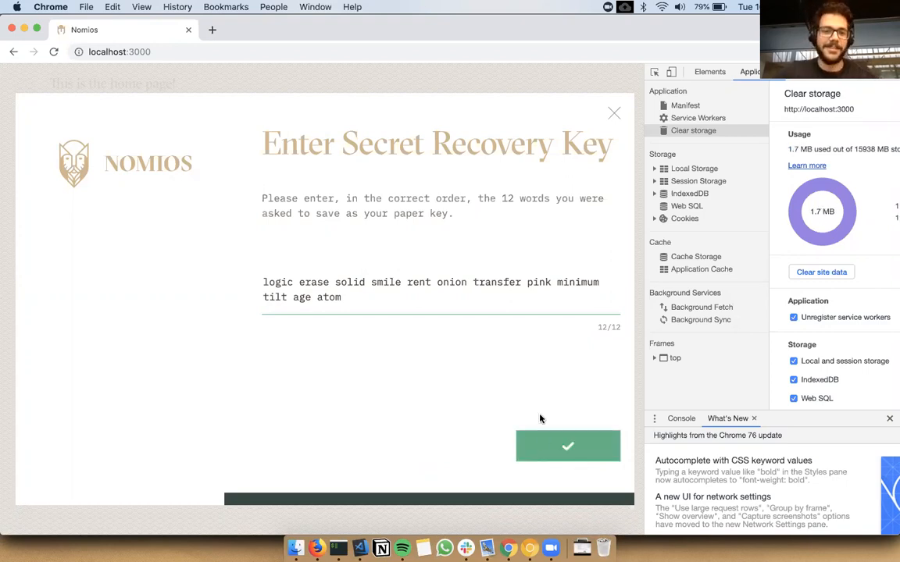
left_click(566, 446)
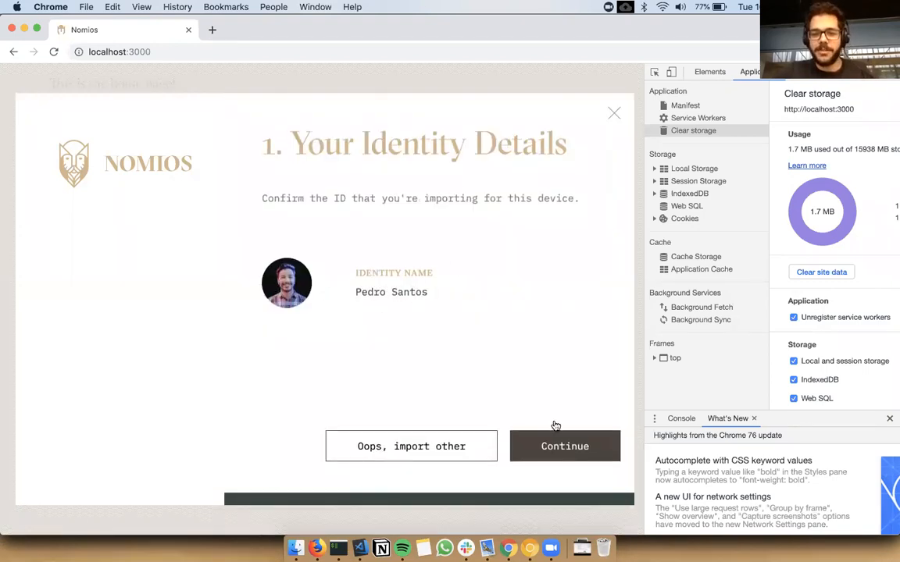
left_click(564, 446)
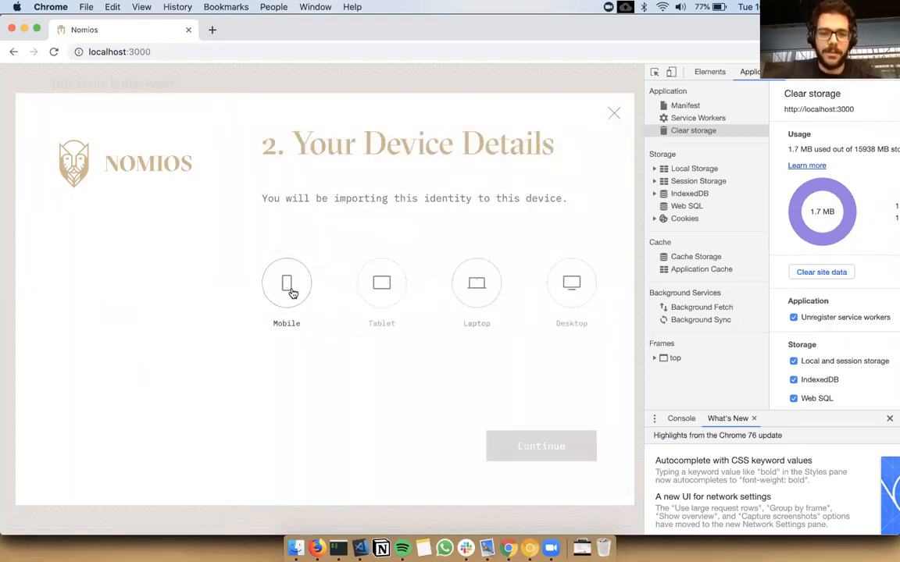
- Select Mobile as the device type and start importing the identity
left_click(285, 282)
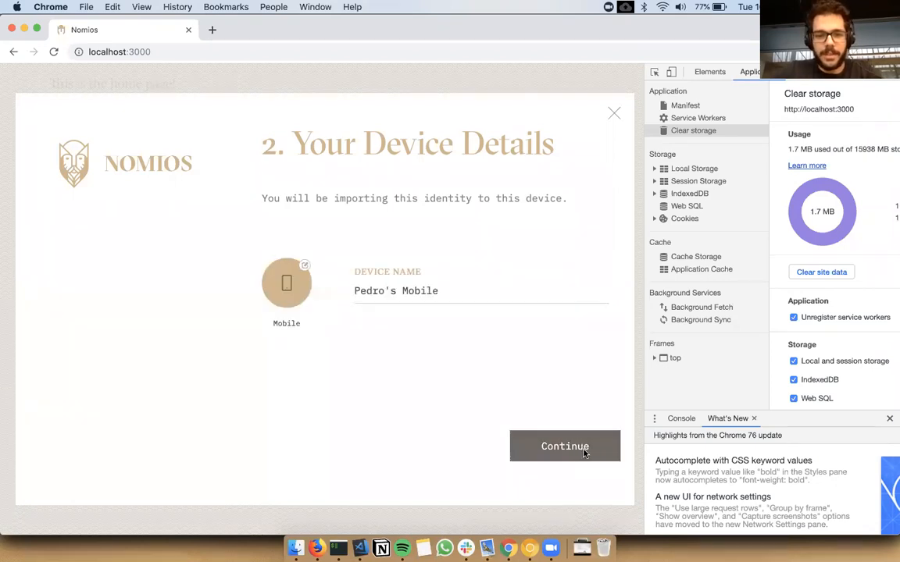
left_click(564, 446)
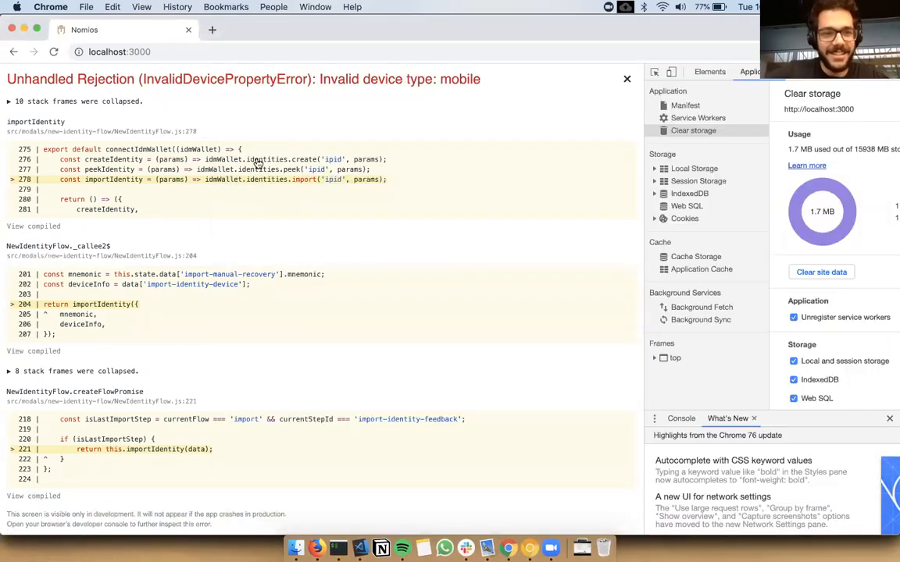
mouse_move(482, 355)
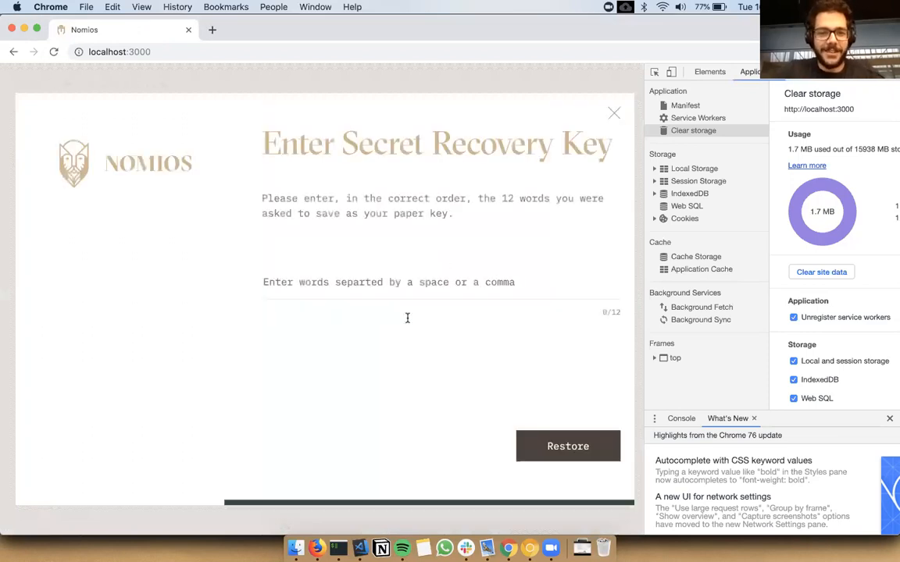
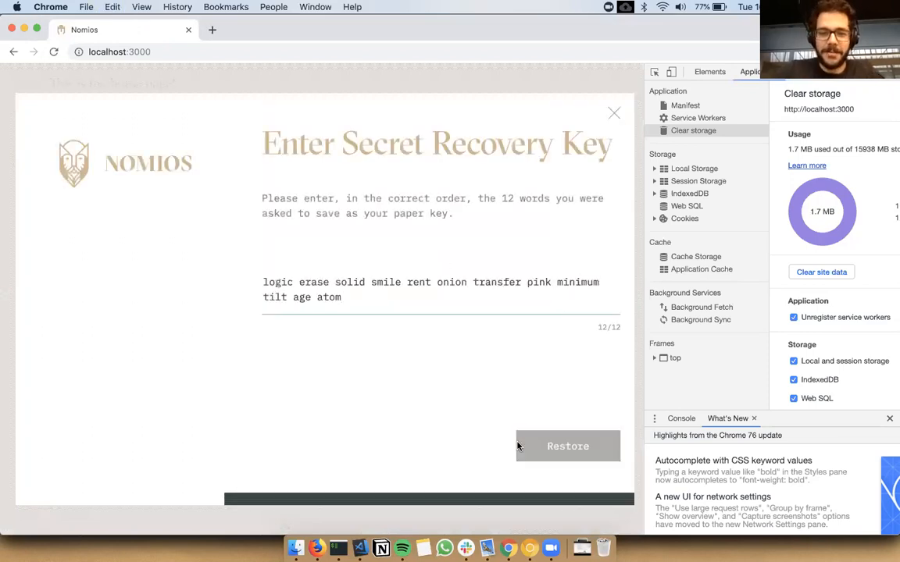
- Re-enter the 12-word recovery key and restore the identity to begin importing
mouse_move(479, 382)
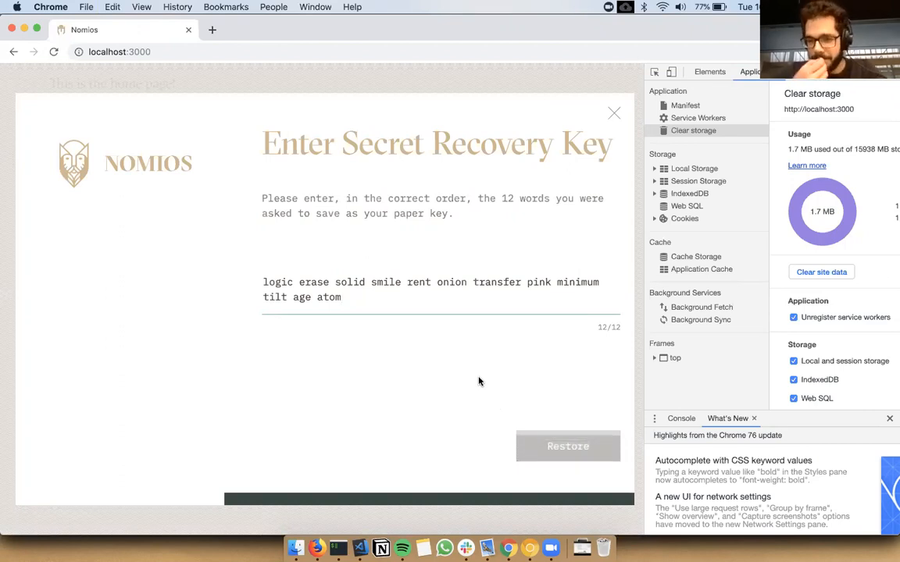
left_click(566, 446)
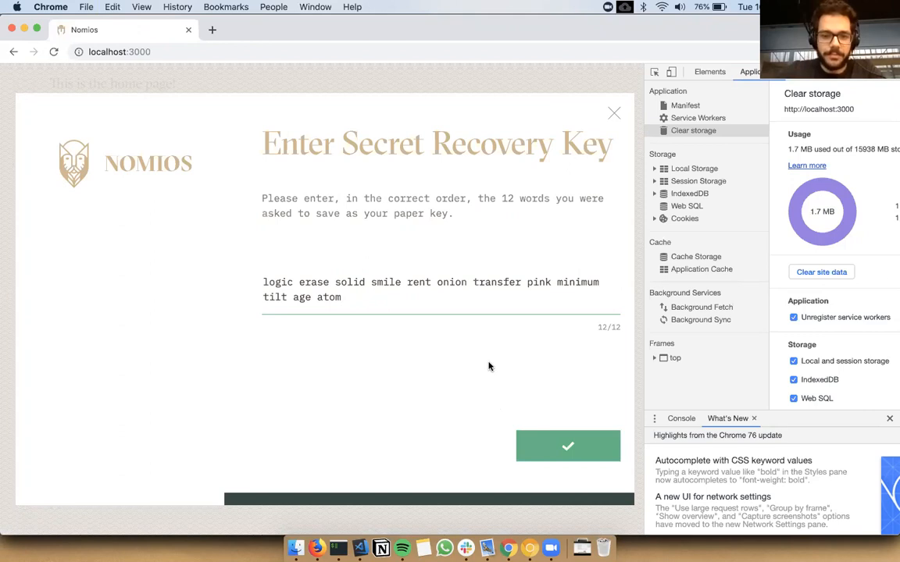
left_click(567, 446)
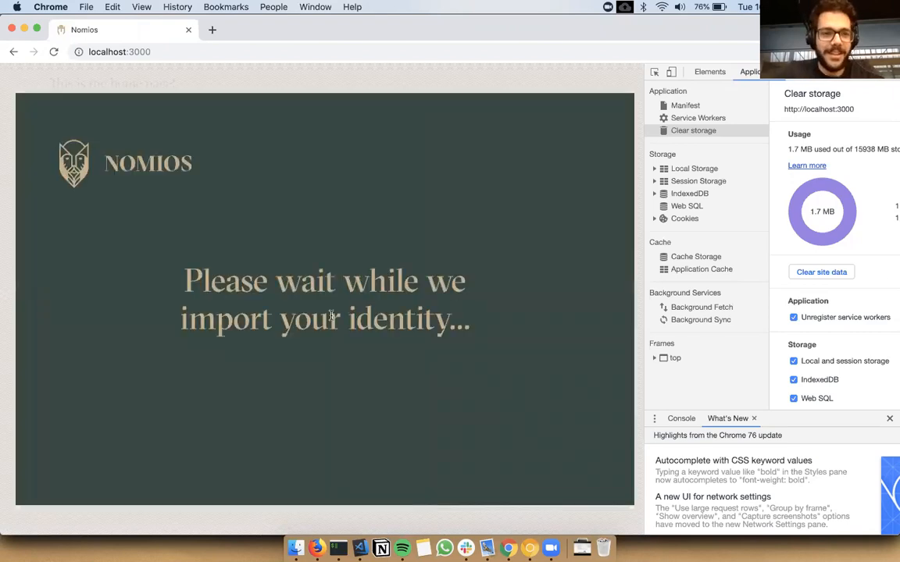
mouse_move(425, 259)
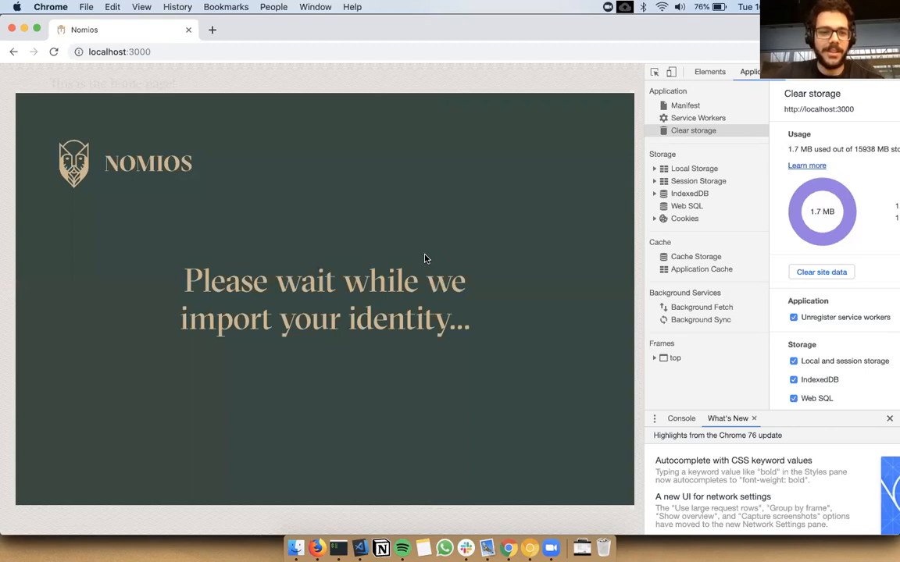
mouse_move(422, 127)
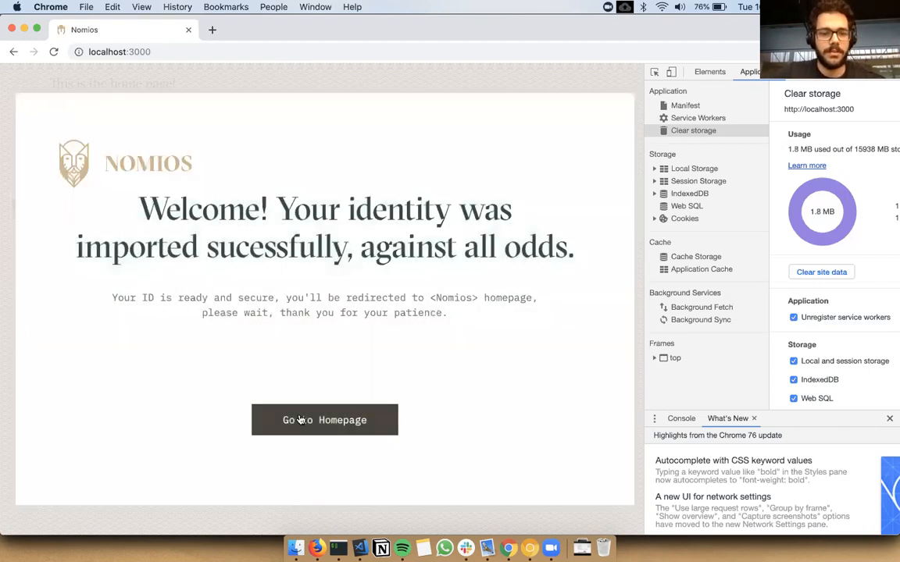
- Go to the homepage and scroll through the imported identity's devices, social proofs and apps
left_click(324, 420)
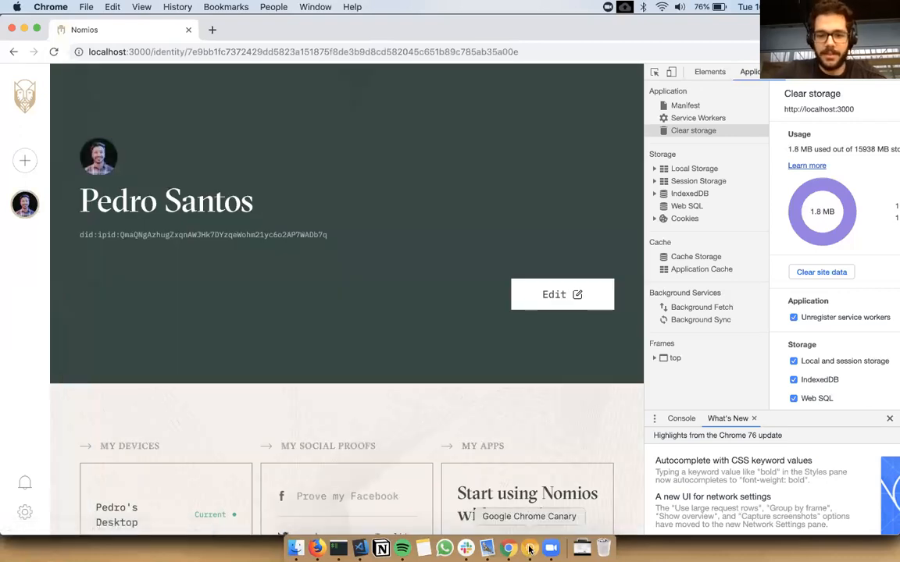
scroll("down", 3)
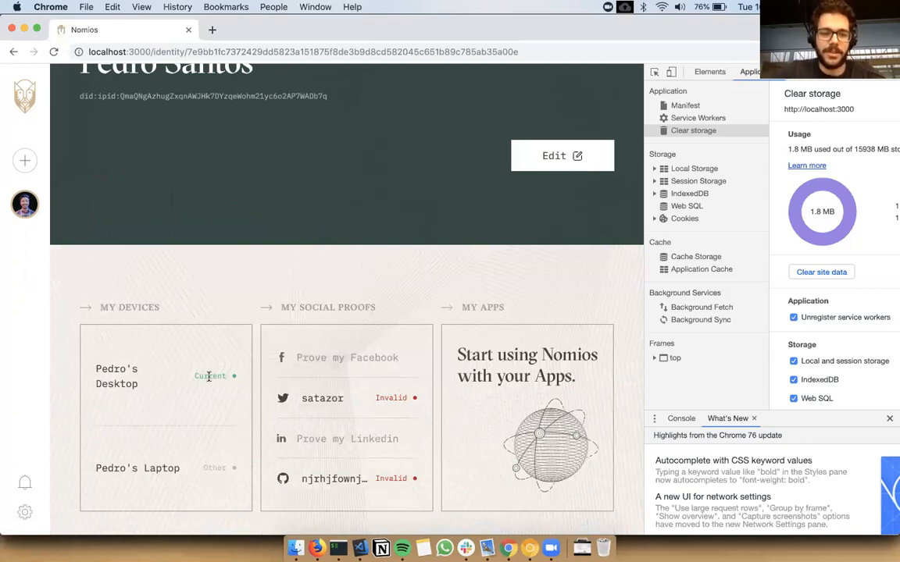
mouse_move(217, 399)
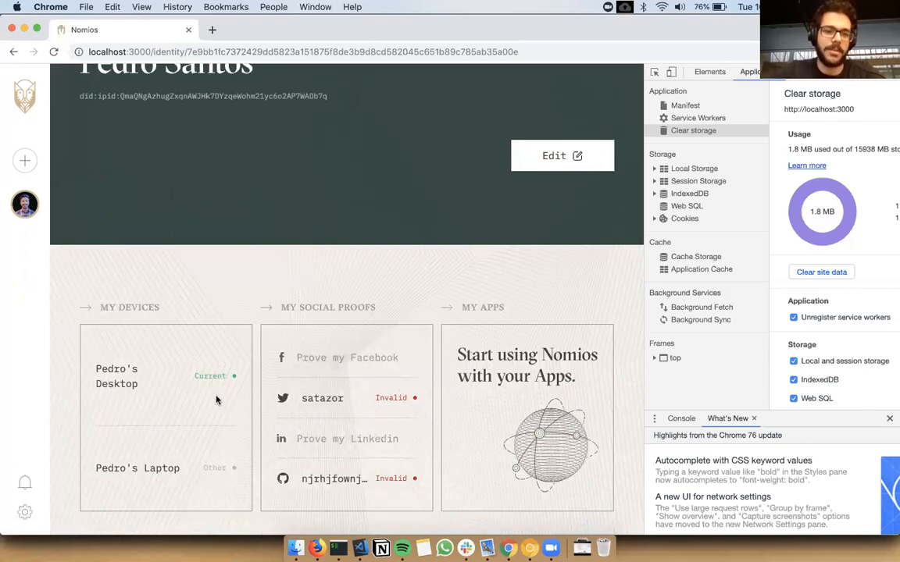
mouse_move(198, 478)
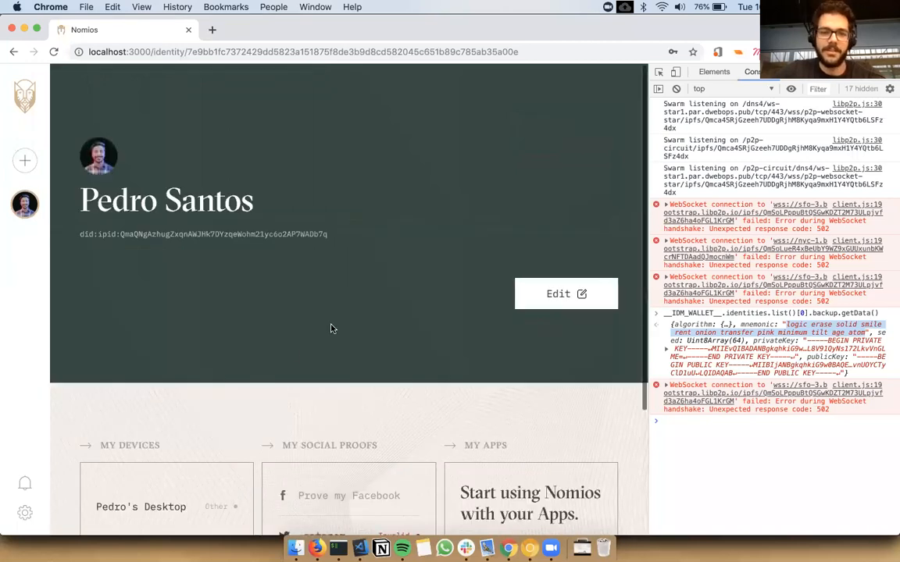
scroll("down", 3)
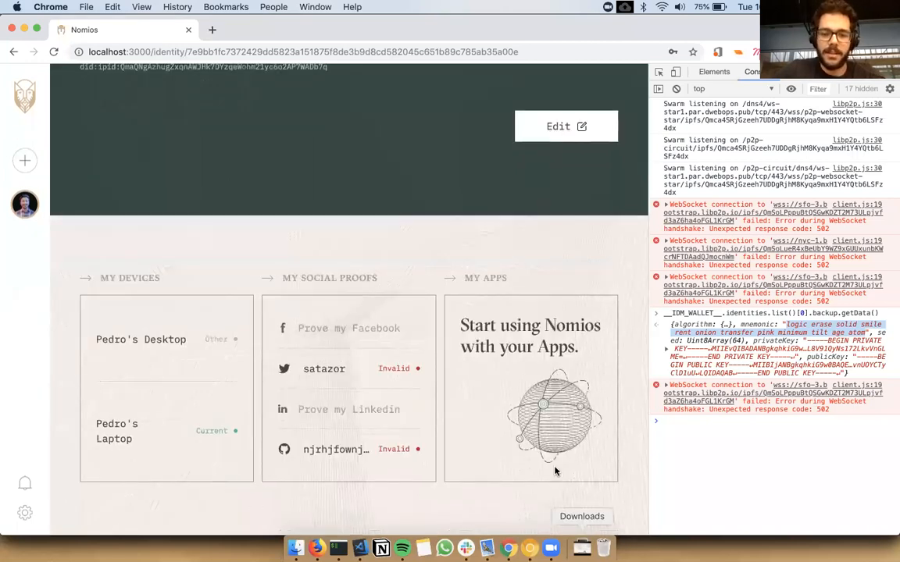
scroll("up", 3)
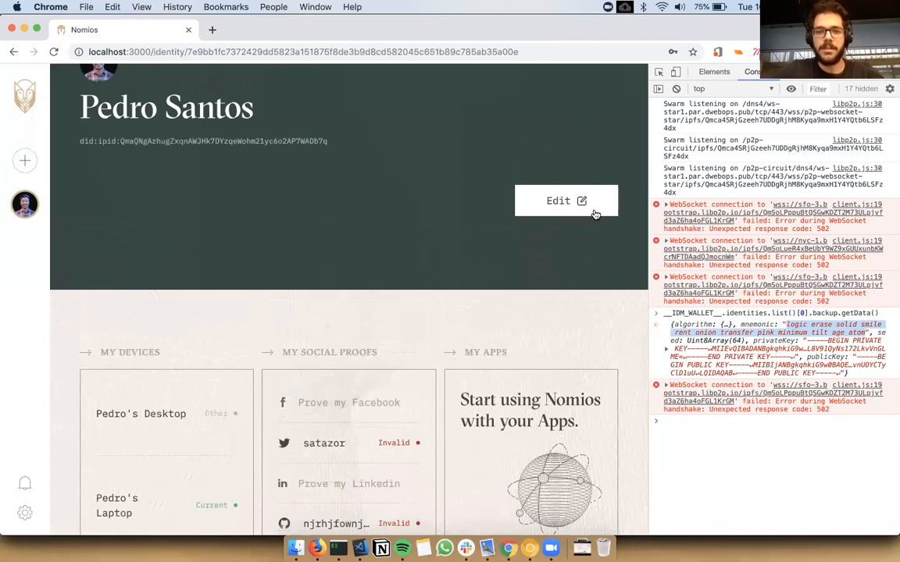
- Edit the profile to nationality Portuguese, gender Male, location Porto, Portugal, and save changes
left_click(557, 200)
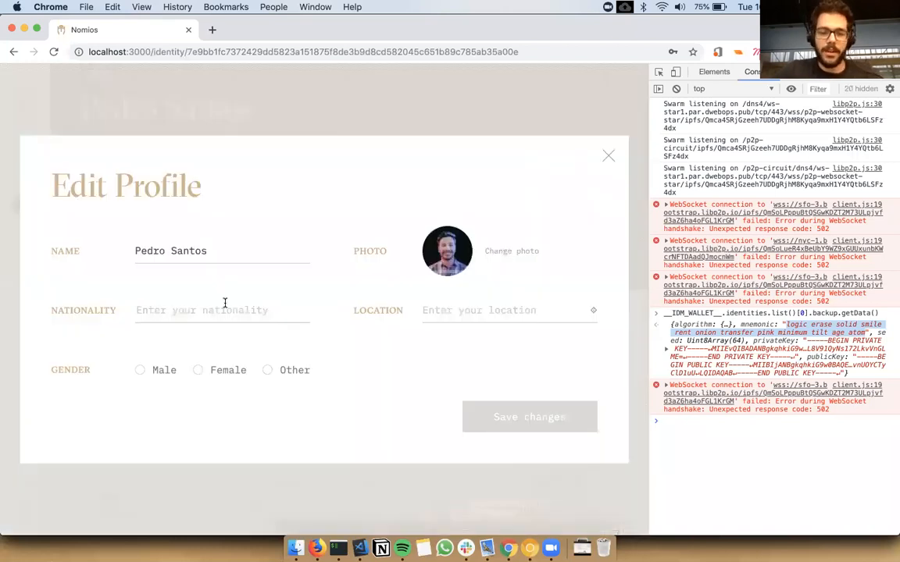
type("Por")
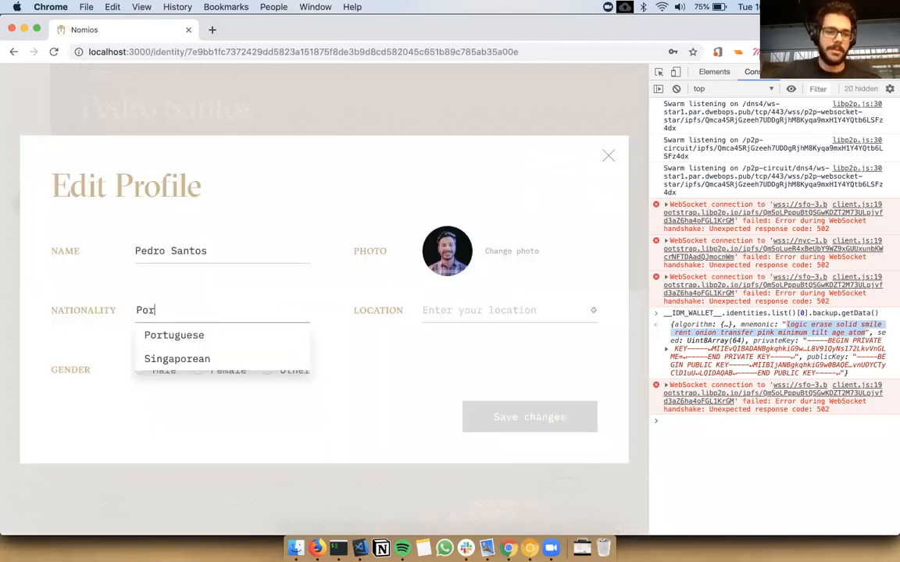
left_click(173, 335)
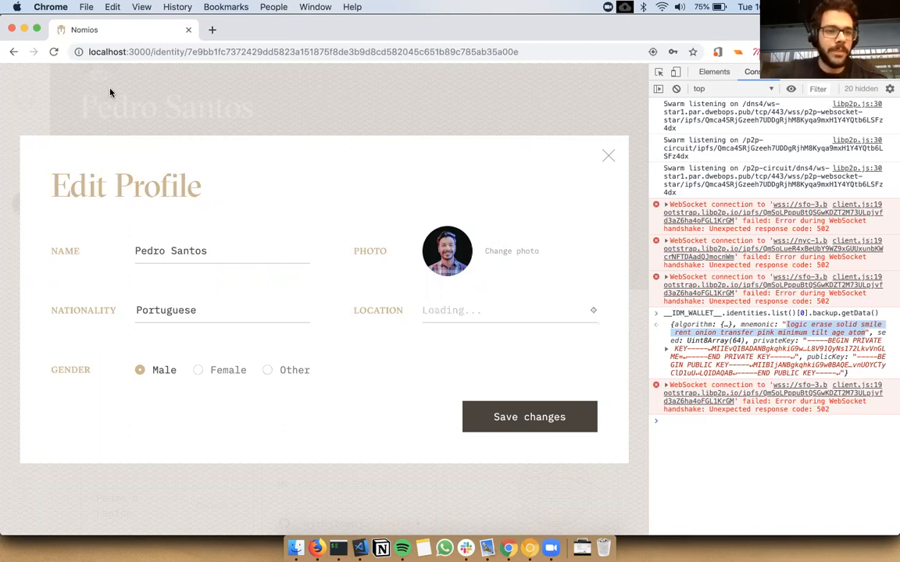
mouse_move(603, 319)
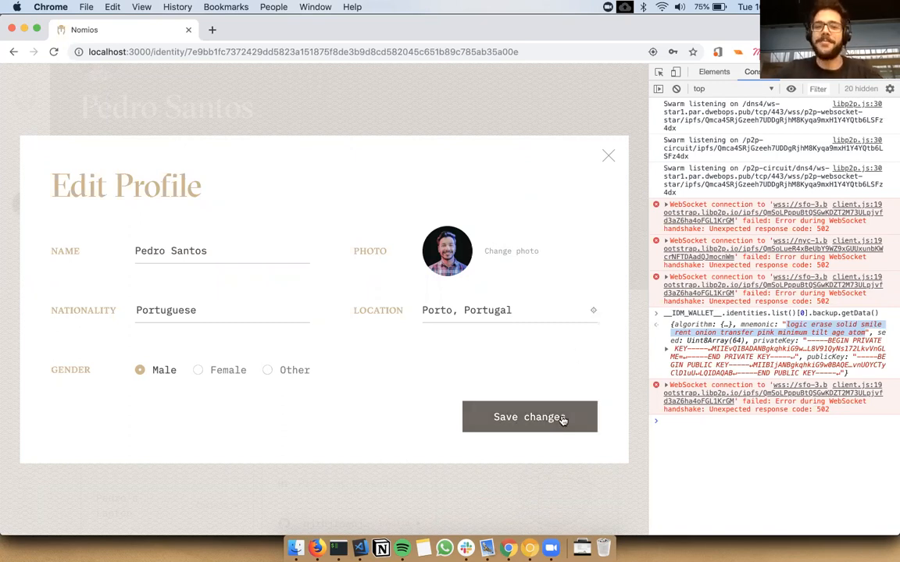
mouse_move(500, 298)
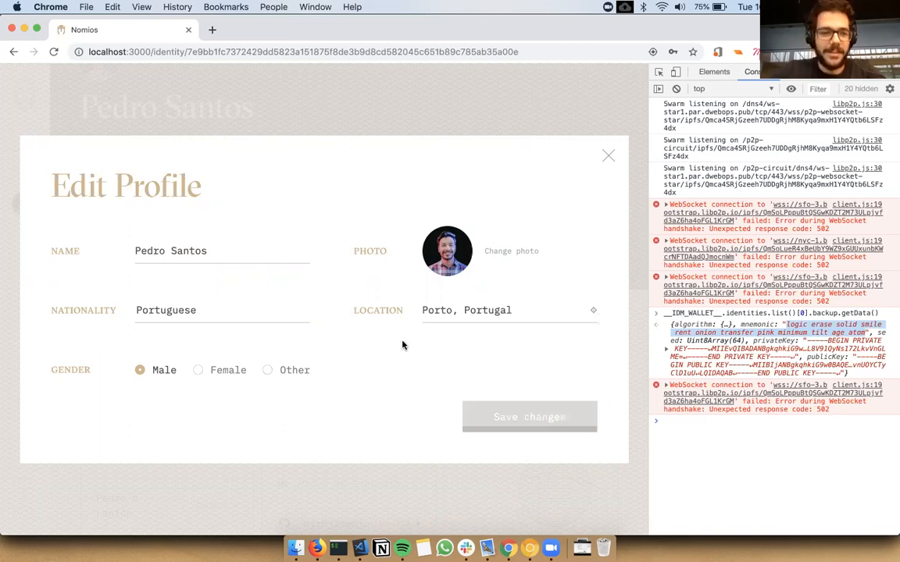
left_click(528, 416)
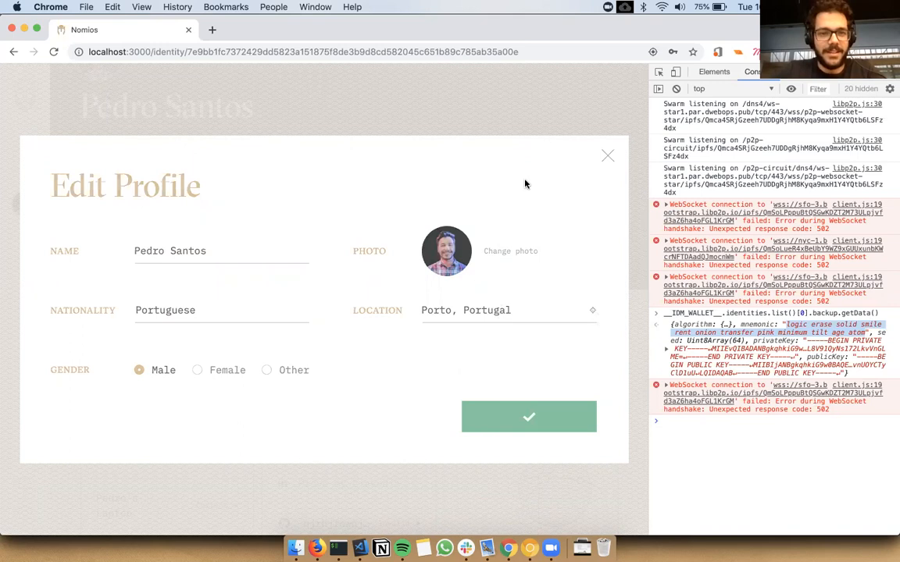
left_click(607, 156)
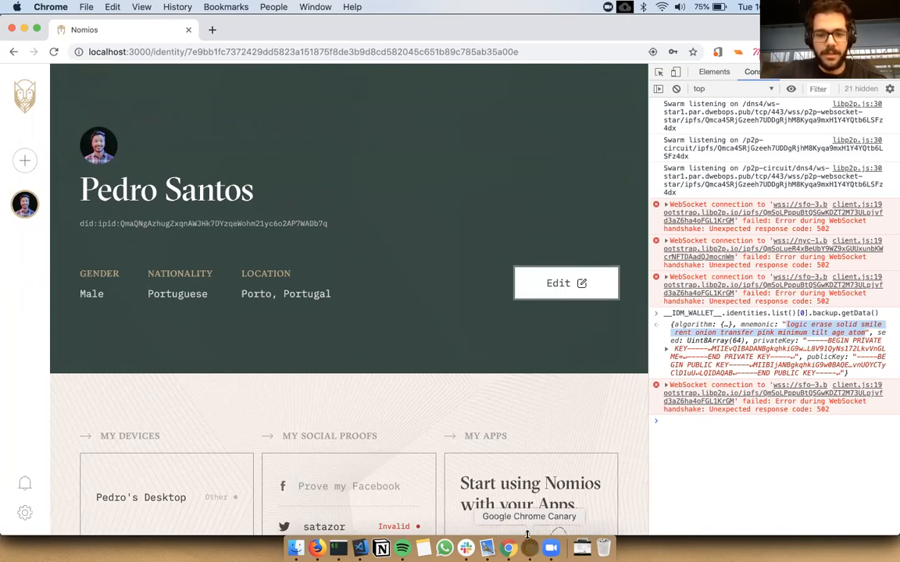
- Bring up the second Nomios window showing the synced Male, Portuguese, Porto profile
left_click(773, 71)
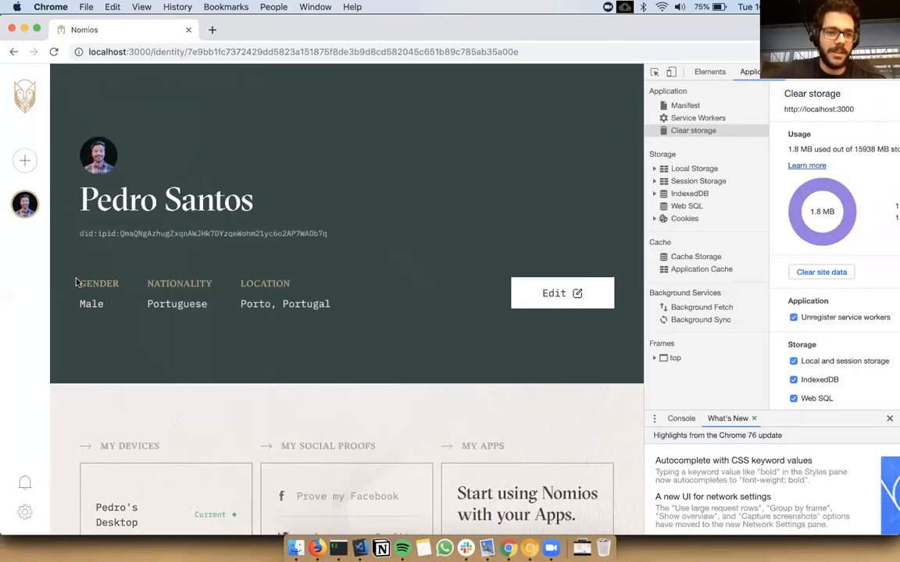
mouse_move(356, 347)
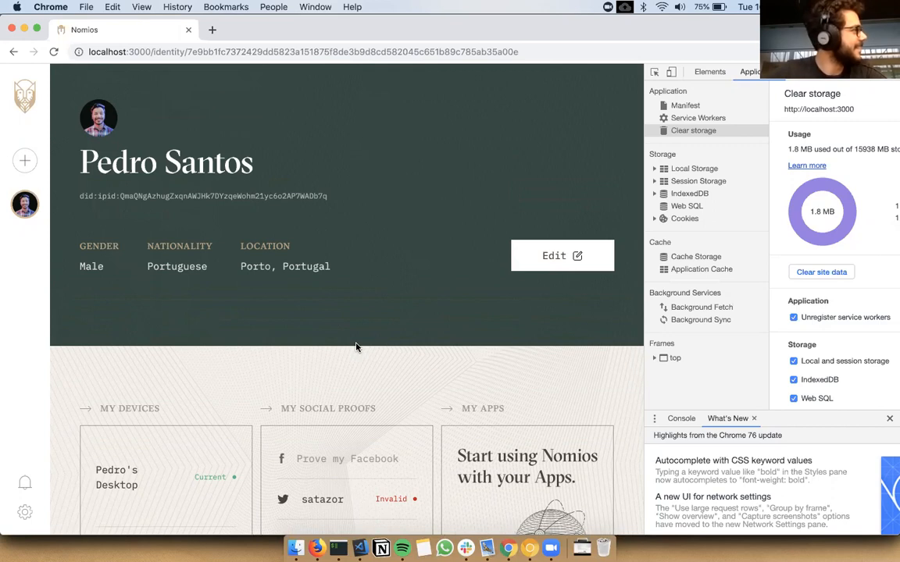
mouse_move(505, 320)
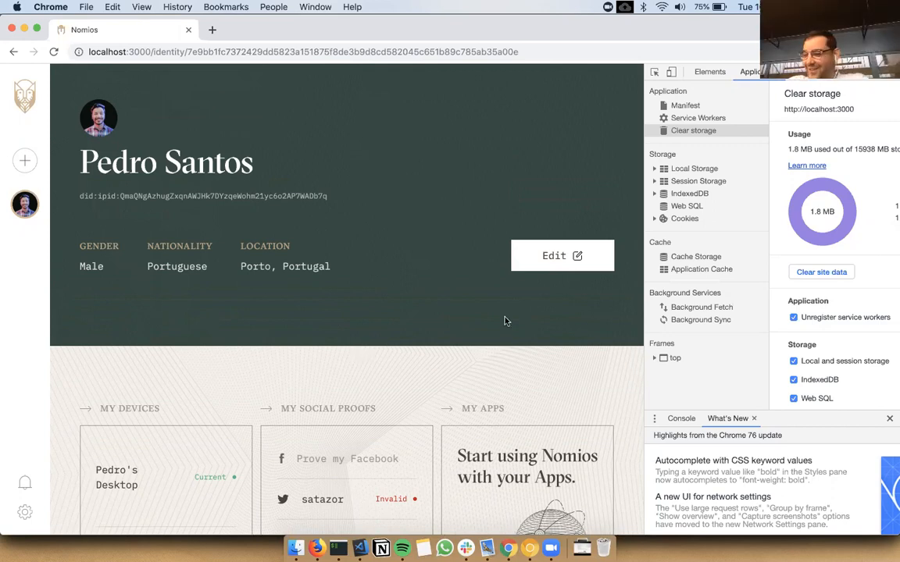
mouse_move(461, 279)
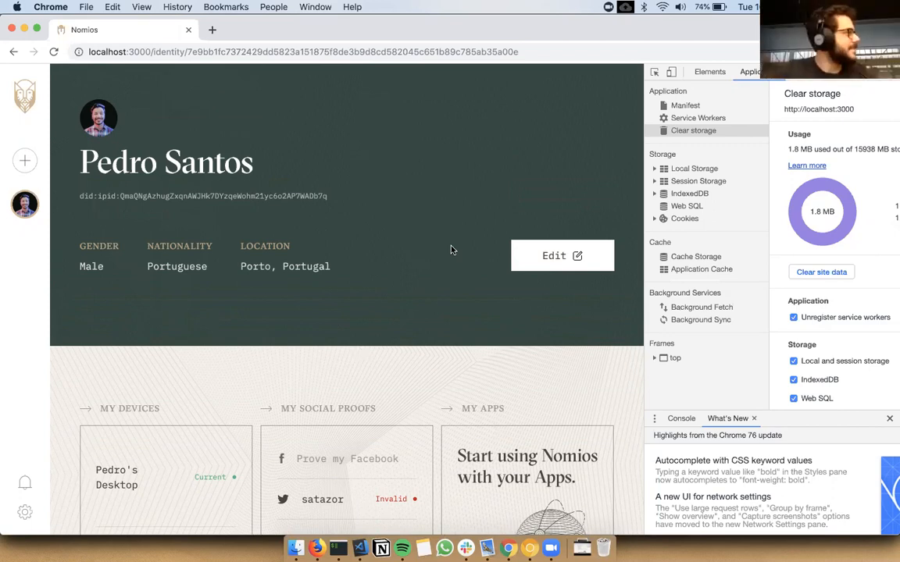
mouse_move(577, 278)
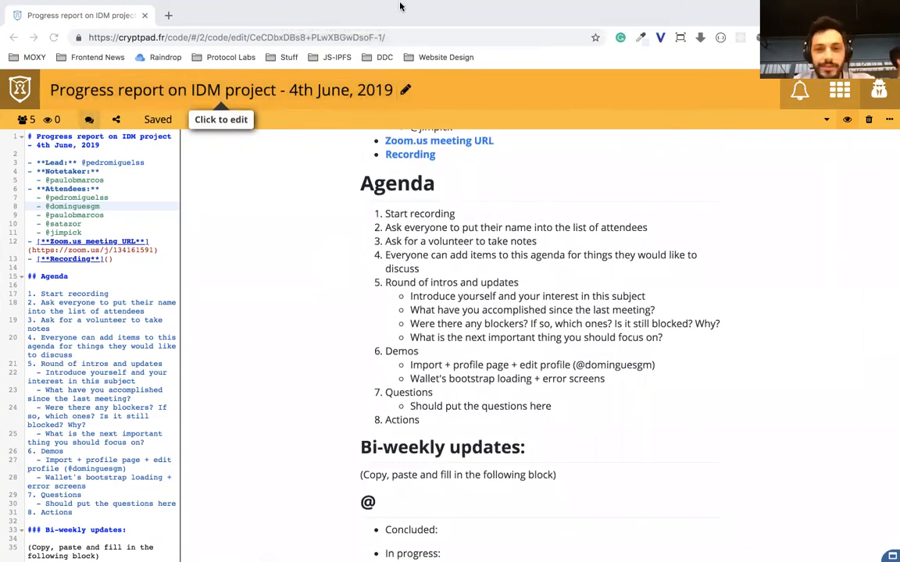
mouse_move(264, 17)
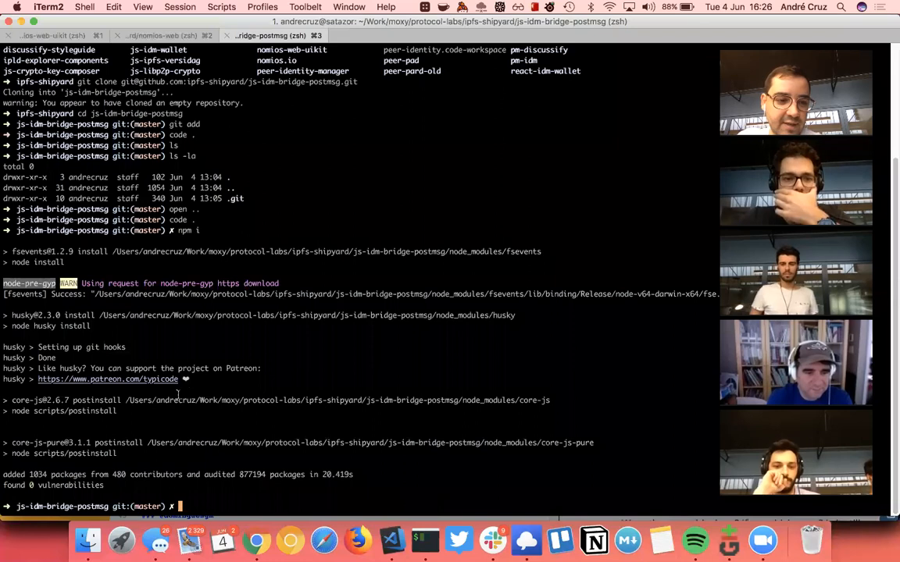
- Restart the nomios-web server, check localhost:3000 in Chrome, and close an editor file in VS Code
left_click(156, 35)
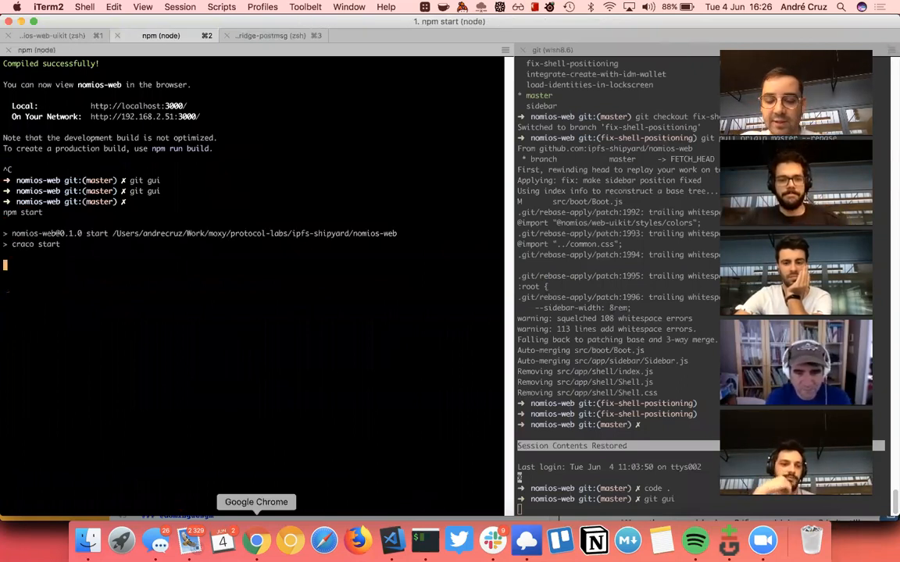
left_click(255, 539)
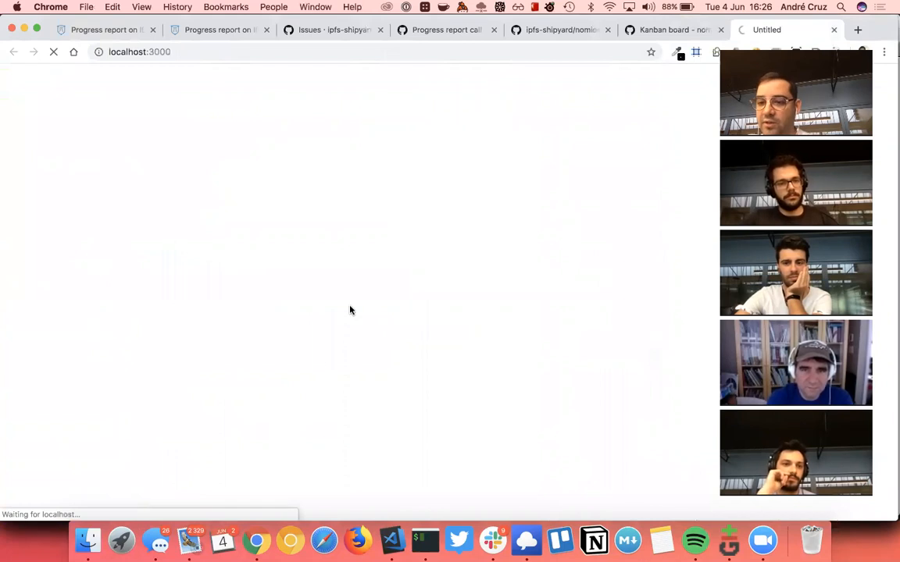
mouse_move(367, 306)
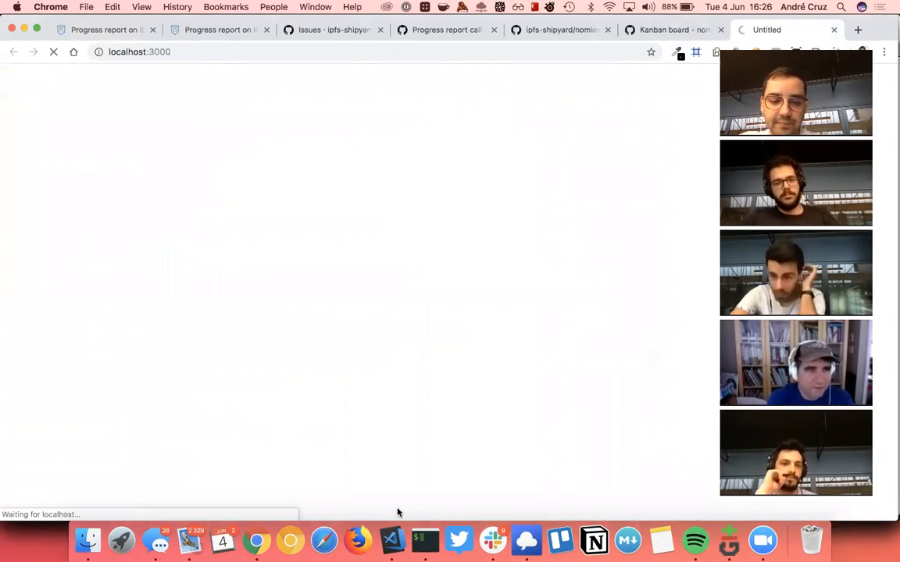
left_click(385, 535)
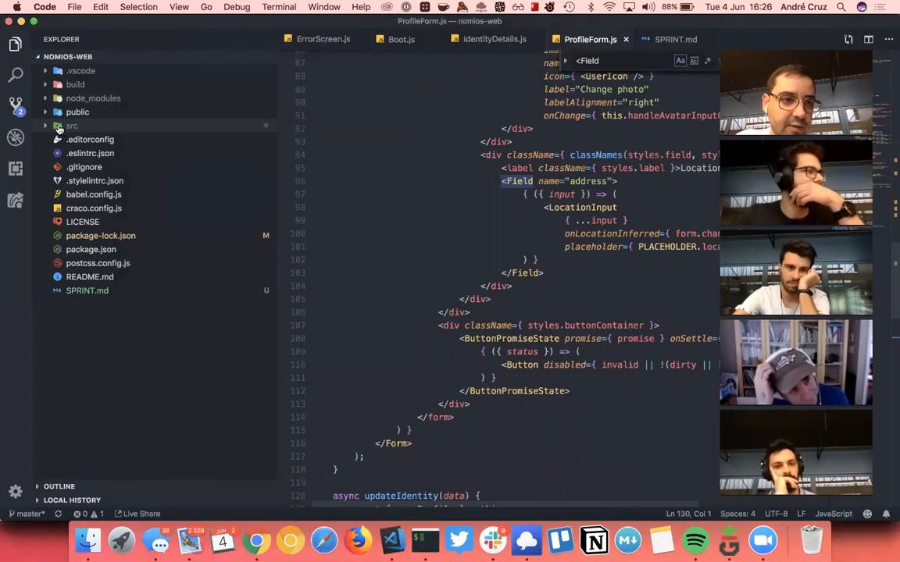
right_click(323, 39)
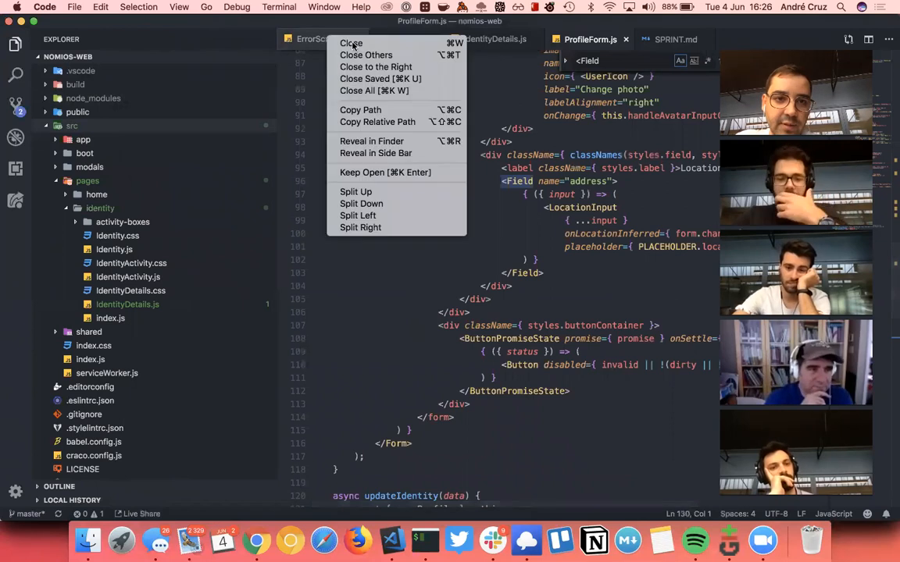
left_click(351, 43)
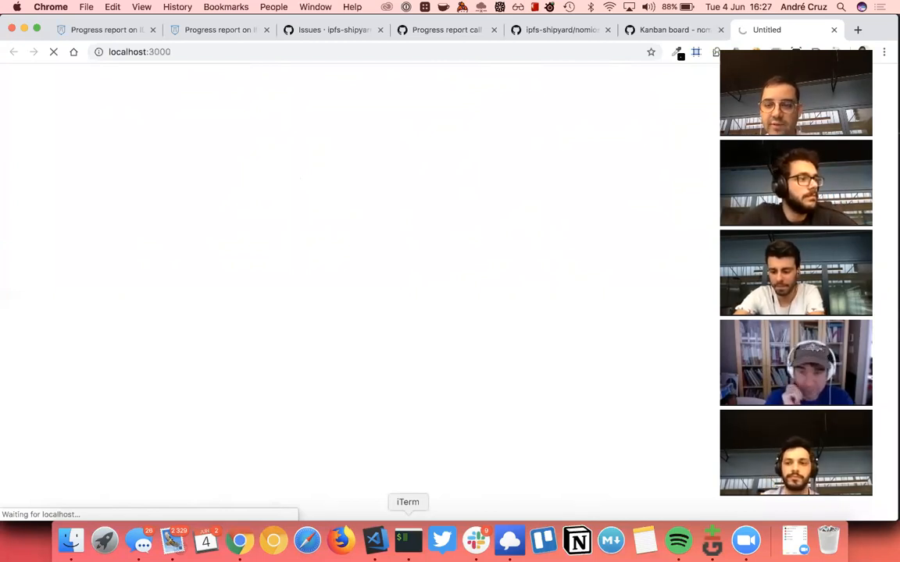
mouse_move(375, 537)
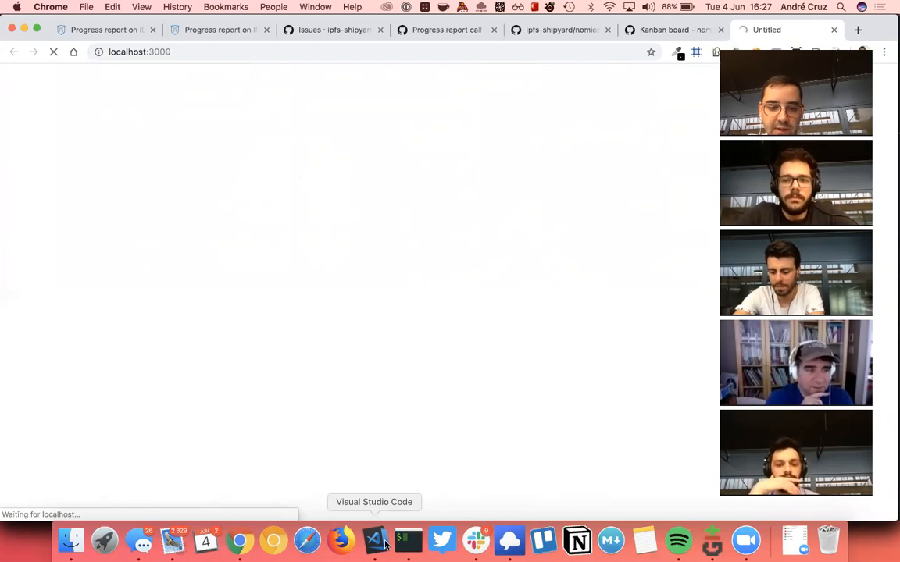
- Change createWalletPromise in Boot.js to pDelay(5000).then(() => createIdmWallet())
left_click(372, 539)
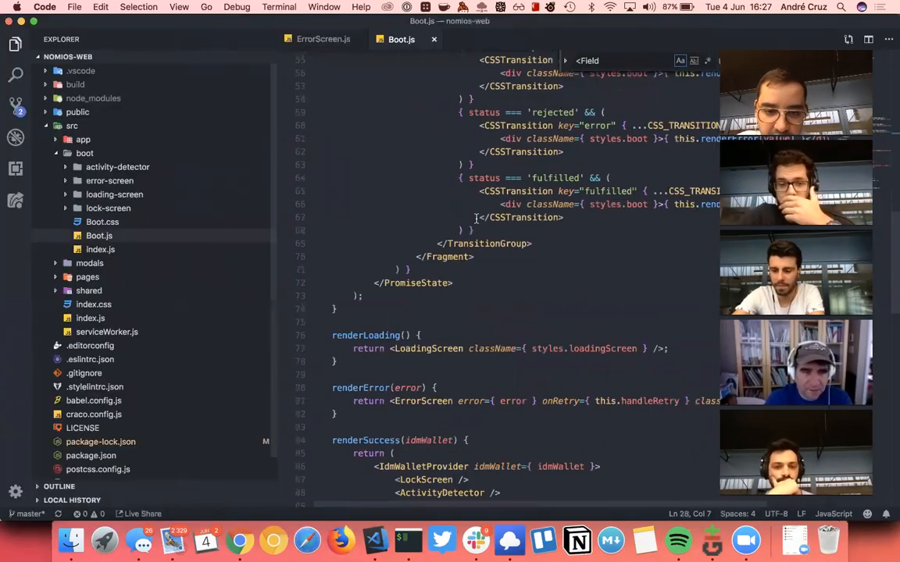
scroll("down", 3)
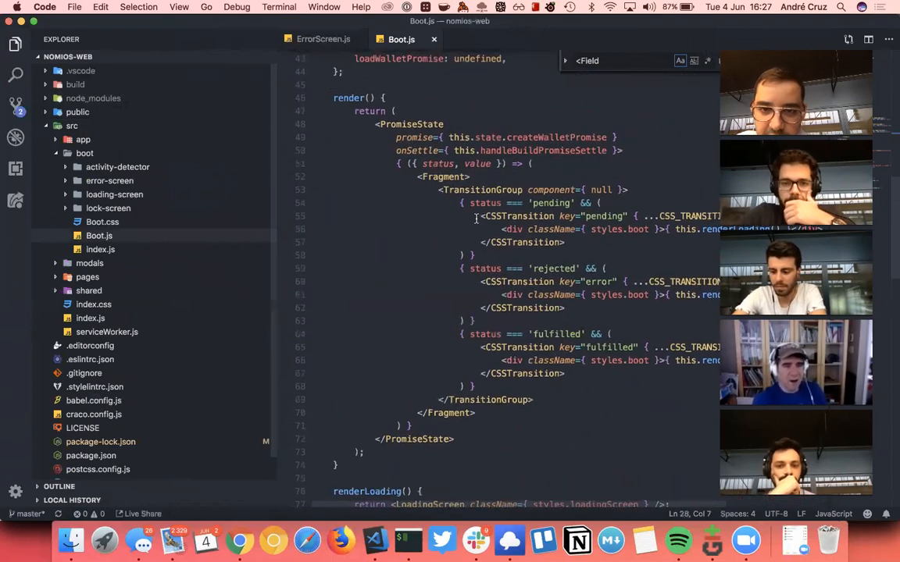
scroll("up", 3)
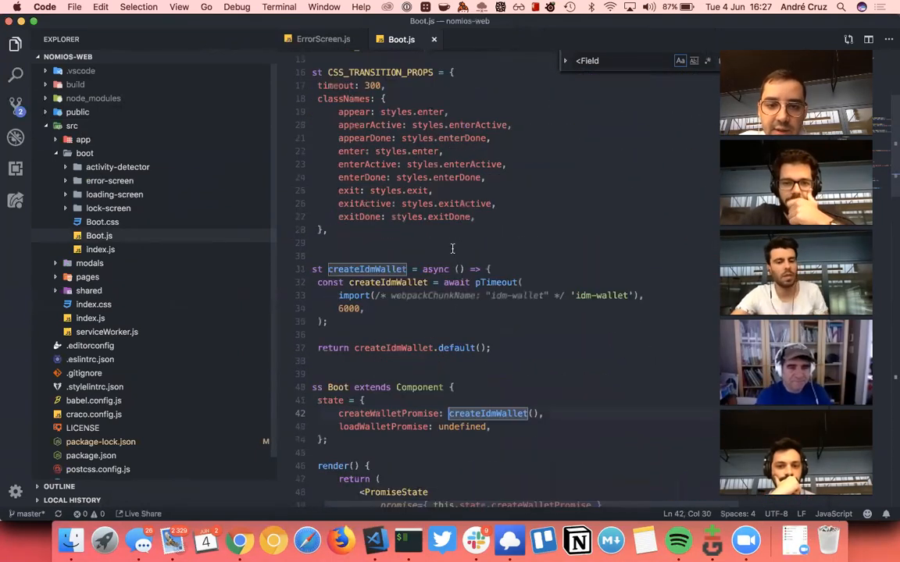
type("delay(5000")
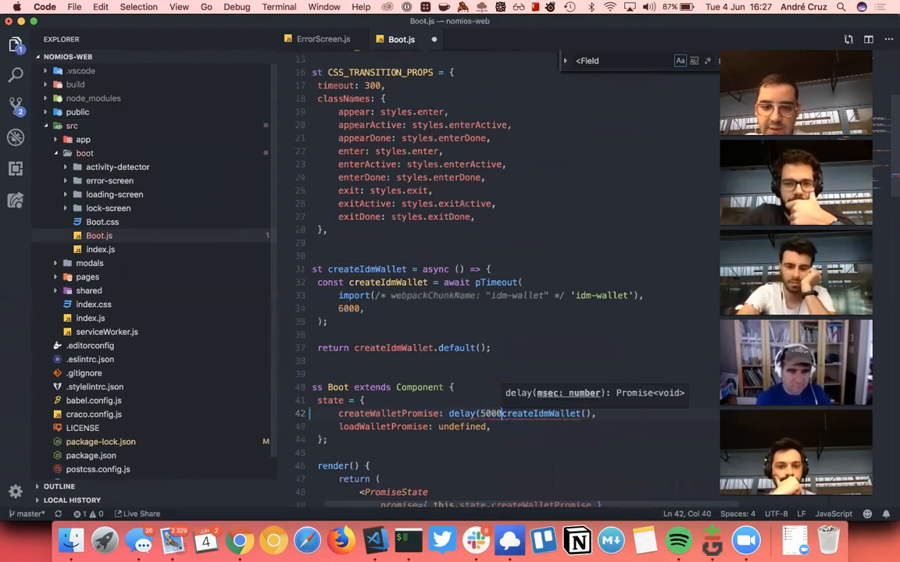
type(".then(() =>")
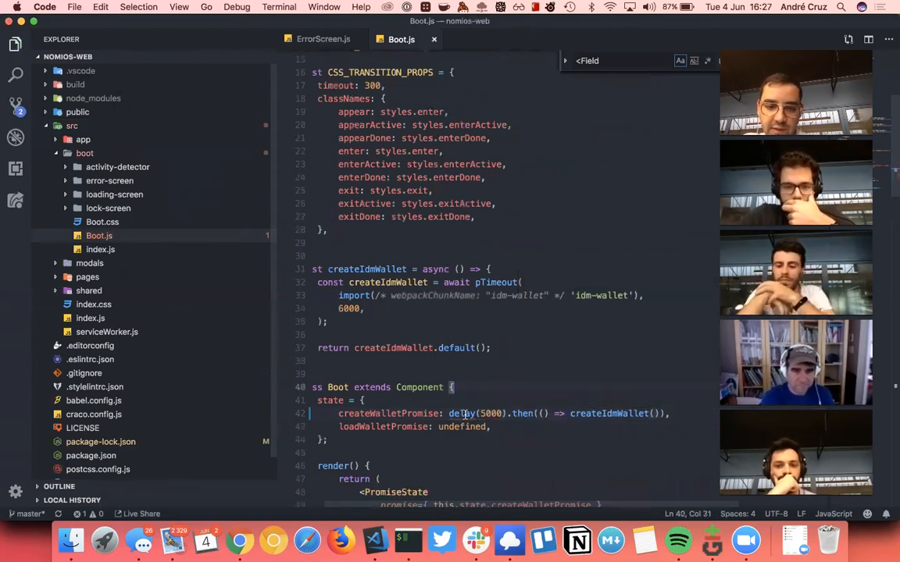
double_click(462, 413)
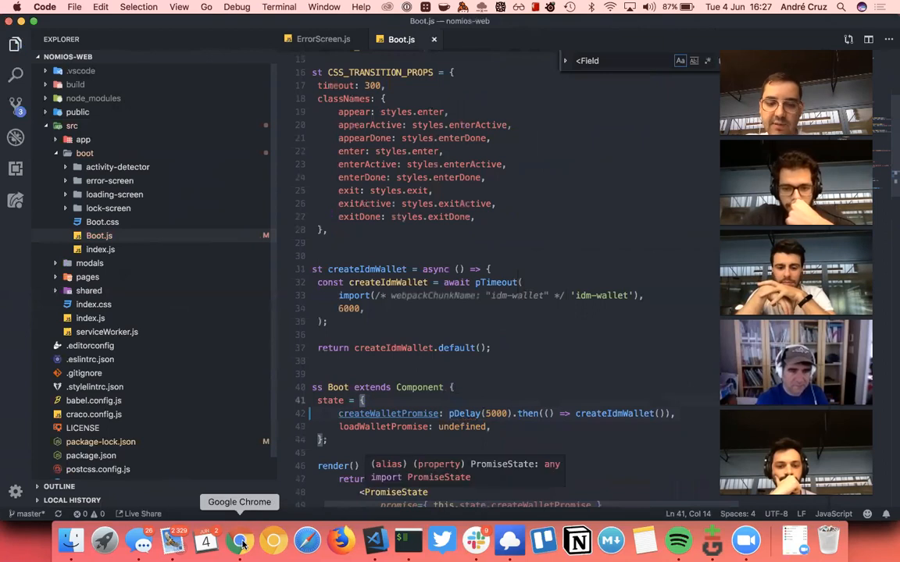
- Reload localhost:3000 and watch the delayed boot reach the Unlock Nomios screen
left_click(239, 539)
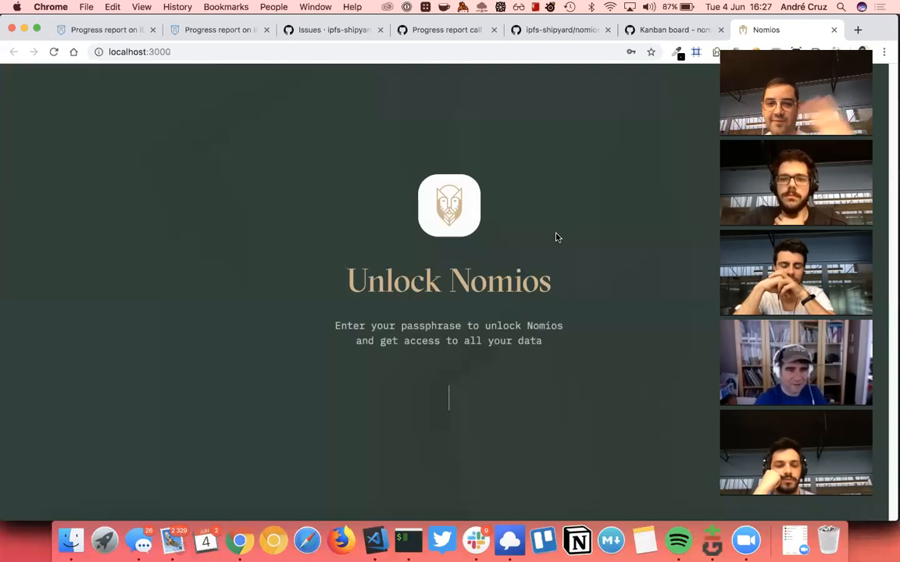
mouse_move(339, 265)
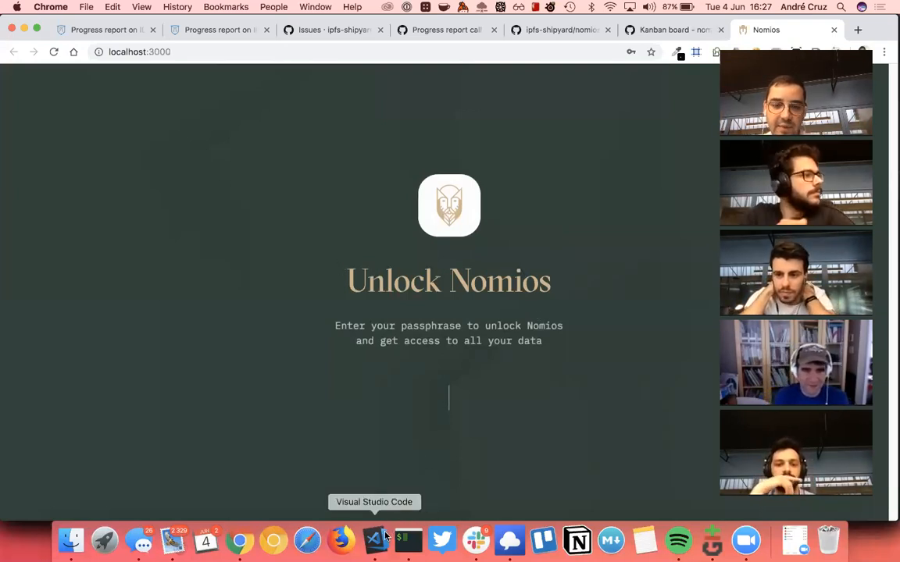
- Add throw new Error('foo') above the wallet return in Boot.js's createIdmWallet
left_click(381, 539)
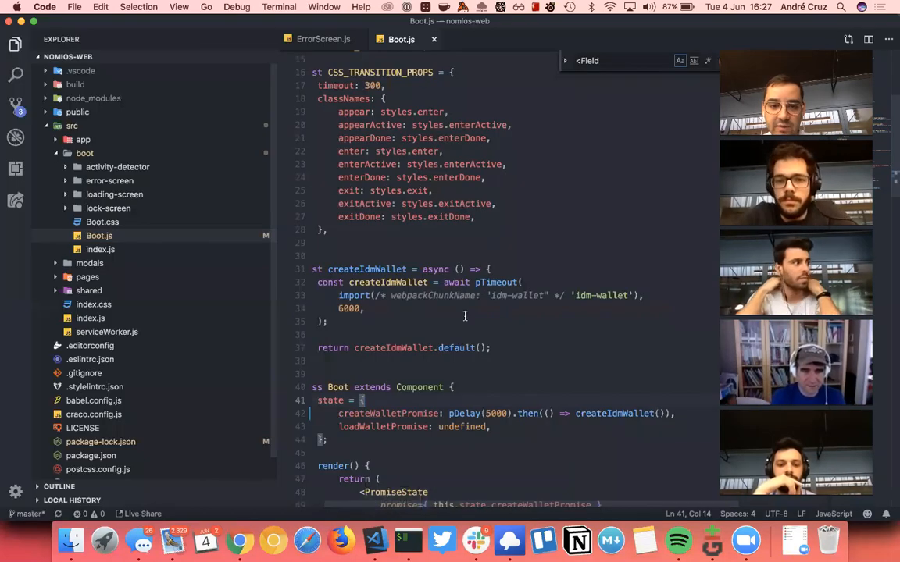
double_click(457, 348)
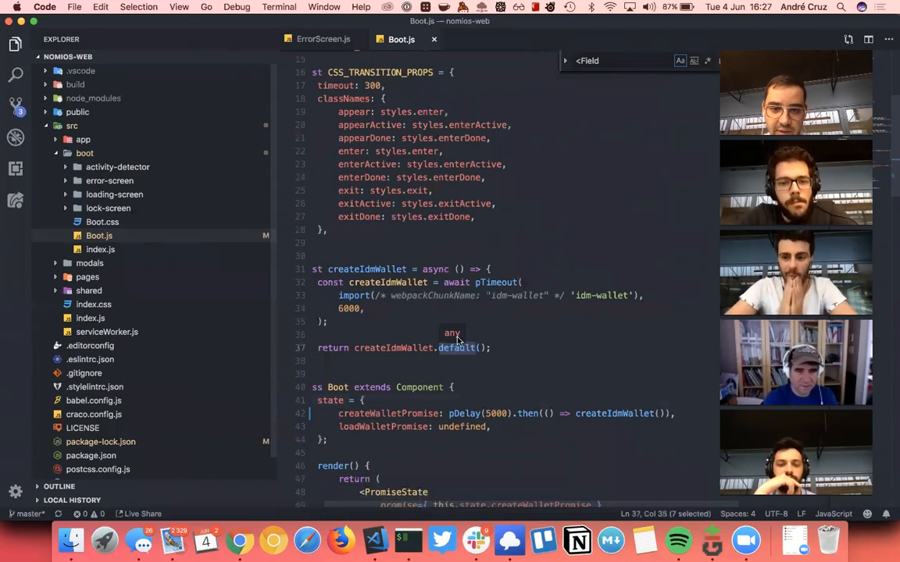
type("throw")
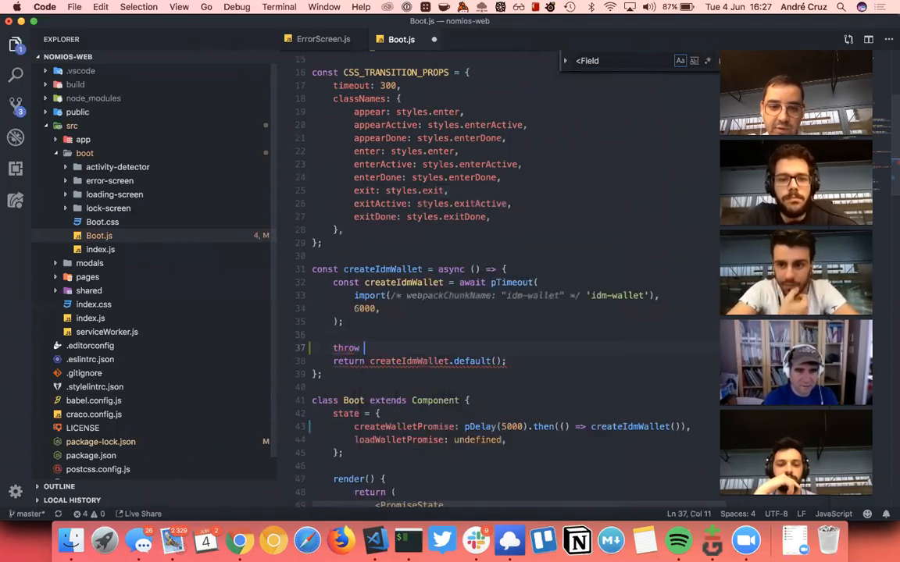
type("new Error('')")
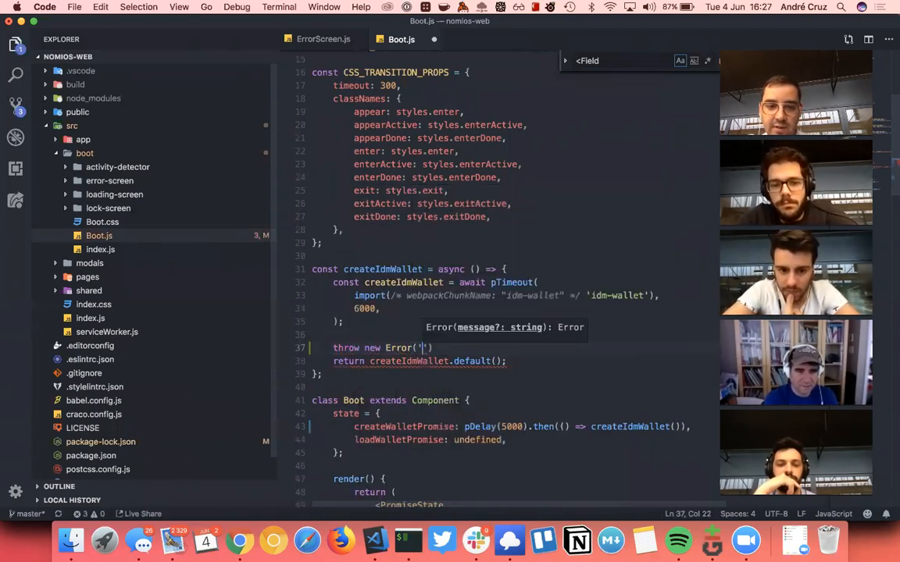
type("foo")
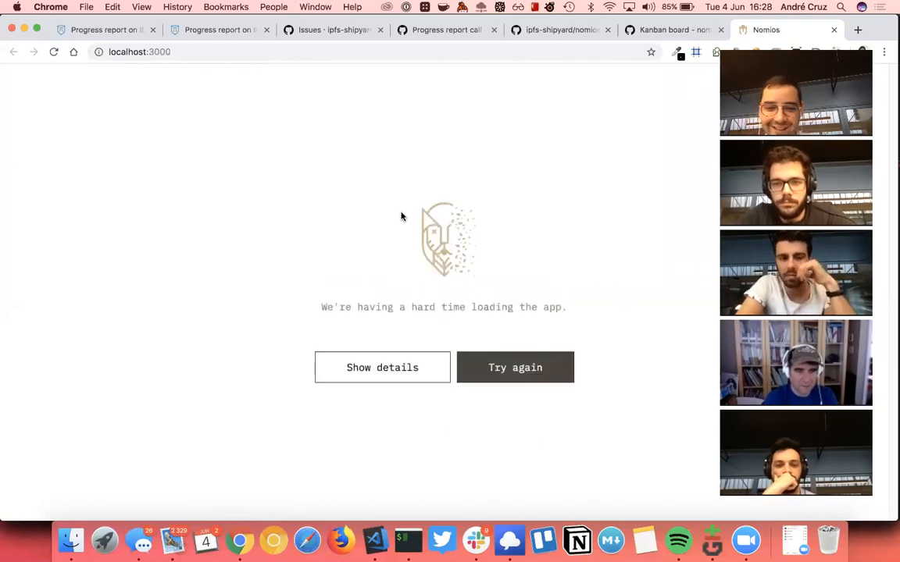
mouse_move(368, 297)
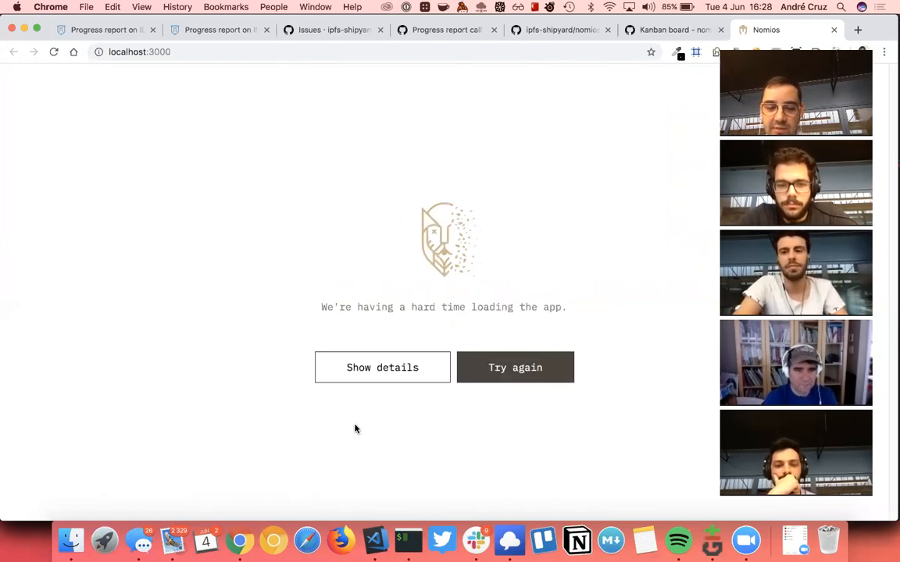
mouse_move(365, 371)
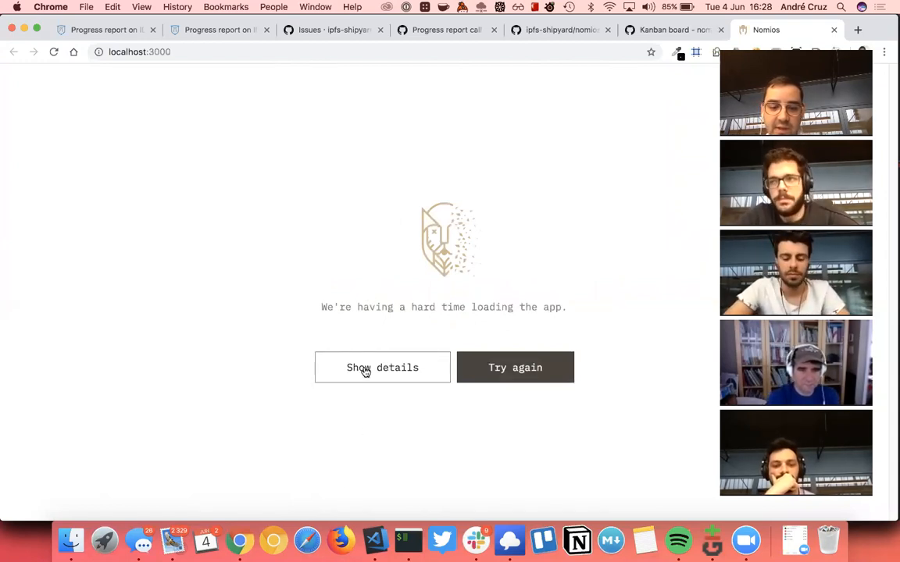
- Show the error screen's details with the 'foo' message and stack trace
left_click(382, 367)
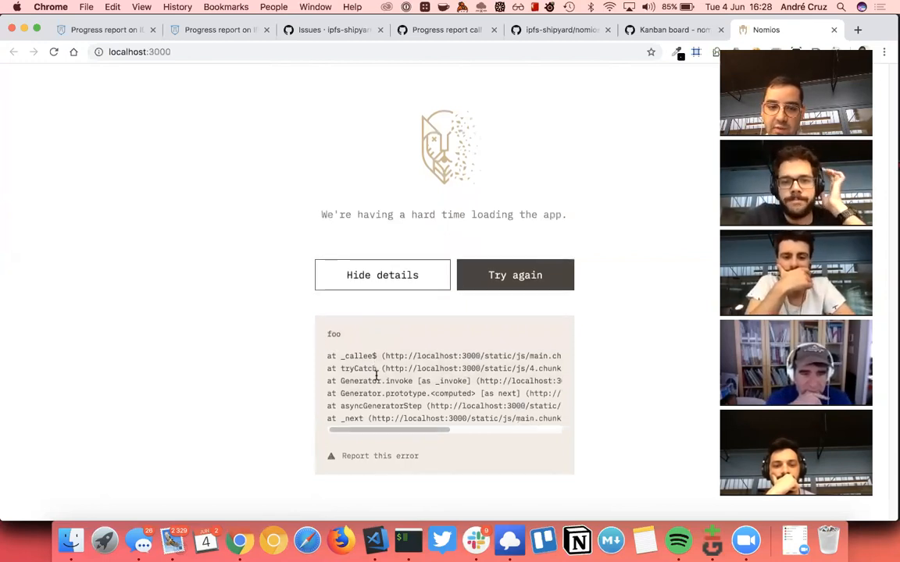
mouse_move(374, 461)
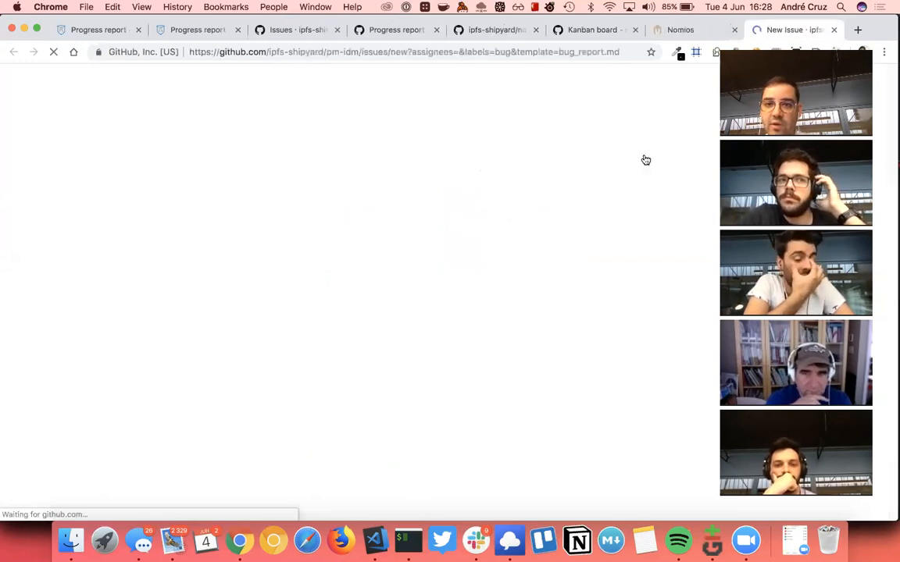
- Return to the Nomios tab, hide the error details and retry loading with Try again
left_click(680, 30)
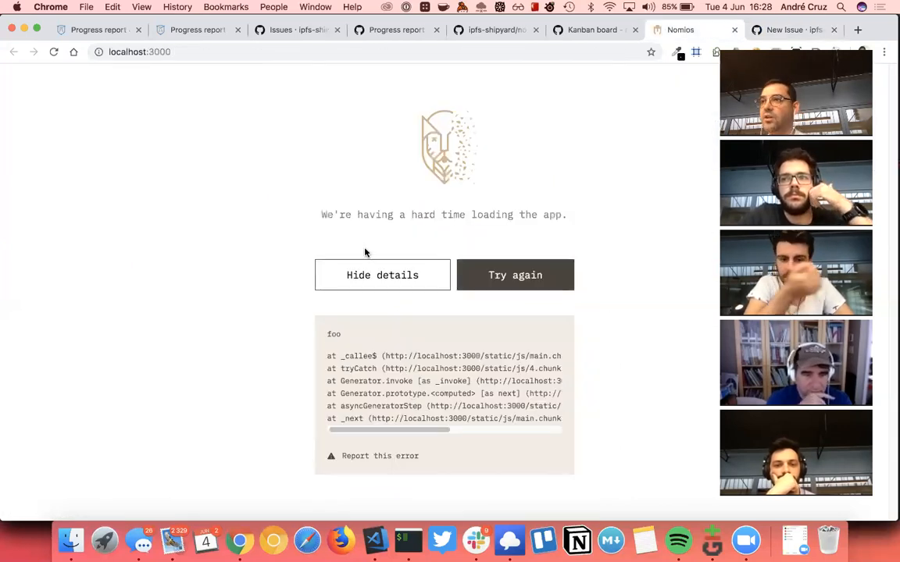
mouse_move(373, 300)
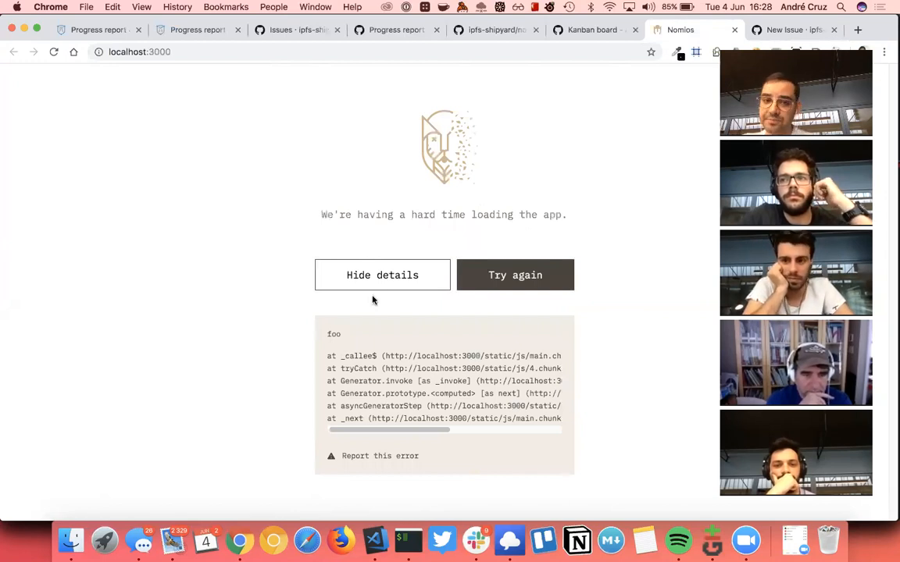
mouse_move(433, 226)
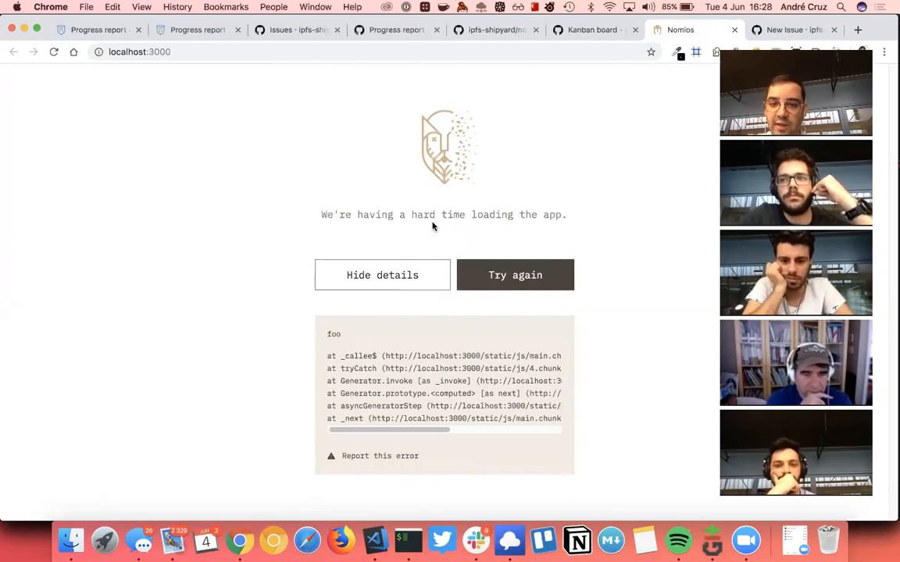
left_click(382, 275)
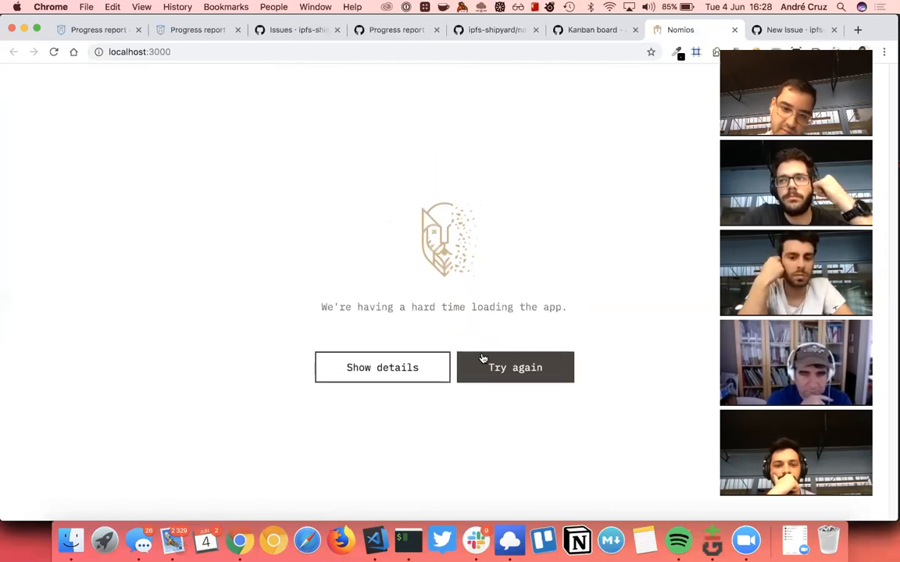
left_click(515, 367)
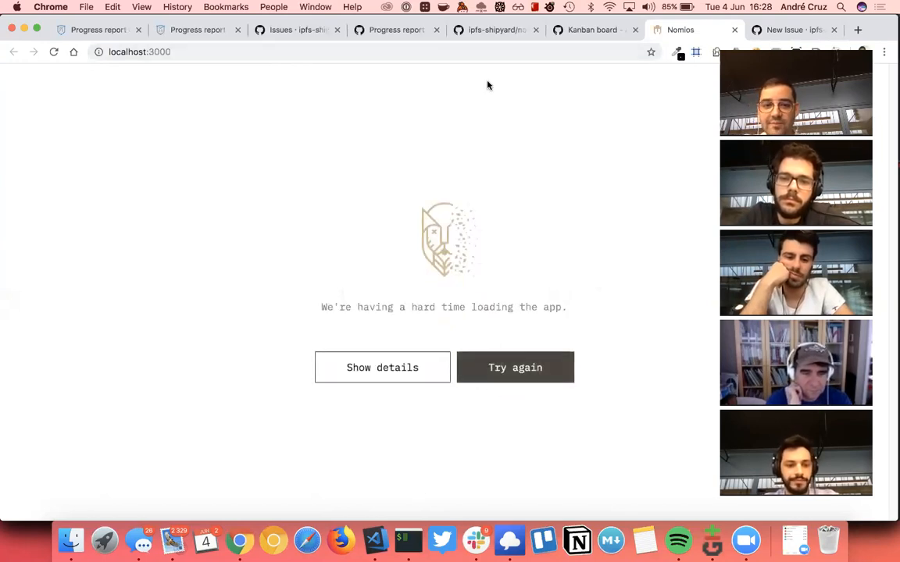
mouse_move(514, 60)
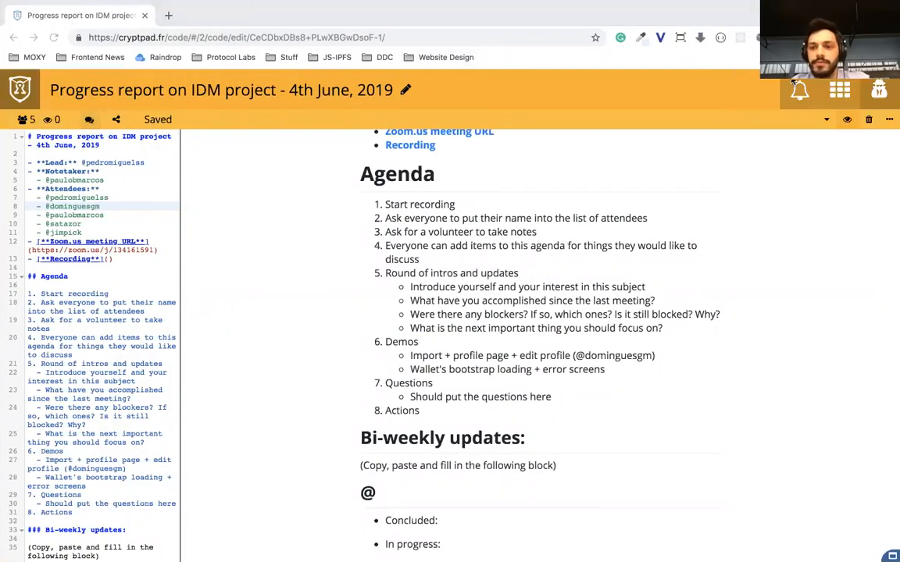
mouse_move(808, 254)
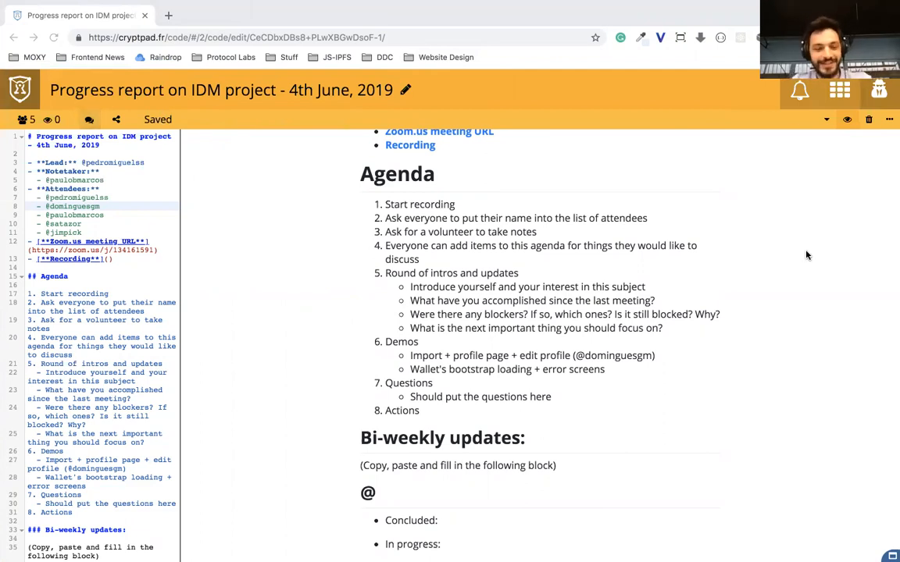
mouse_move(648, 286)
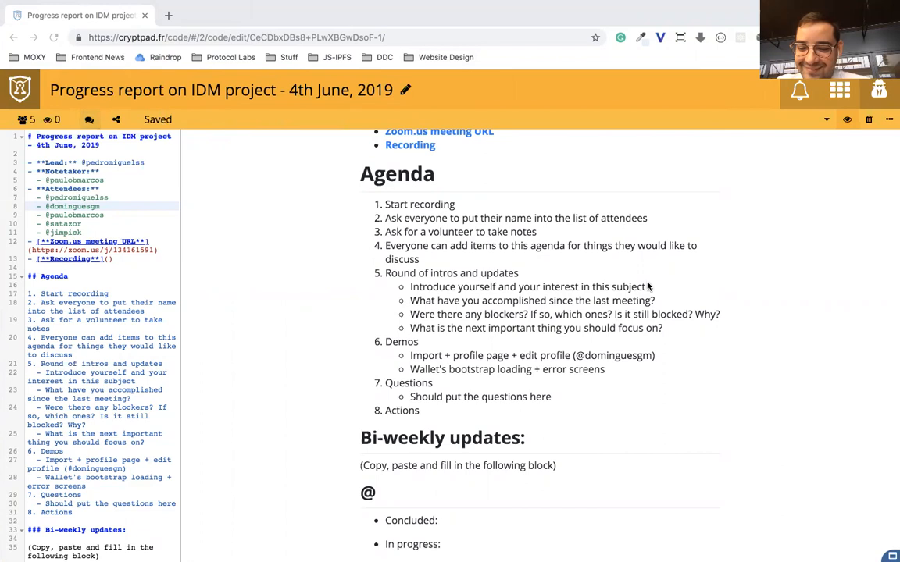
mouse_move(559, 281)
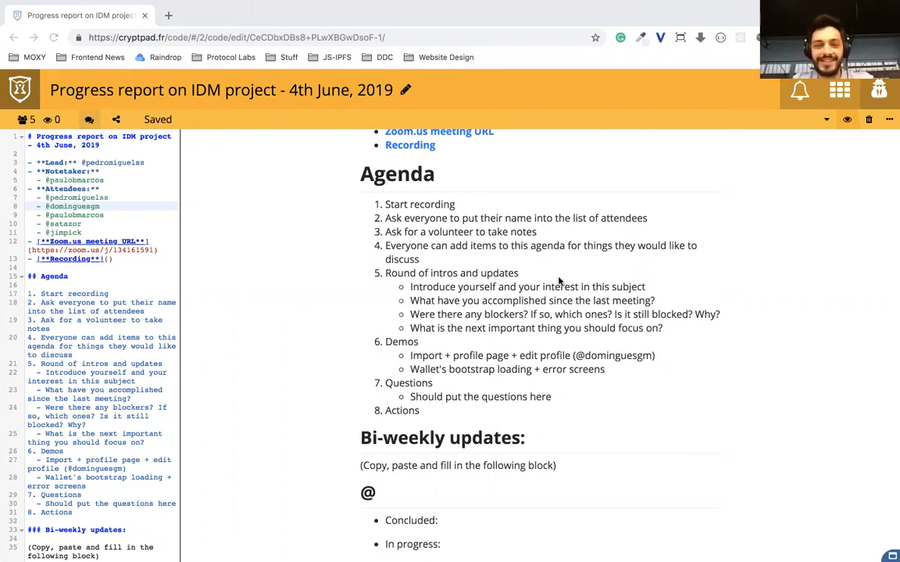
- Scroll the CryptPad progress report to review the attendees, links and agenda
scroll("down", 3)
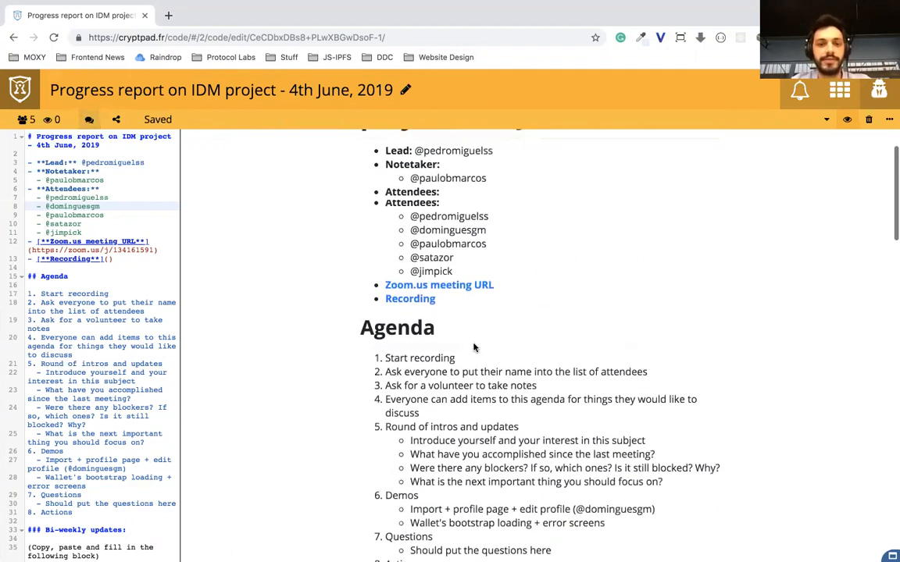
scroll("down", 3)
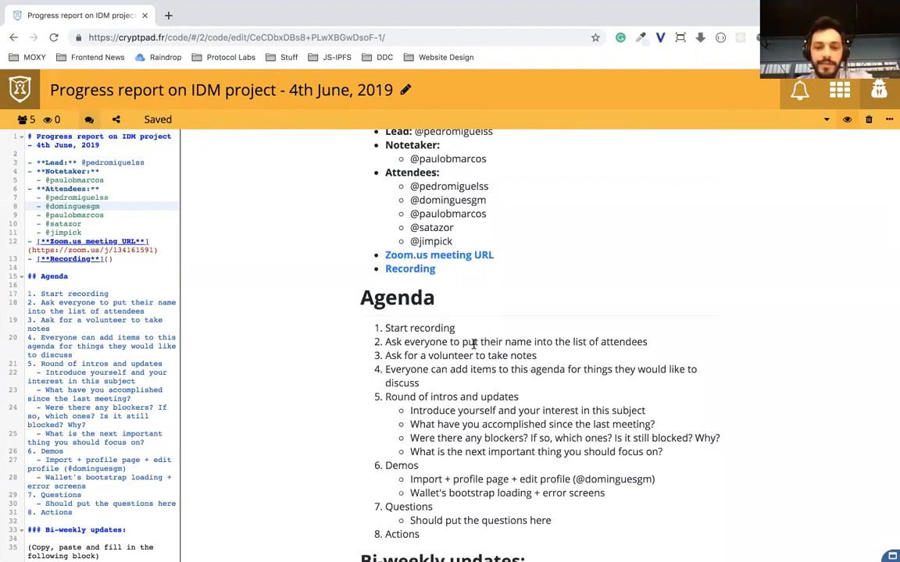
scroll("down", 3)
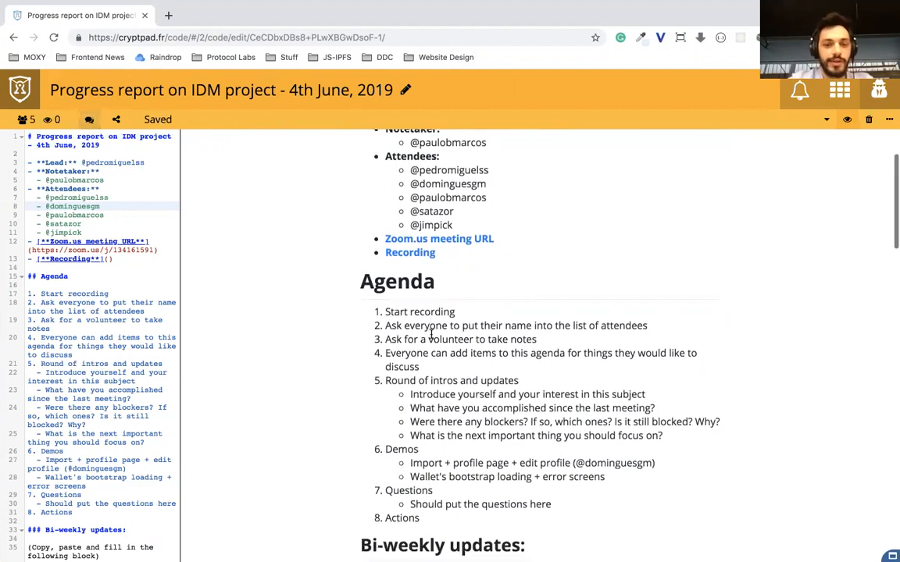
scroll("down", 3)
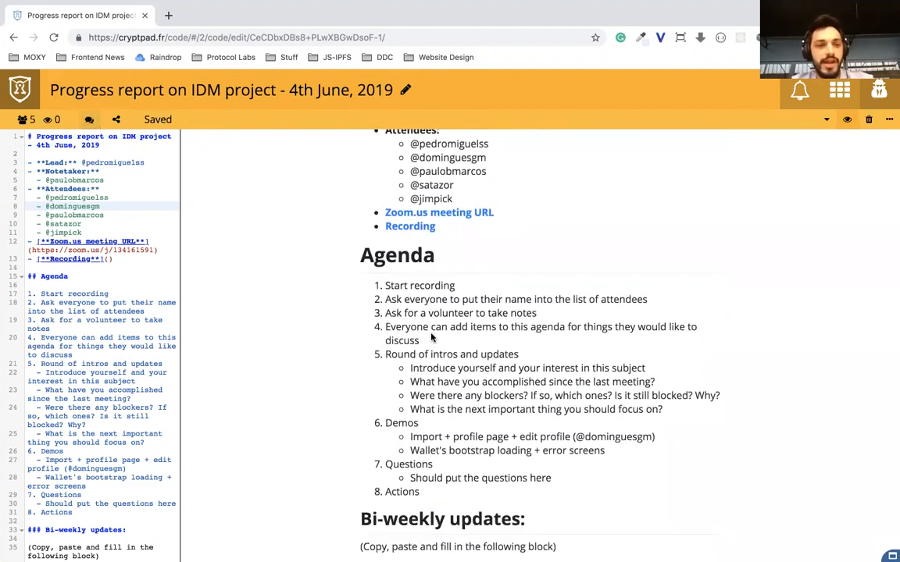